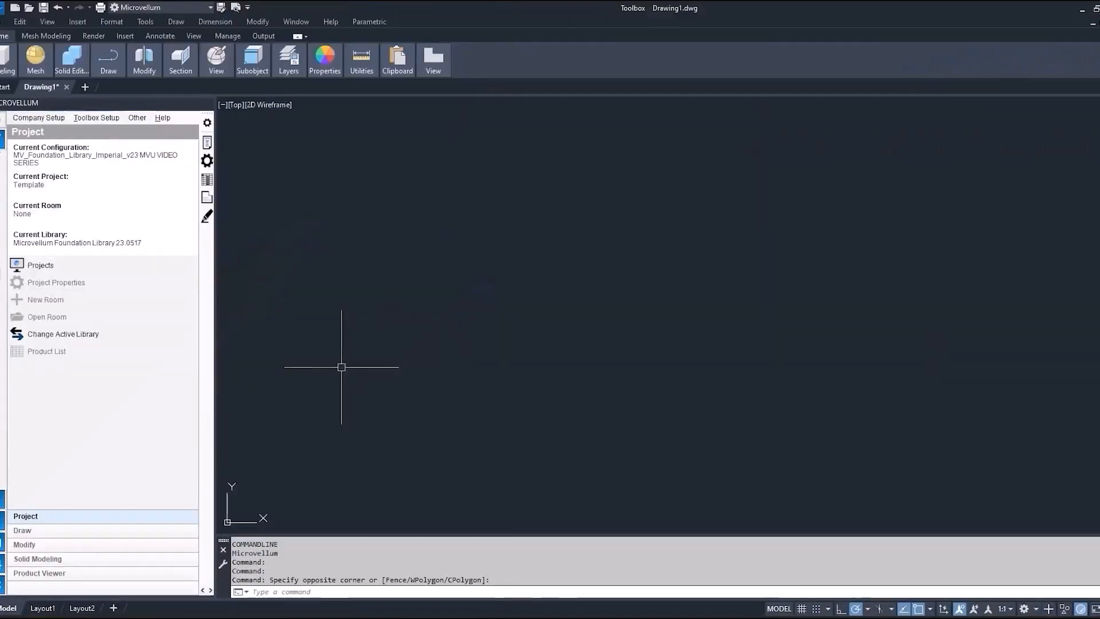
- Open the MVU_Testing Products project from the projects list
{"action": "left_click", "coordinate": [40, 264]}
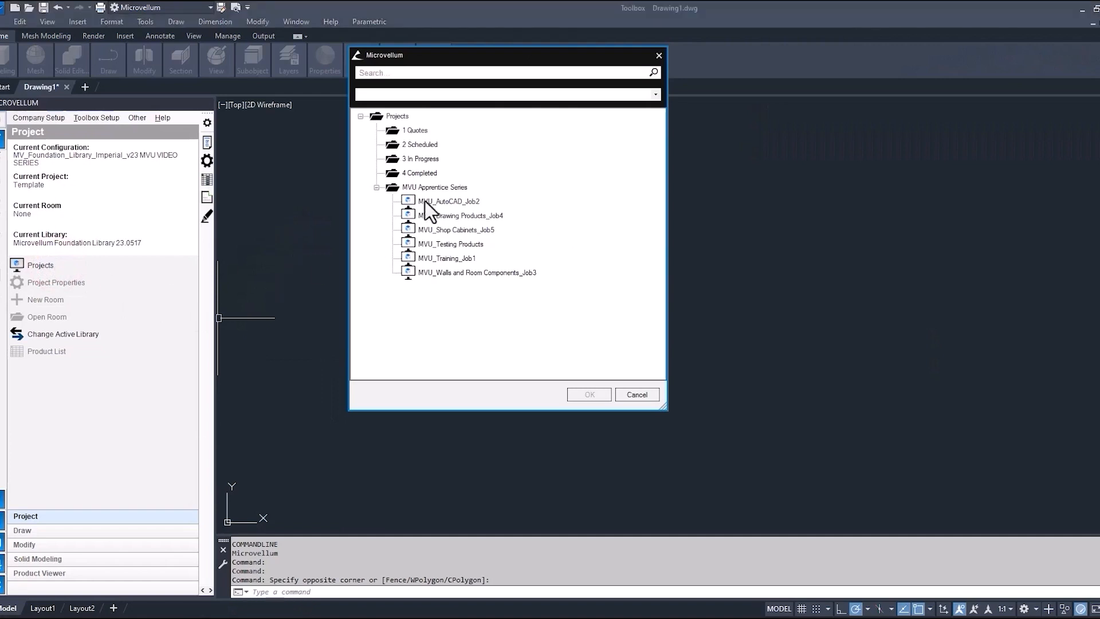
{"action": "left_click", "coordinate": [434, 187]}
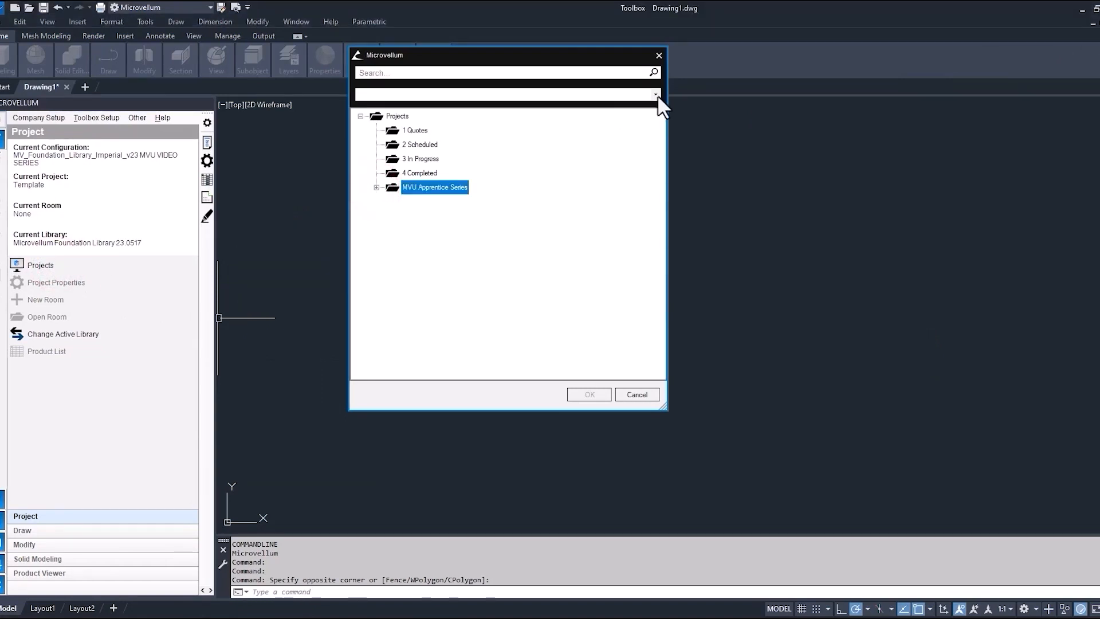
{"action": "left_click", "coordinate": [655, 94]}
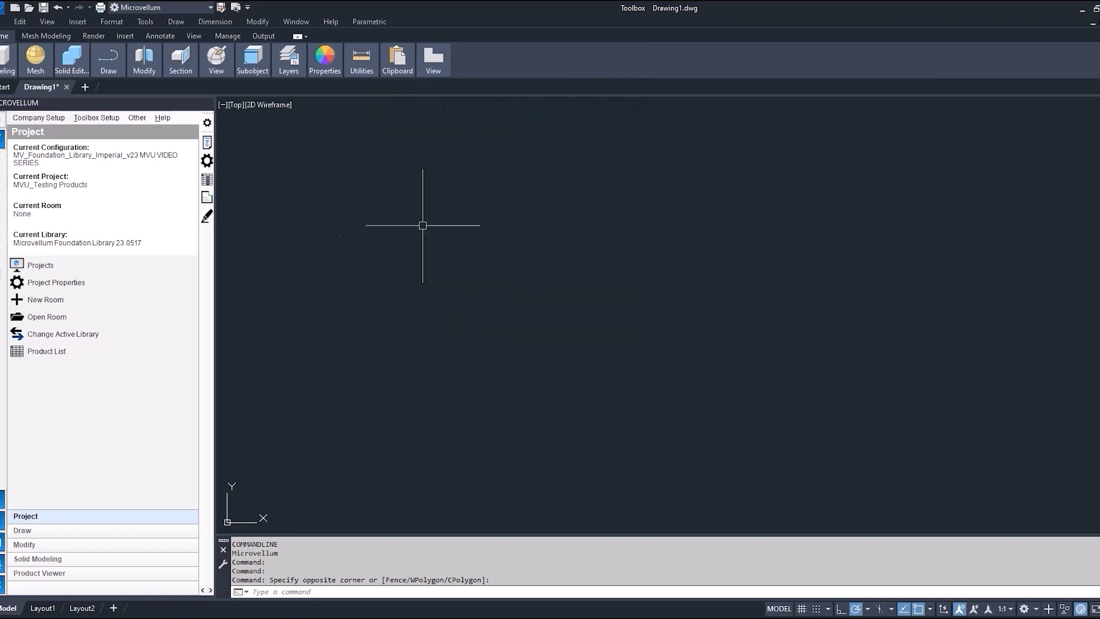
- Open the room 'Room 1 - testing products' from the project's room list
{"action": "left_click", "coordinate": [46, 316]}
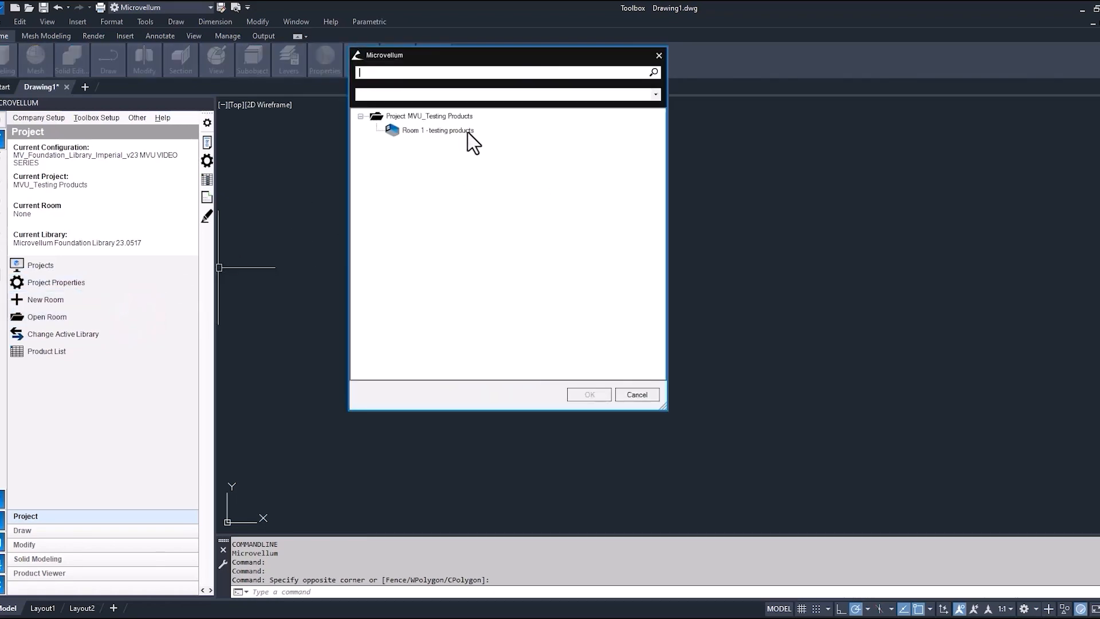
{"action": "double_click", "coordinate": [436, 129]}
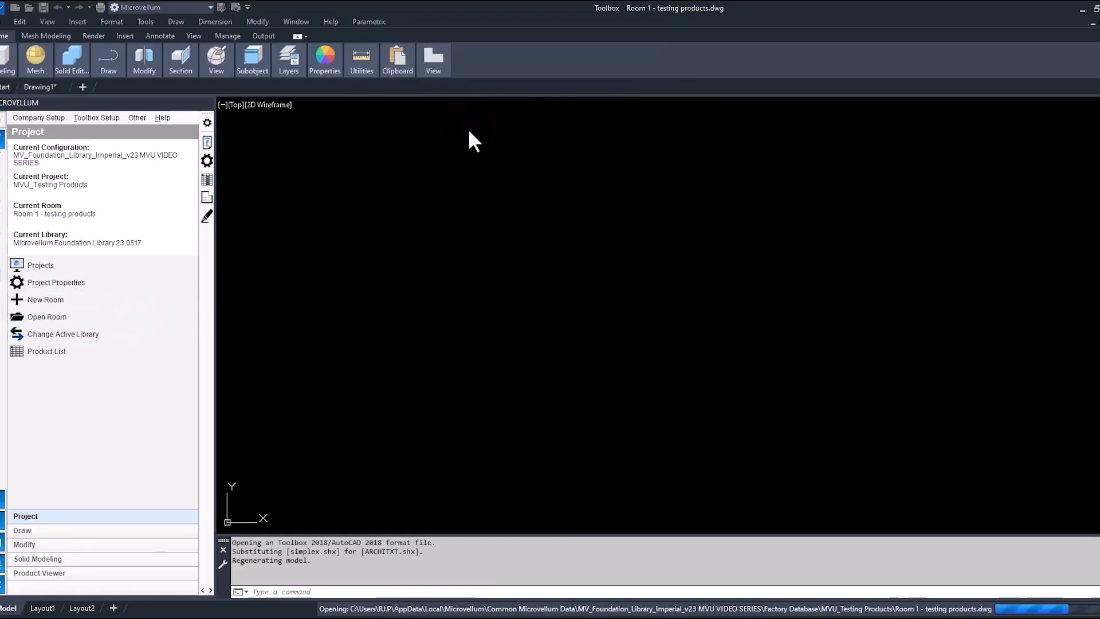
- Switch to the SW Isometric view and set the wall's width to 100 in its prompts
{"action": "left_click", "coordinate": [227, 104]}
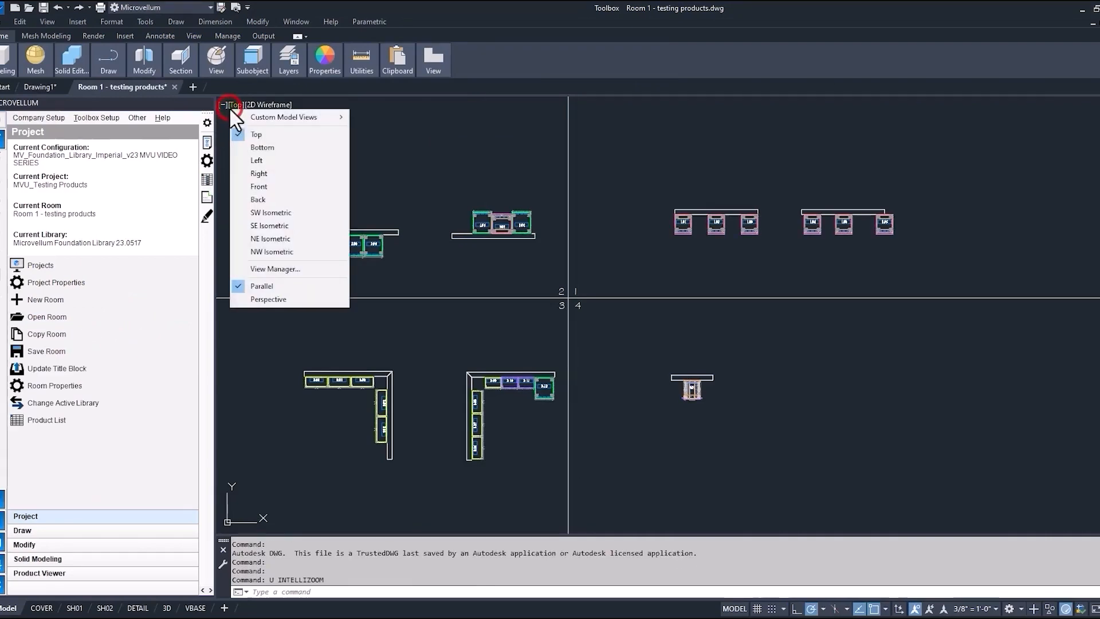
{"action": "left_click", "coordinate": [270, 213]}
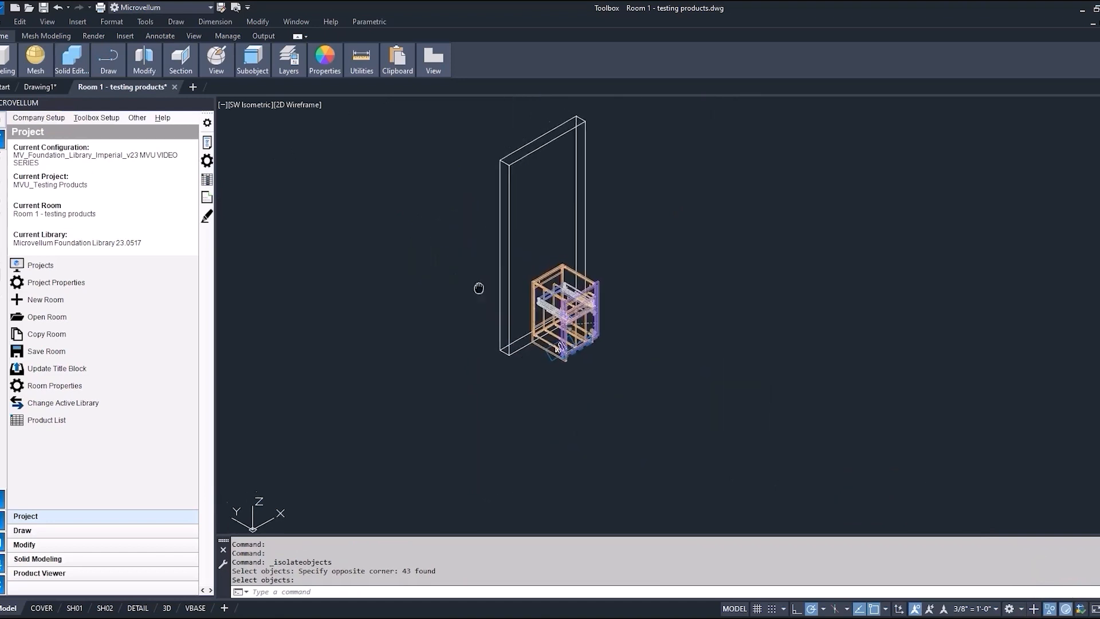
{"action": "left_click", "coordinate": [208, 142]}
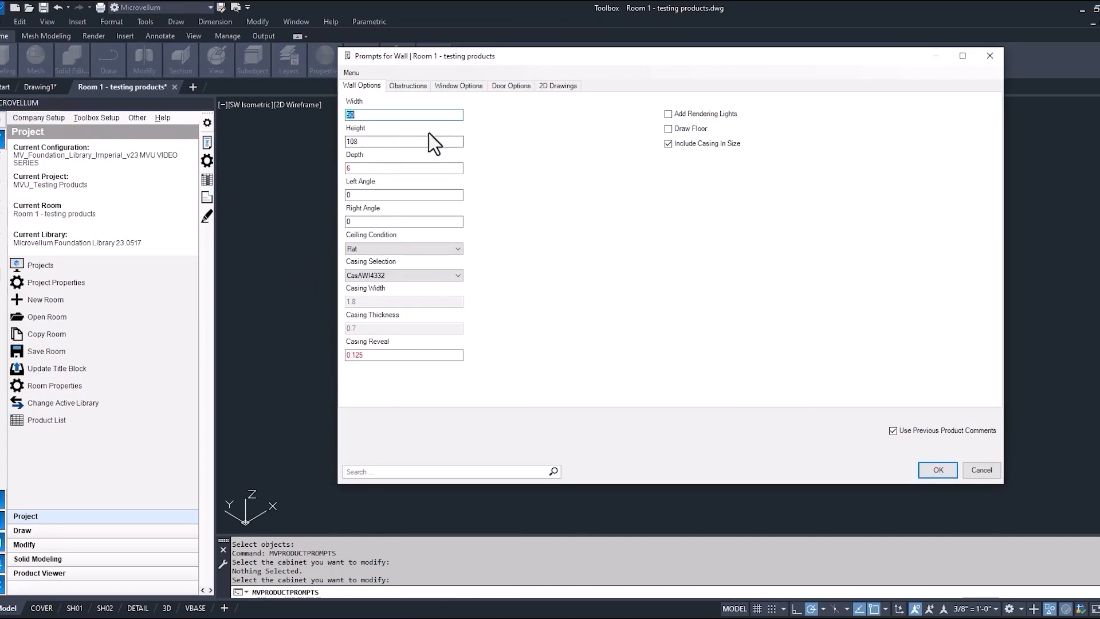
{"action": "type", "text": "100"}
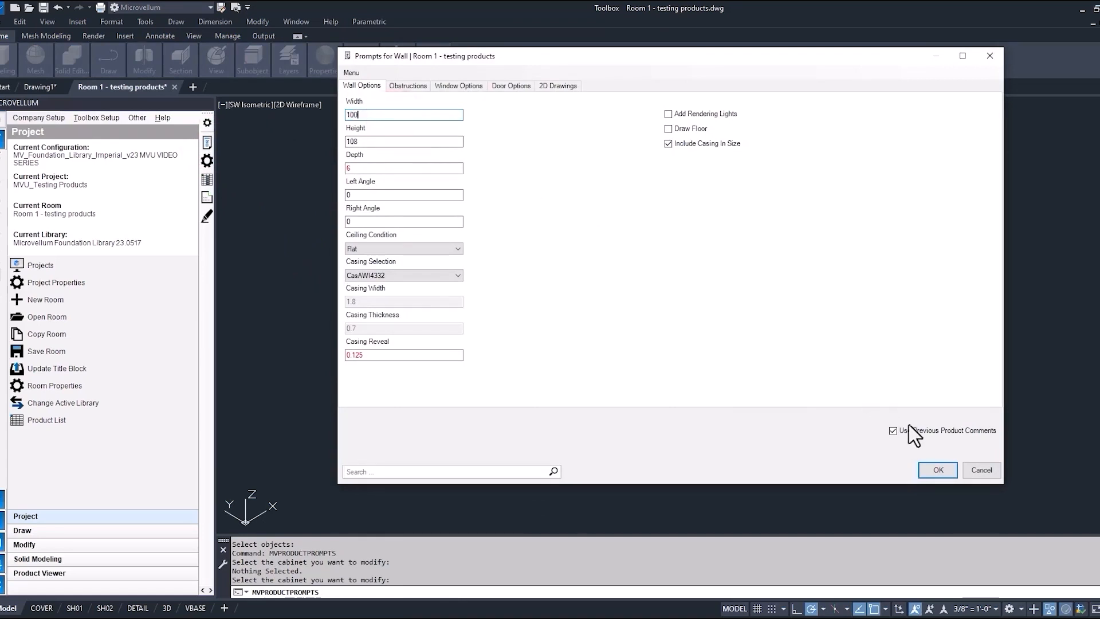
{"action": "left_click", "coordinate": [937, 469]}
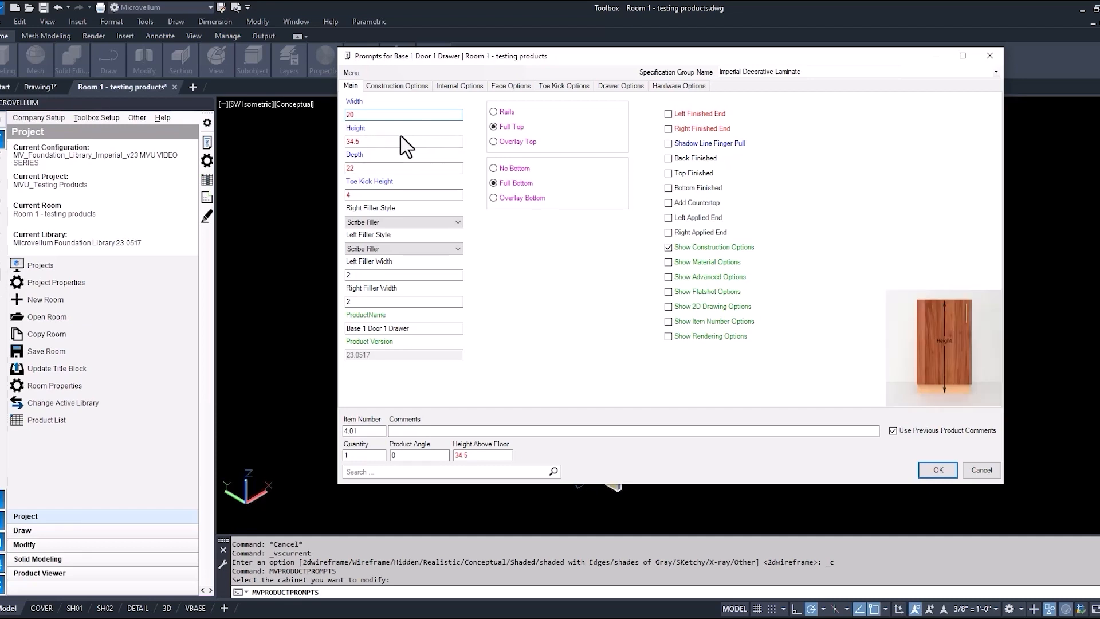
- Set the Base 1 Door 1 Drawer width to 18 and show the Height formula
{"action": "left_click", "coordinate": [404, 115]}
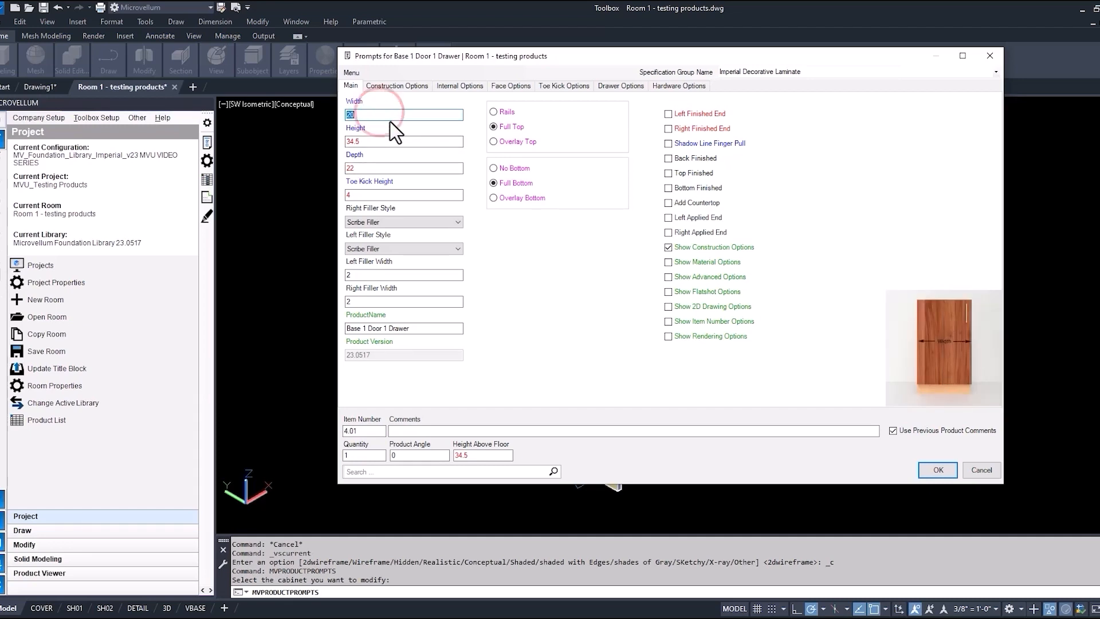
{"action": "type", "text": "18"}
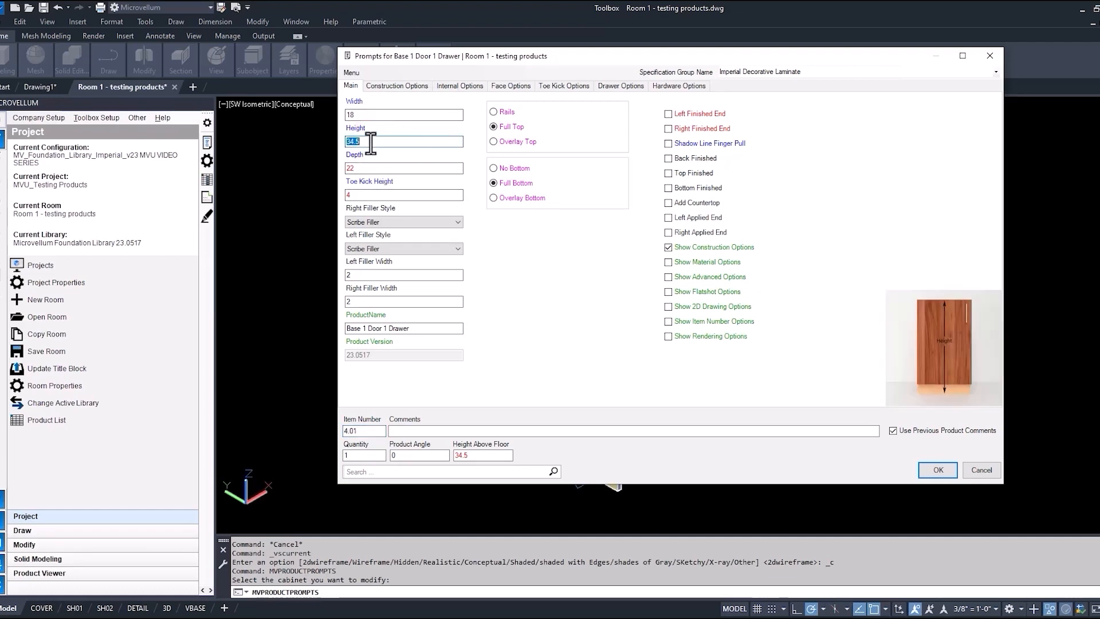
{"action": "right_click", "coordinate": [403, 140]}
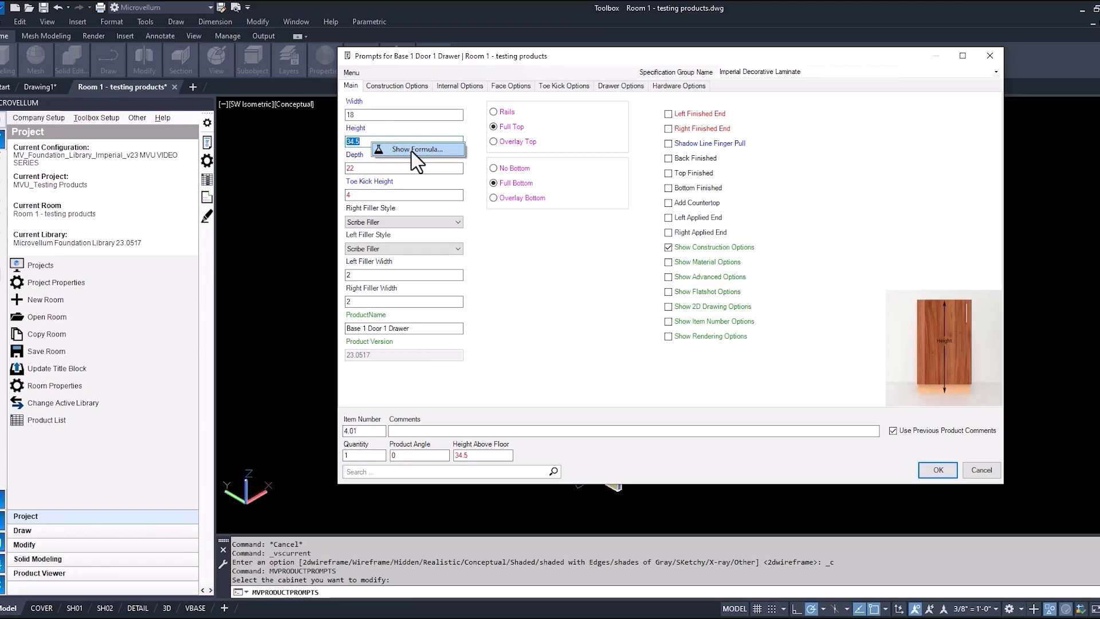
{"action": "left_click", "coordinate": [419, 149]}
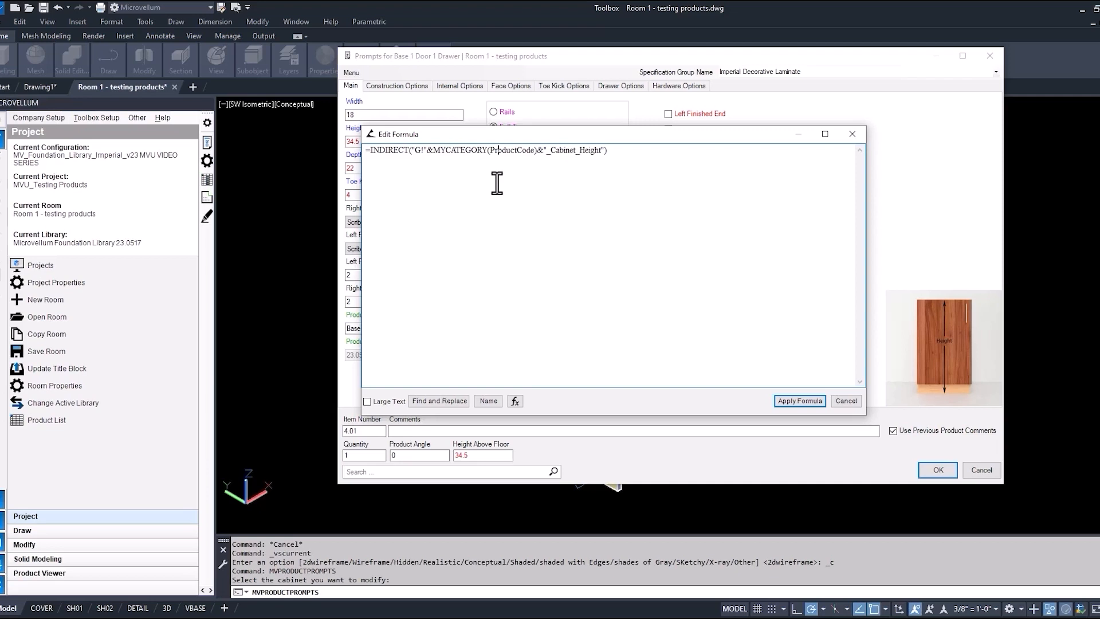
{"action": "mouse_move", "coordinate": [817, 359]}
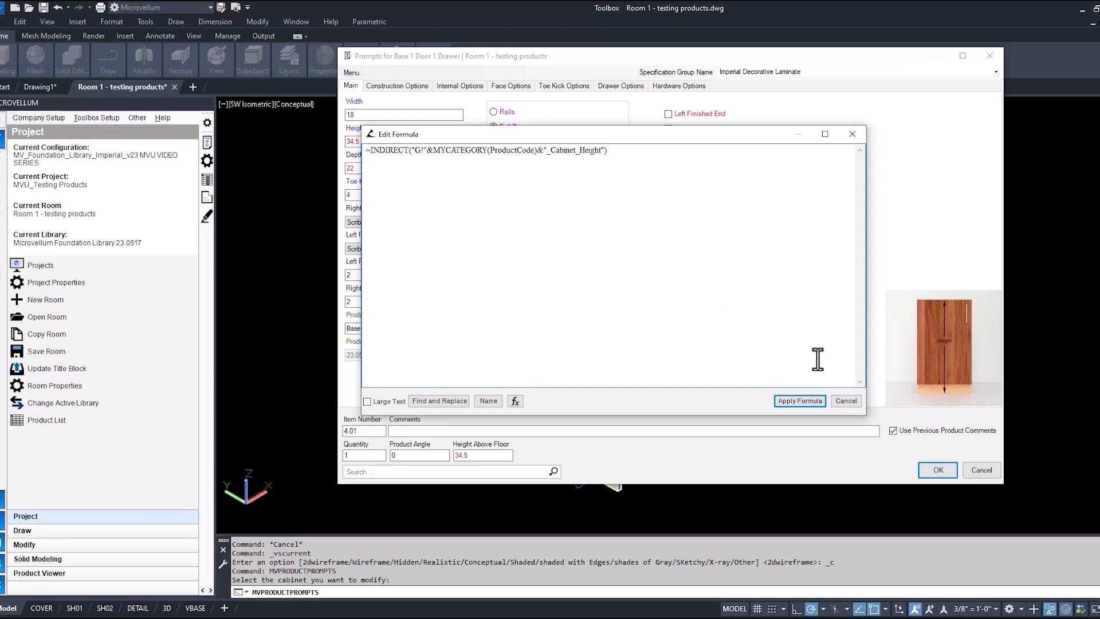
- Cancel the height formula, review the Depth formula, and turn on the material options page
{"action": "left_click", "coordinate": [799, 401]}
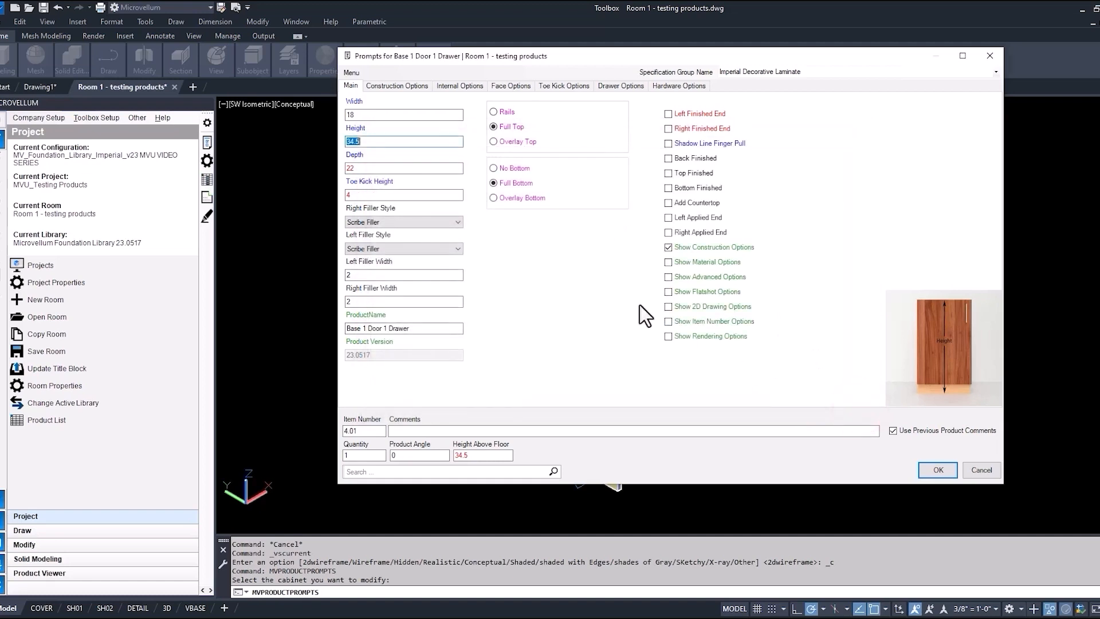
{"action": "left_click", "coordinate": [403, 168]}
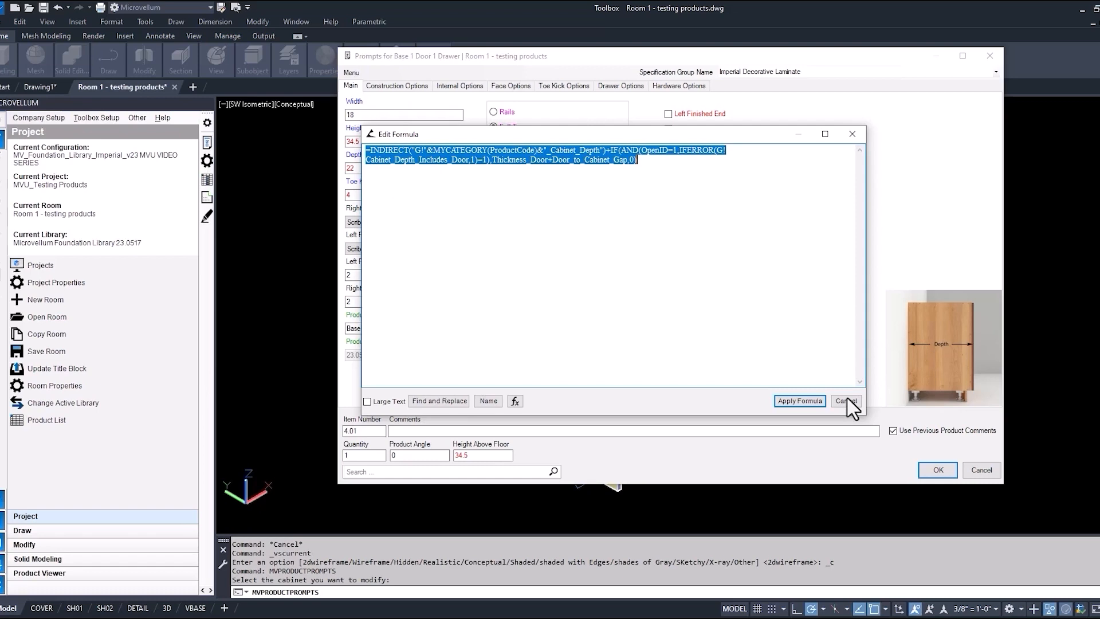
{"action": "left_click", "coordinate": [846, 401]}
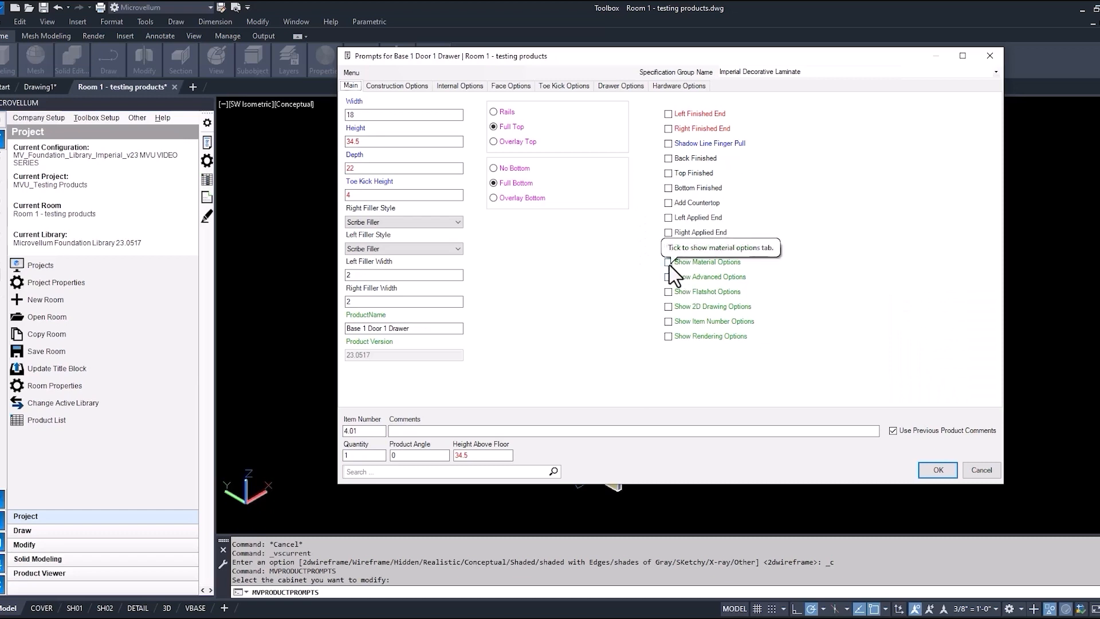
{"action": "left_click", "coordinate": [667, 276]}
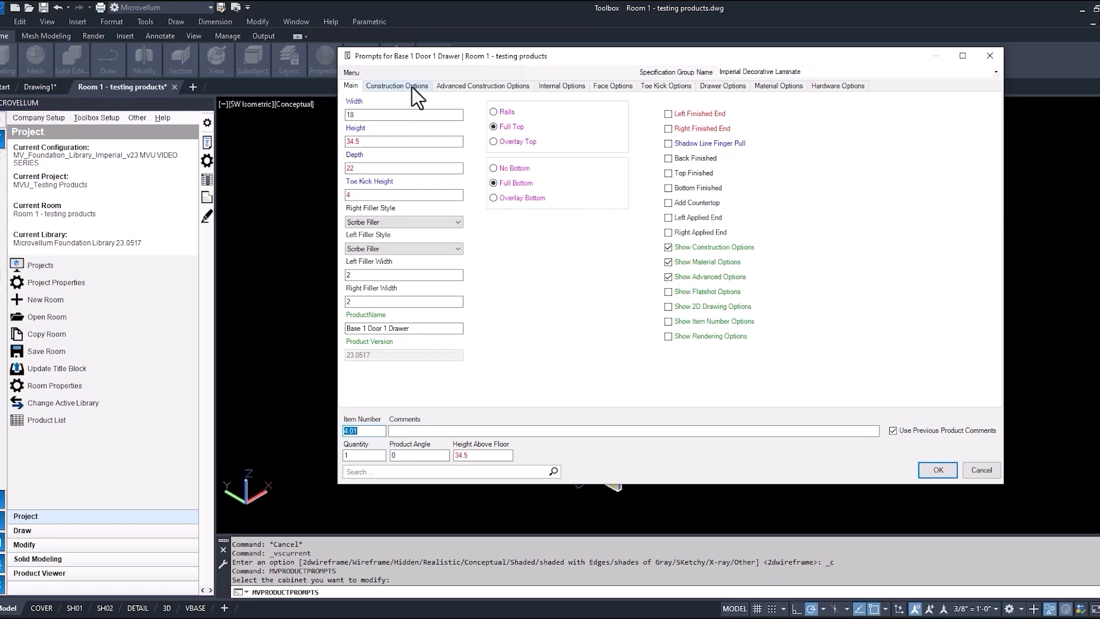
- Browse the Toe Kick, Material and Hardware Options tabs, then apply the cabinet prompts
{"action": "left_click", "coordinate": [665, 86]}
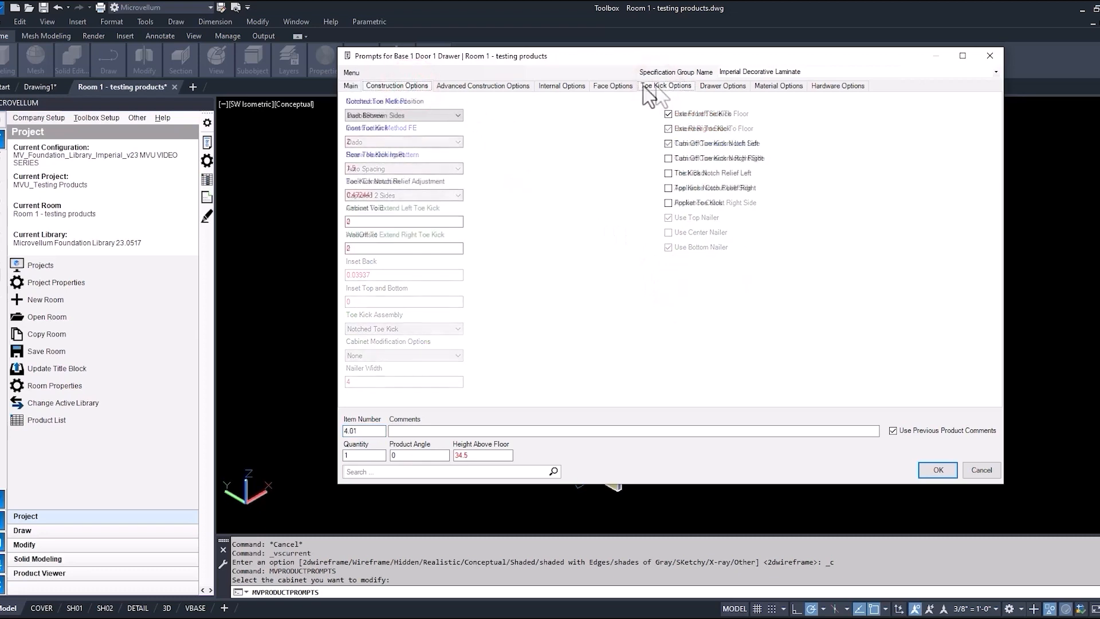
{"action": "left_click", "coordinate": [664, 86]}
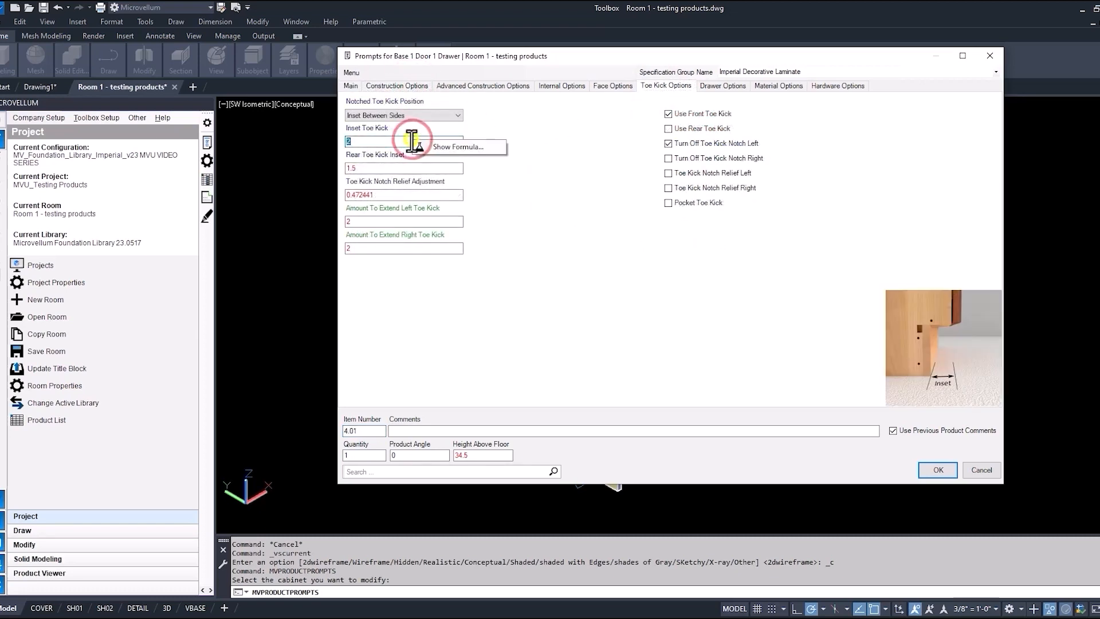
{"action": "left_click", "coordinate": [457, 146]}
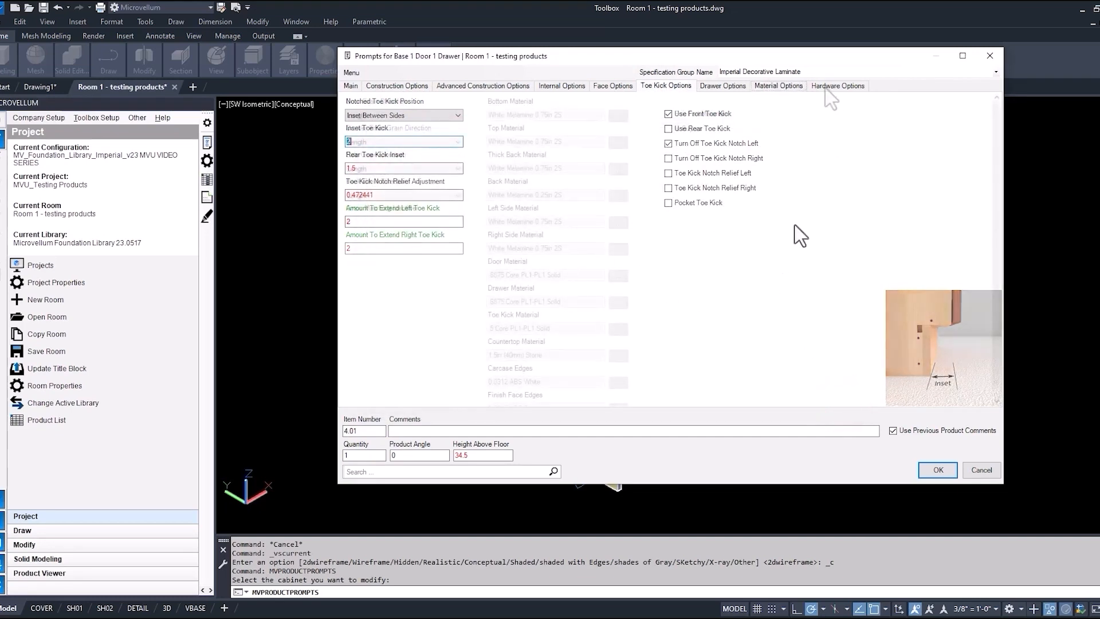
{"action": "left_click", "coordinate": [836, 86]}
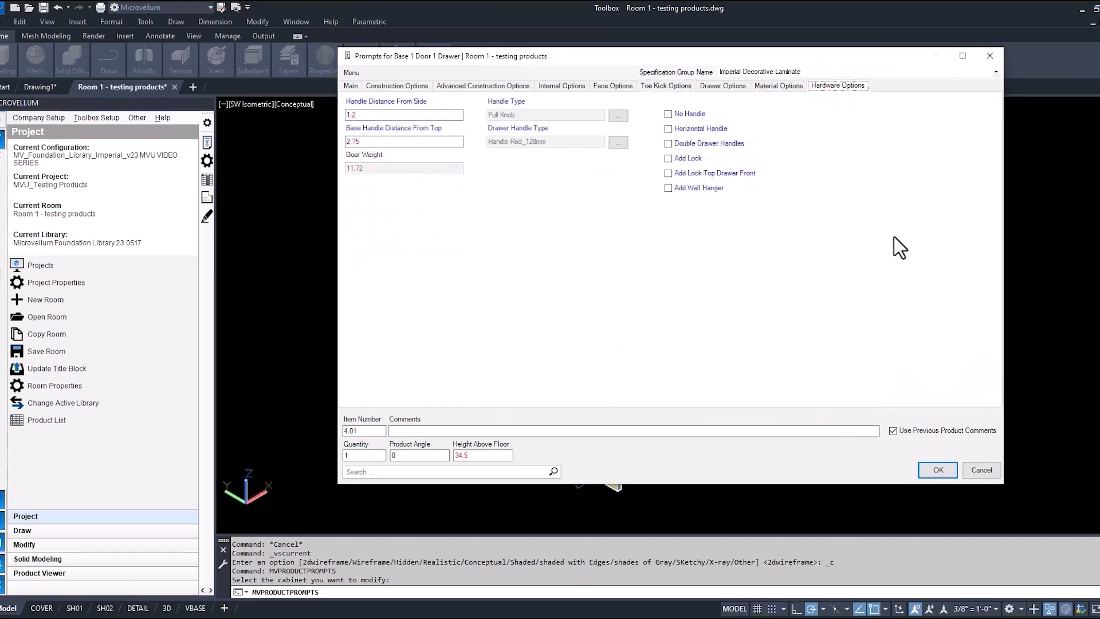
{"action": "left_click", "coordinate": [936, 470]}
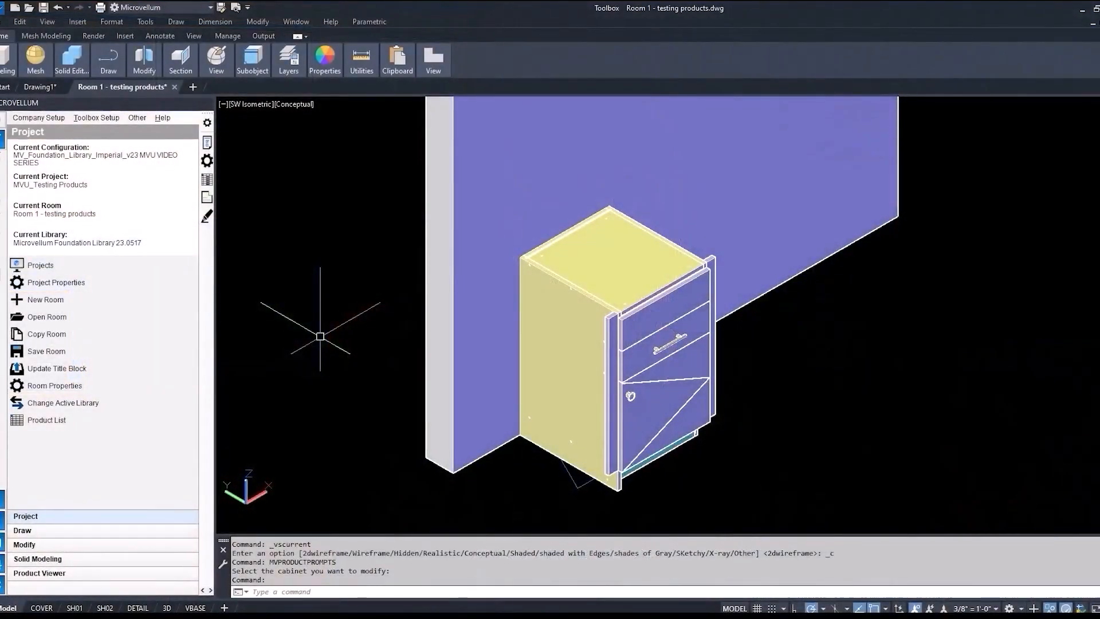
- Open Project Specification Group Setup and launch the spec group's Workbook Designer
{"action": "left_click", "coordinate": [96, 117]}
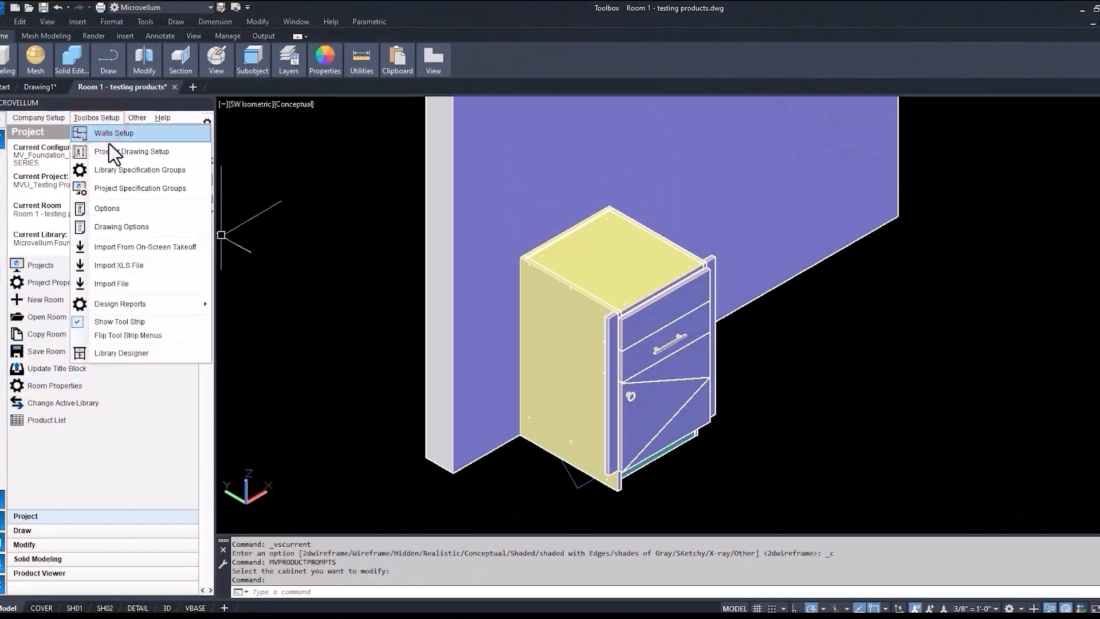
{"action": "left_click", "coordinate": [140, 188]}
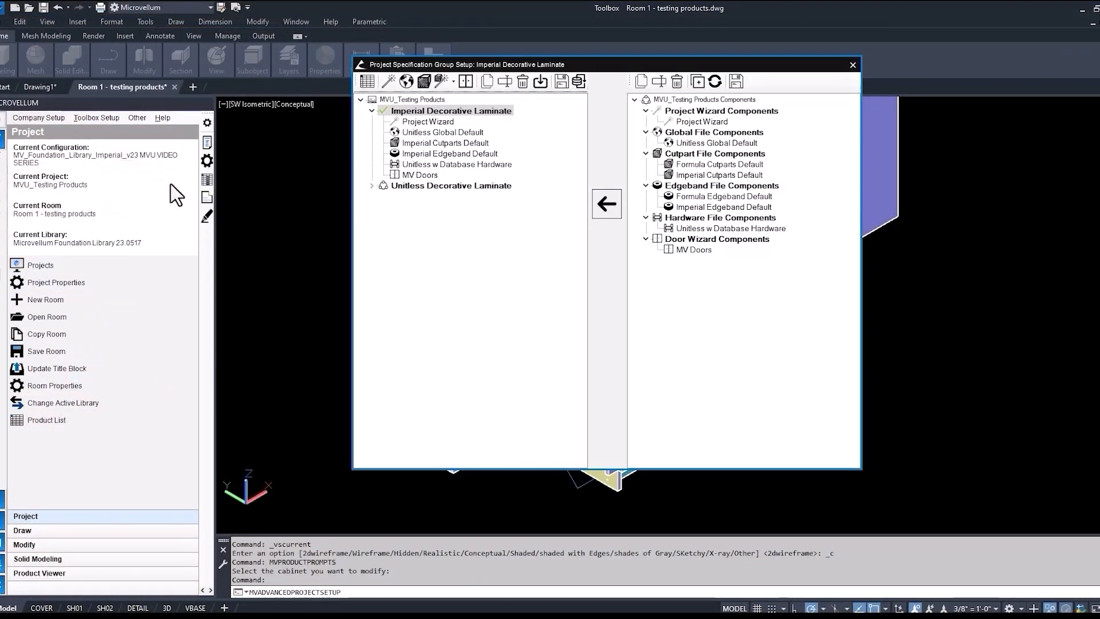
{"action": "mouse_move", "coordinate": [336, 148]}
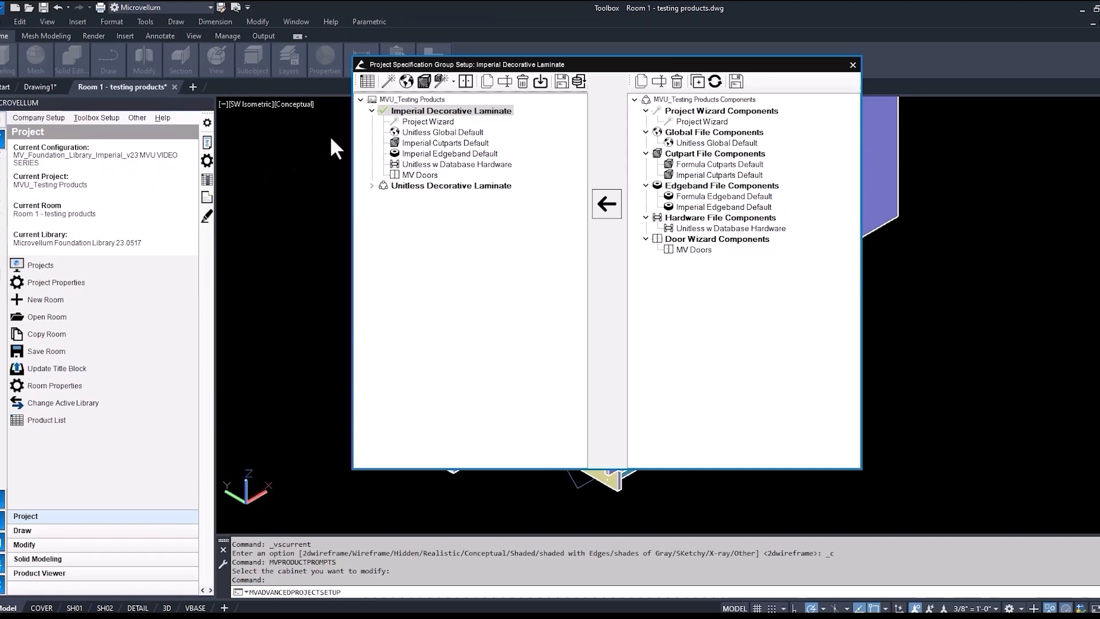
{"action": "mouse_move", "coordinate": [468, 133]}
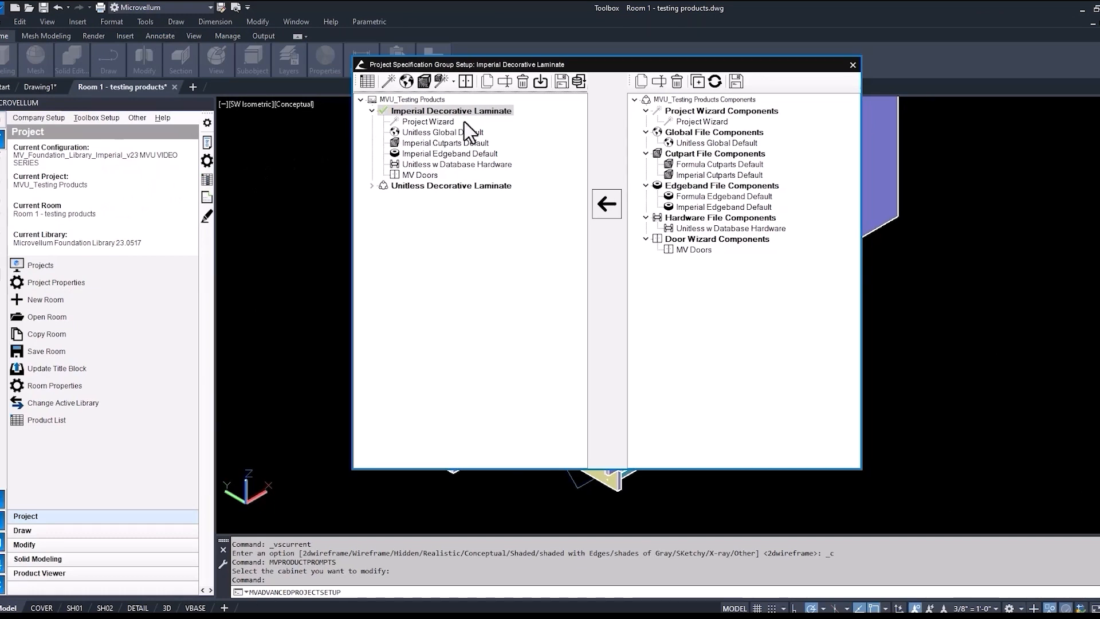
{"action": "mouse_move", "coordinate": [519, 129]}
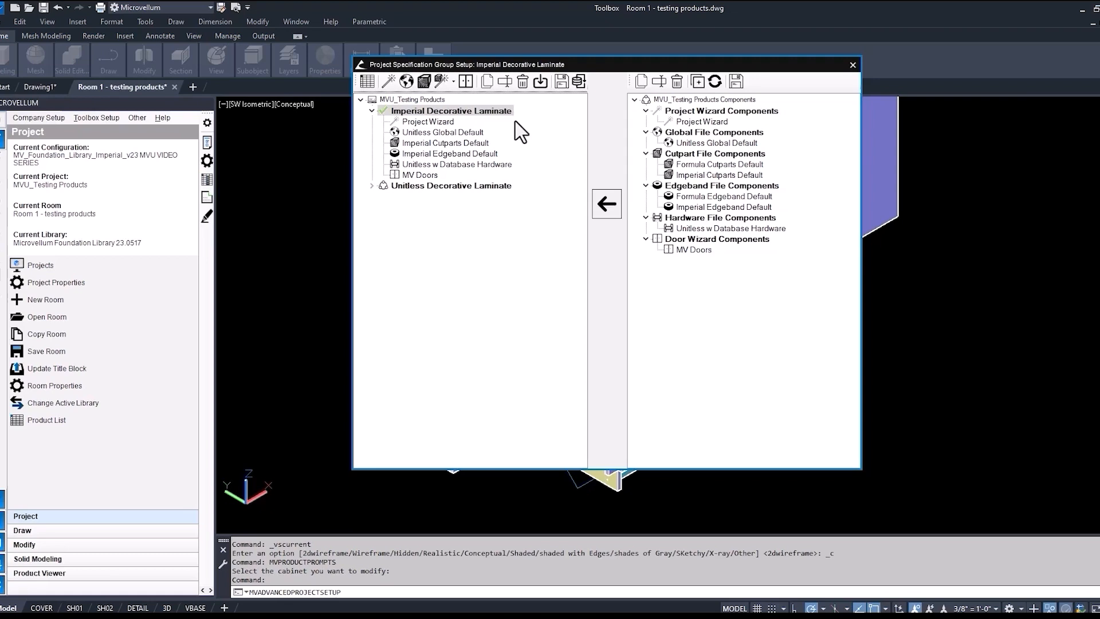
{"action": "mouse_move", "coordinate": [711, 136]}
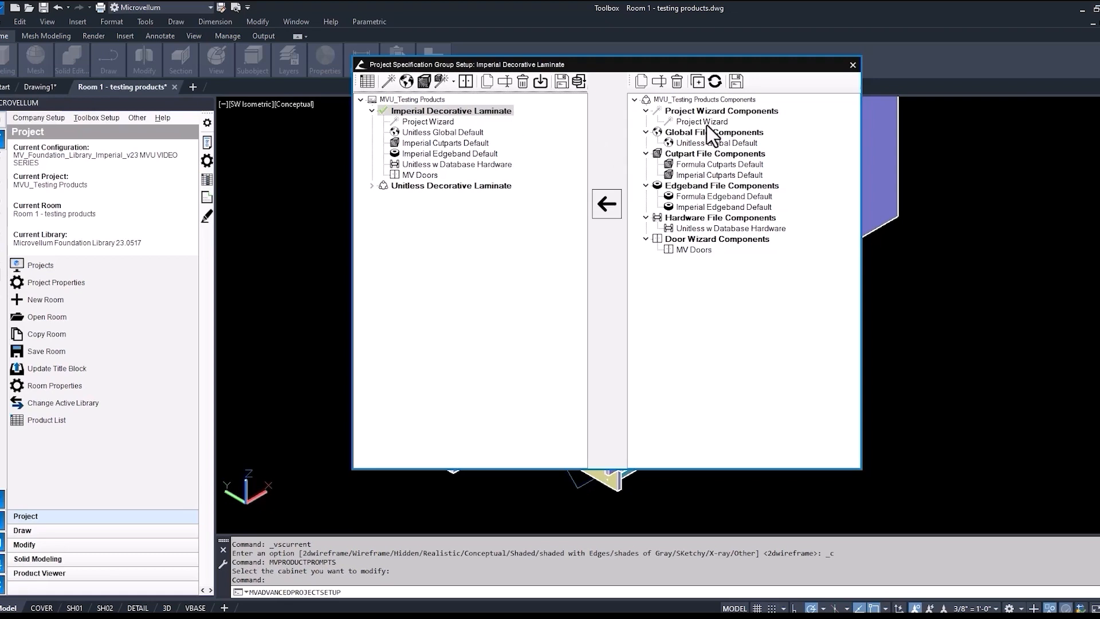
{"action": "mouse_move", "coordinate": [779, 136]}
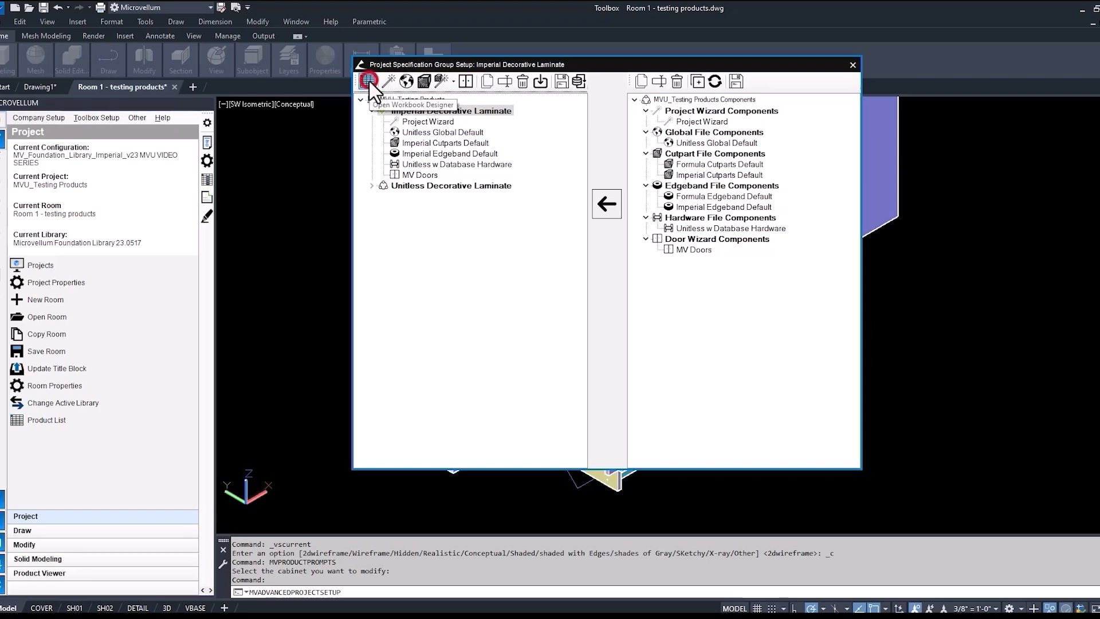
{"action": "left_click", "coordinate": [370, 80]}
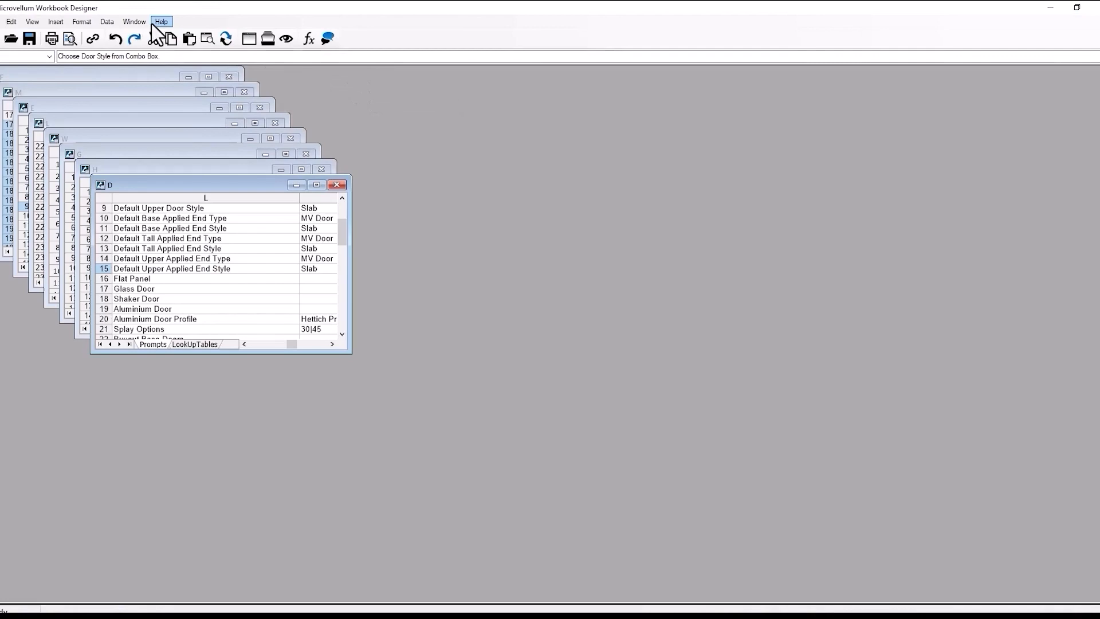
- Tile the workbook sheet windows horizontally, then vertically in columns
{"action": "left_click", "coordinate": [133, 21]}
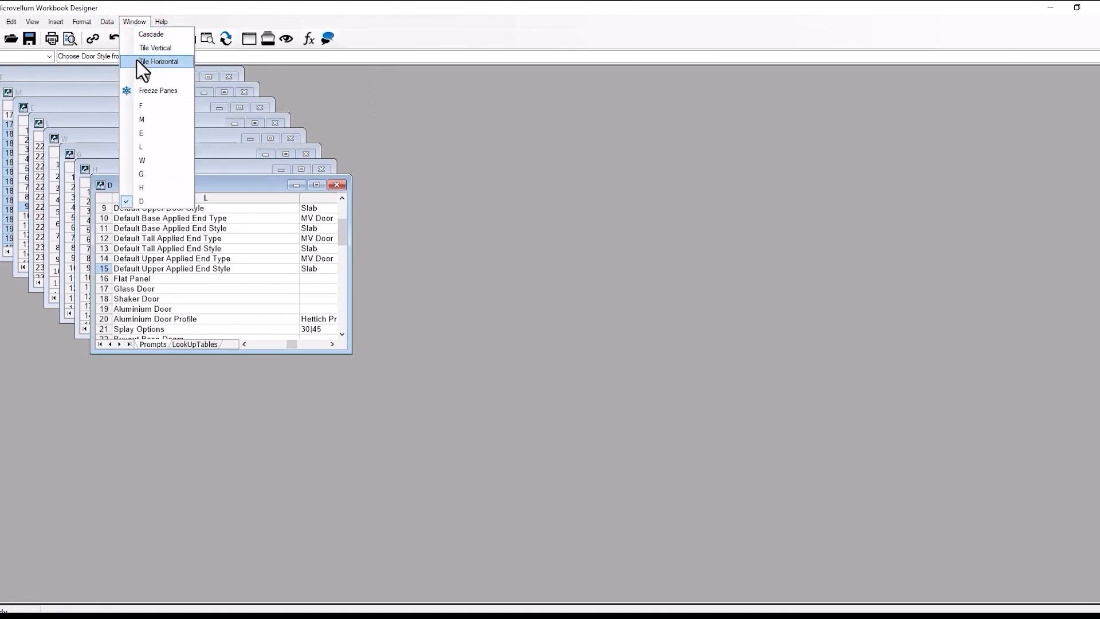
{"action": "left_click", "coordinate": [158, 62]}
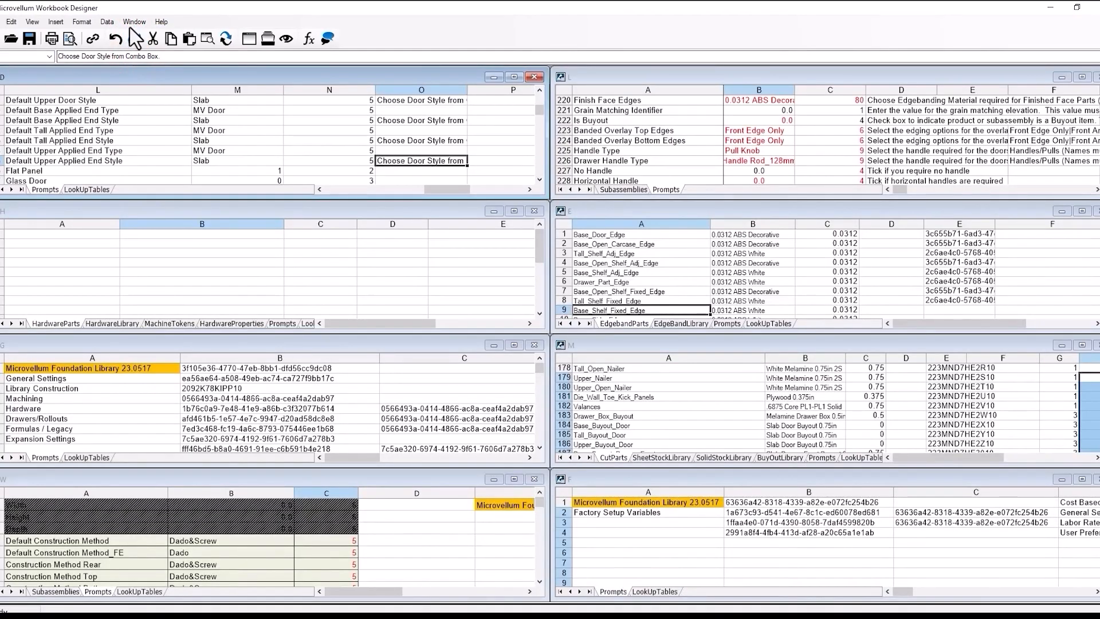
{"action": "left_click", "coordinate": [134, 21]}
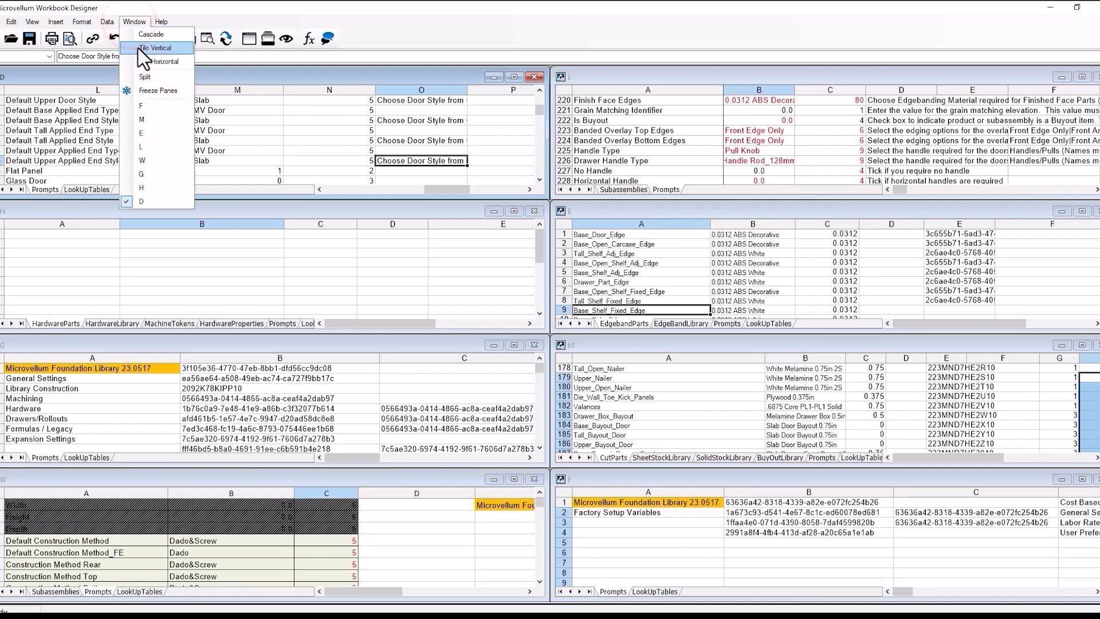
{"action": "left_click", "coordinate": [156, 48]}
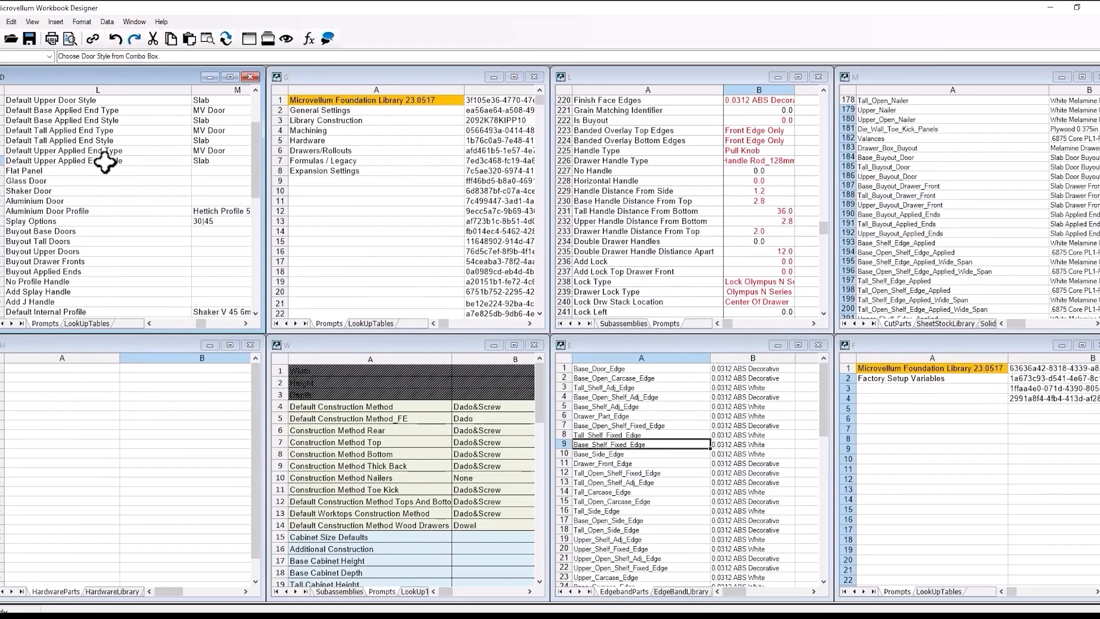
{"action": "mouse_move", "coordinate": [53, 481]}
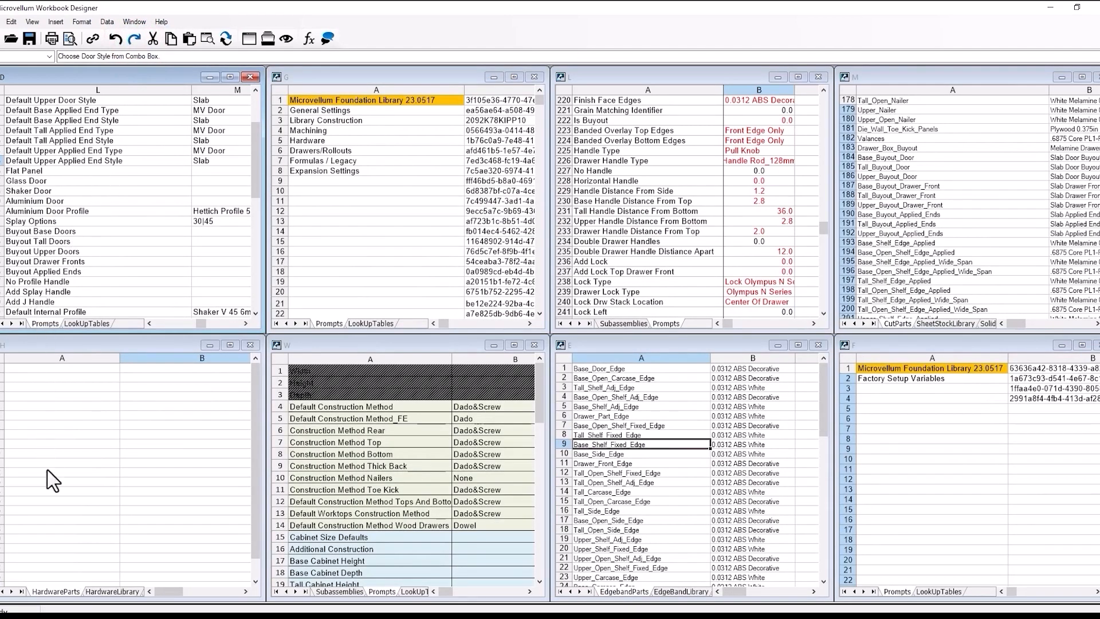
{"action": "mouse_move", "coordinate": [33, 530]}
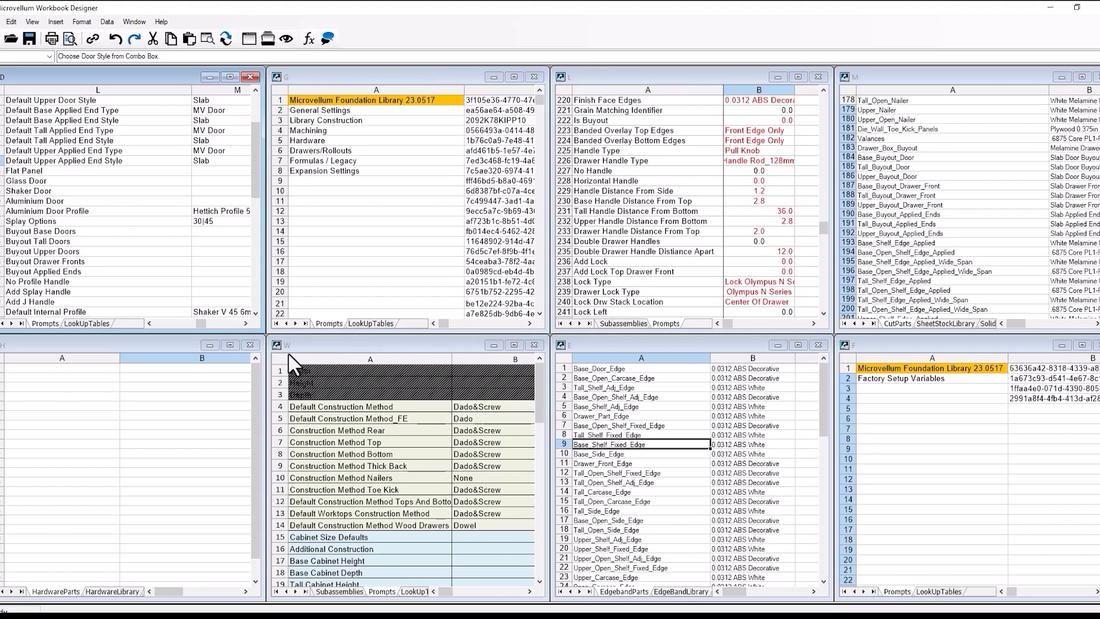
{"action": "mouse_move", "coordinate": [1013, 50]}
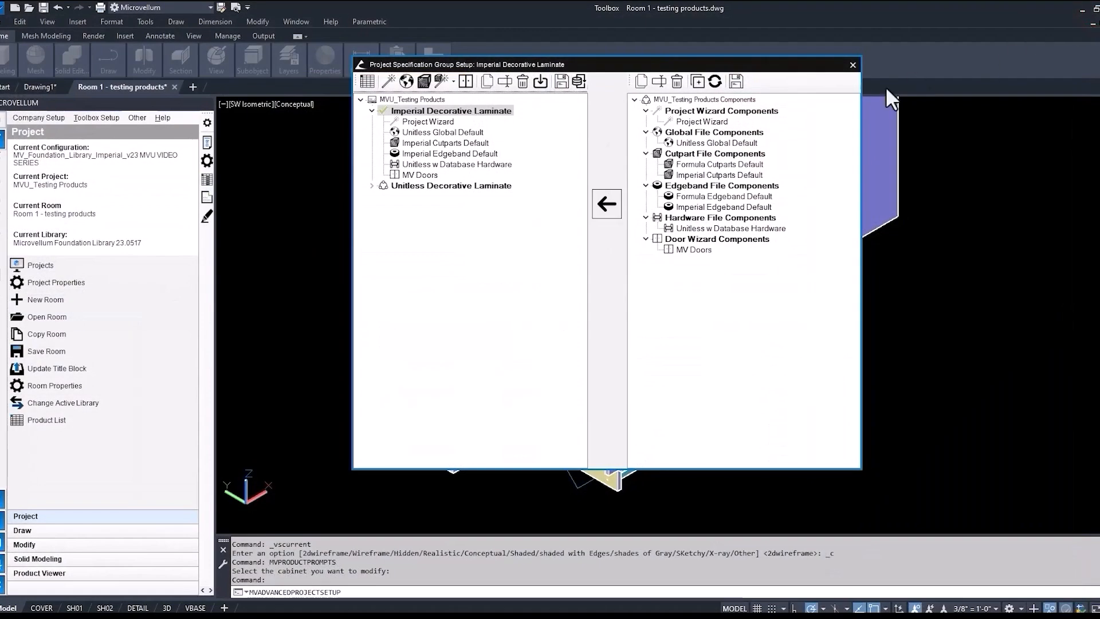
{"action": "mouse_move", "coordinate": [678, 167]}
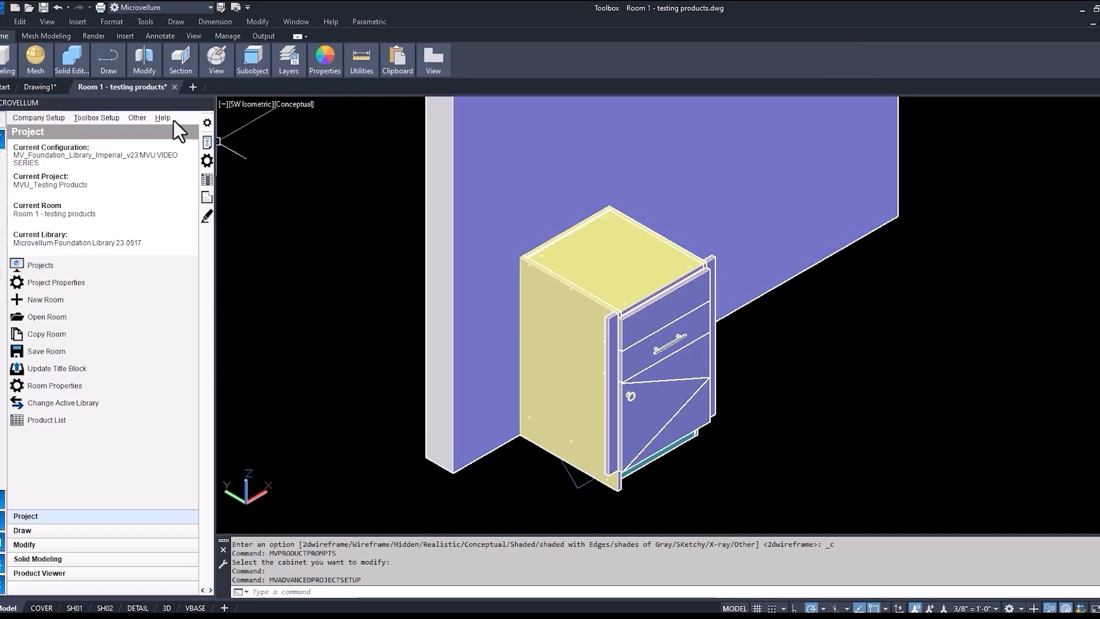
- From Help, visit the Microvellum Knowledge Network and go to its Knowledge Base
{"action": "left_click", "coordinate": [162, 116]}
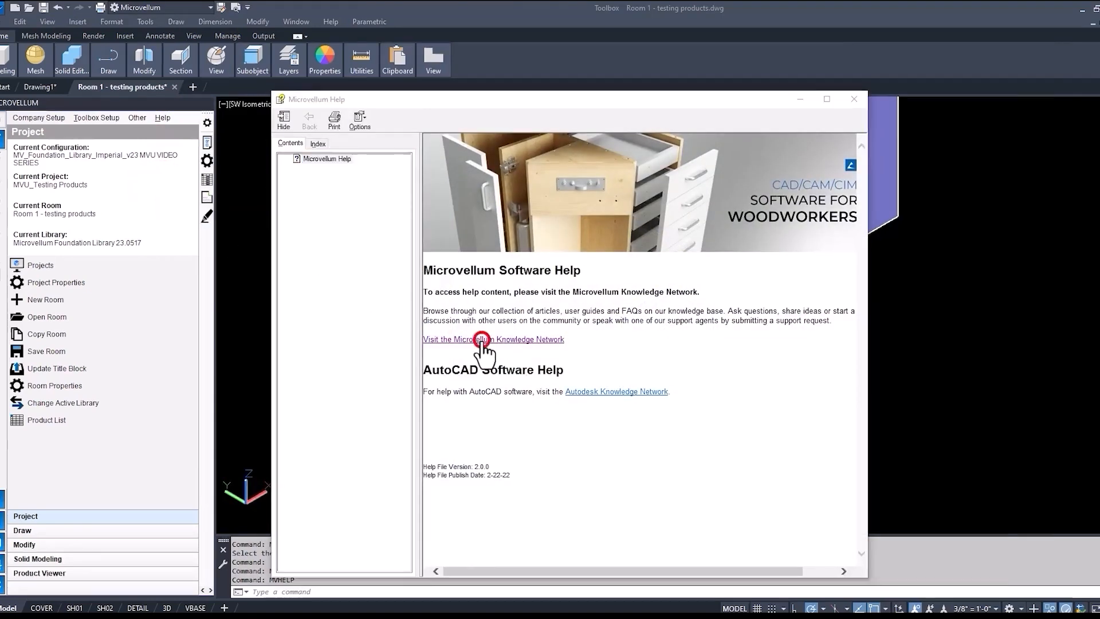
{"action": "left_click", "coordinate": [492, 339]}
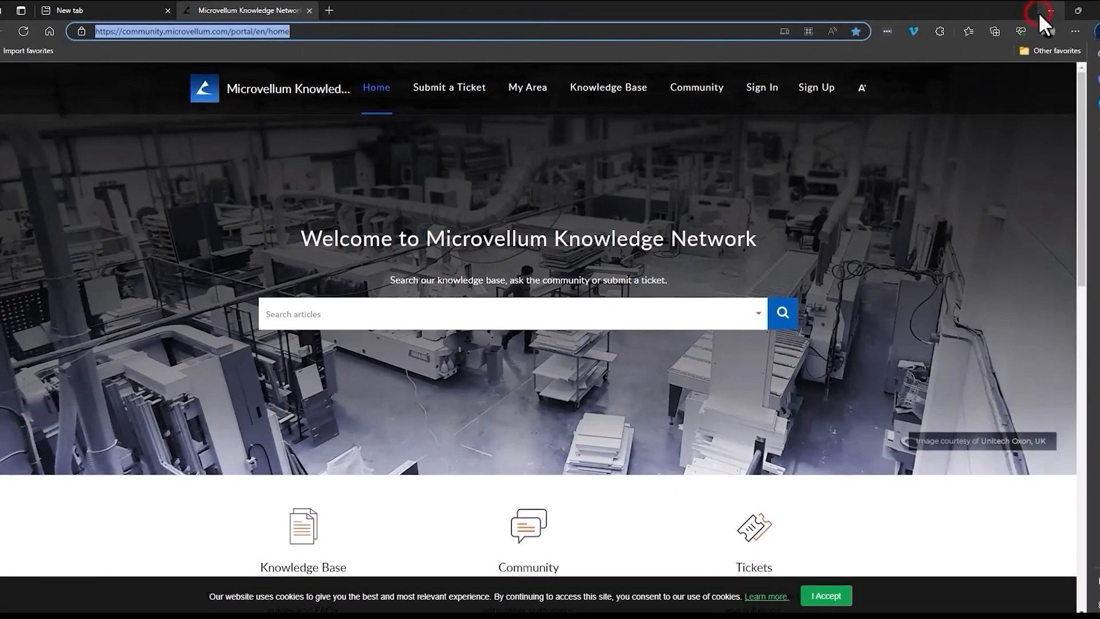
{"action": "left_click", "coordinate": [608, 88]}
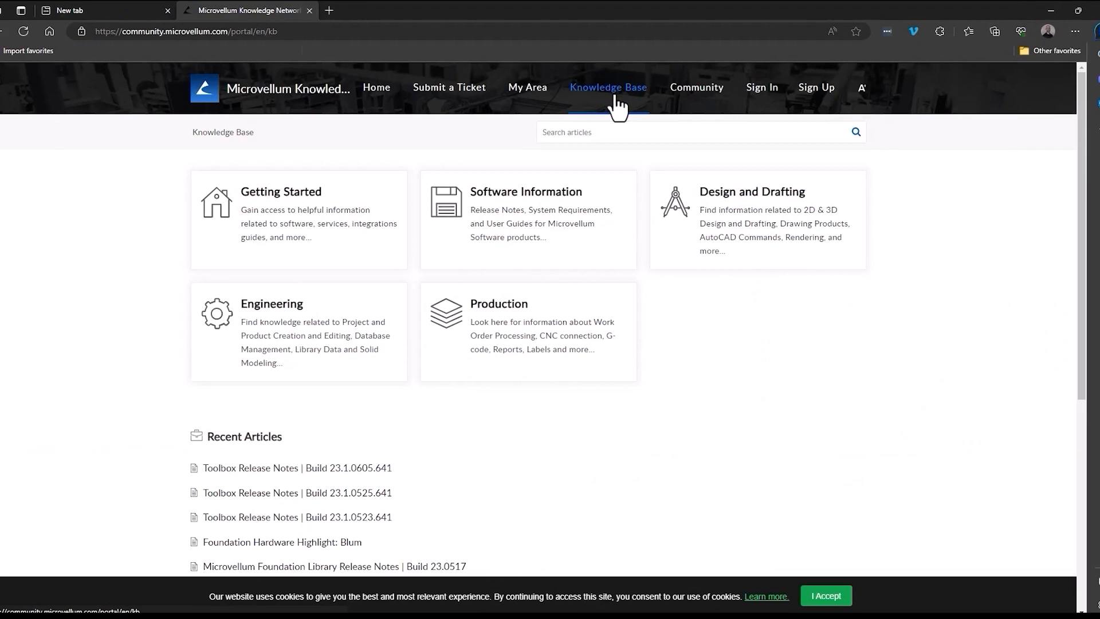
- Find the Microvellum Glossary article and browse terms under letters G, W and L
{"action": "type", "text": "Microvellum Glossary"}
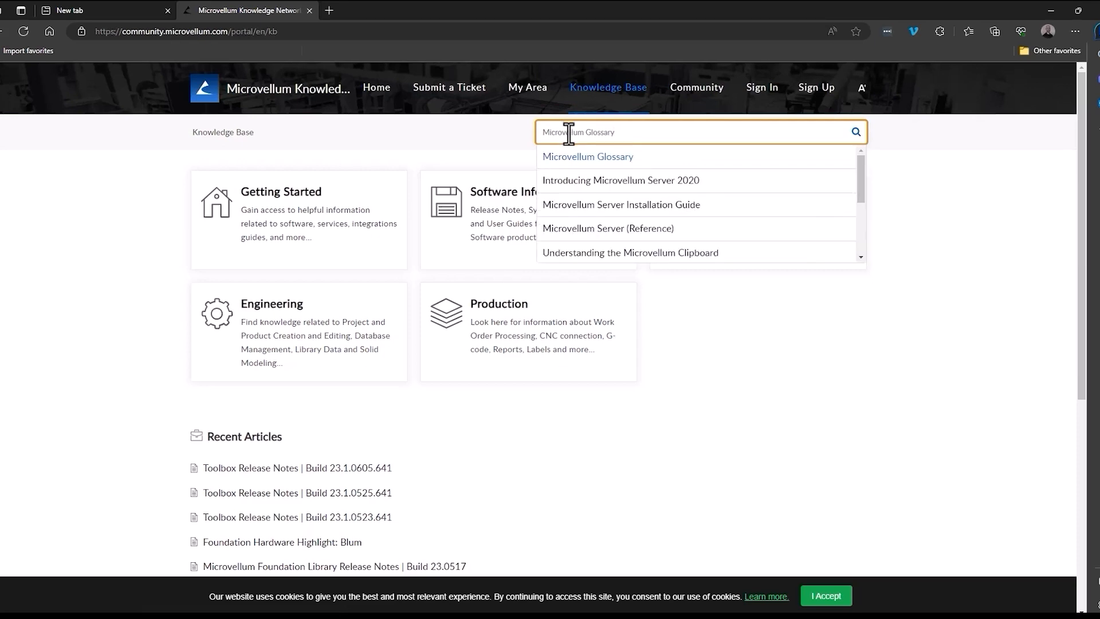
{"action": "left_click", "coordinate": [587, 157]}
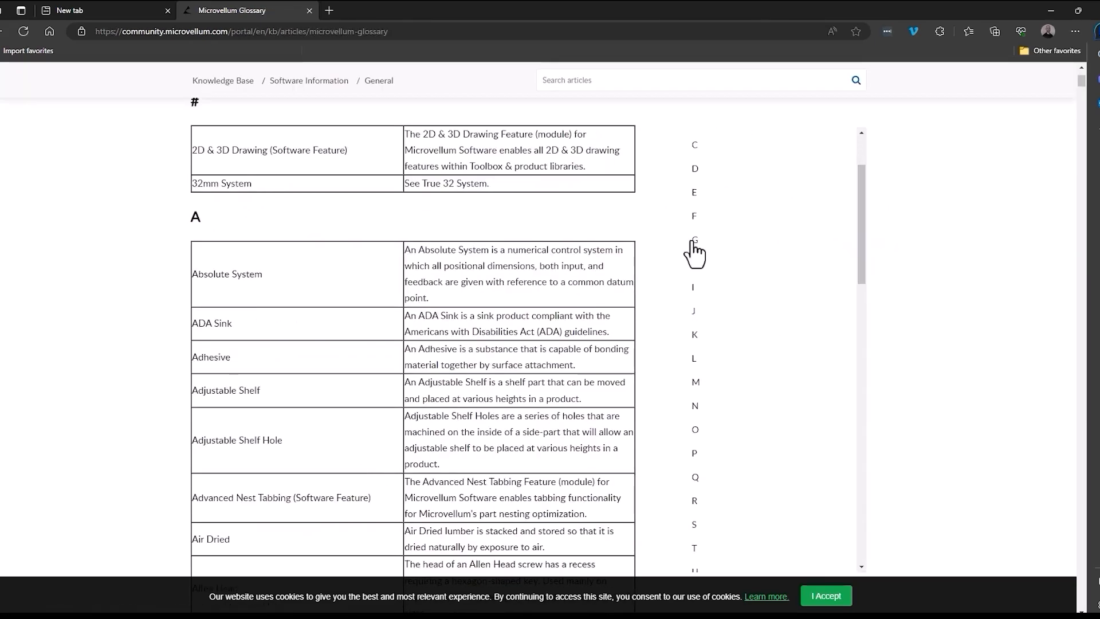
{"action": "left_click", "coordinate": [694, 239]}
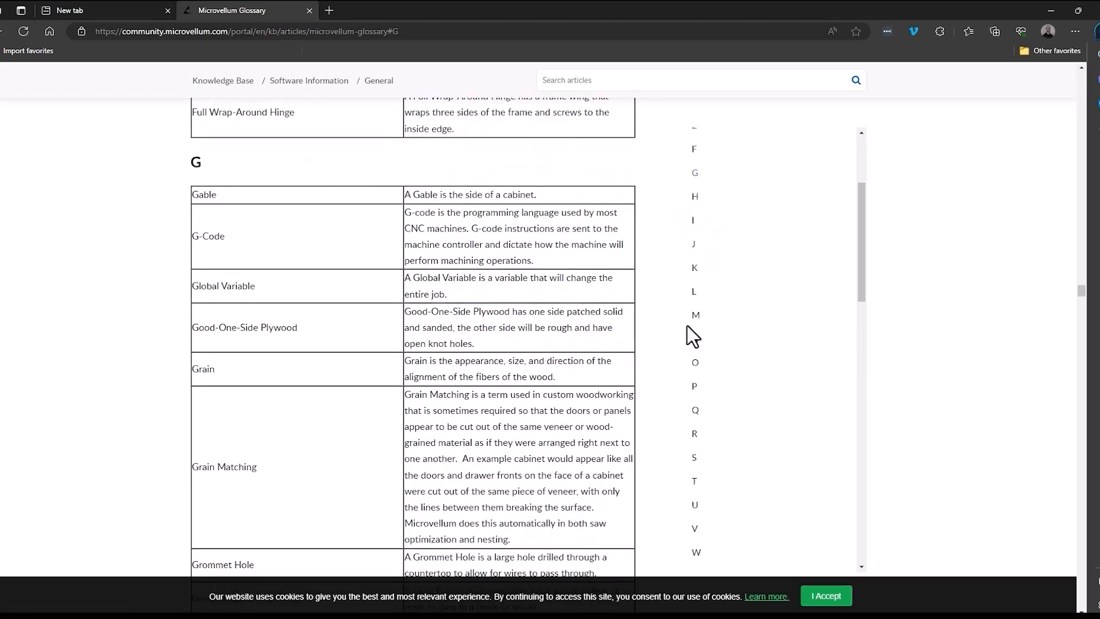
{"action": "left_click", "coordinate": [695, 484]}
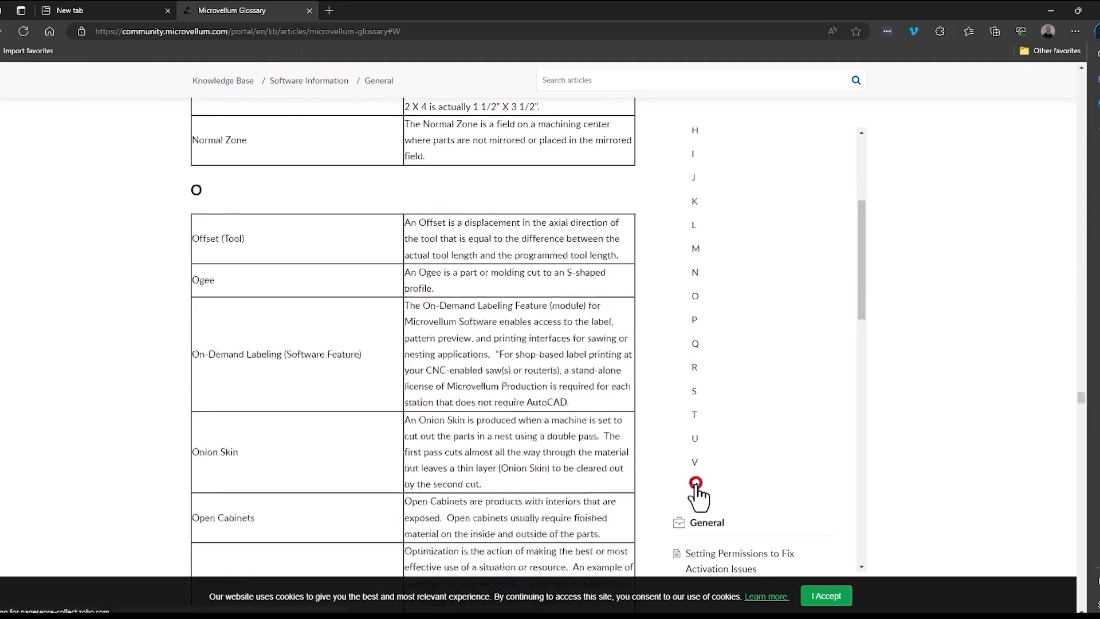
{"action": "left_click", "coordinate": [696, 484]}
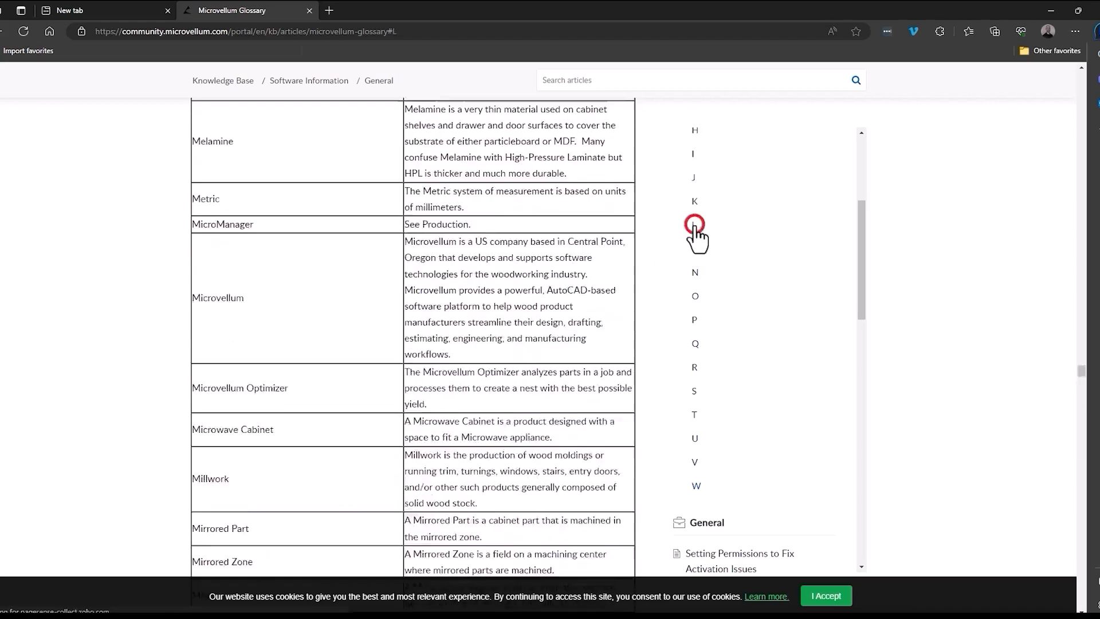
{"action": "left_click", "coordinate": [694, 225]}
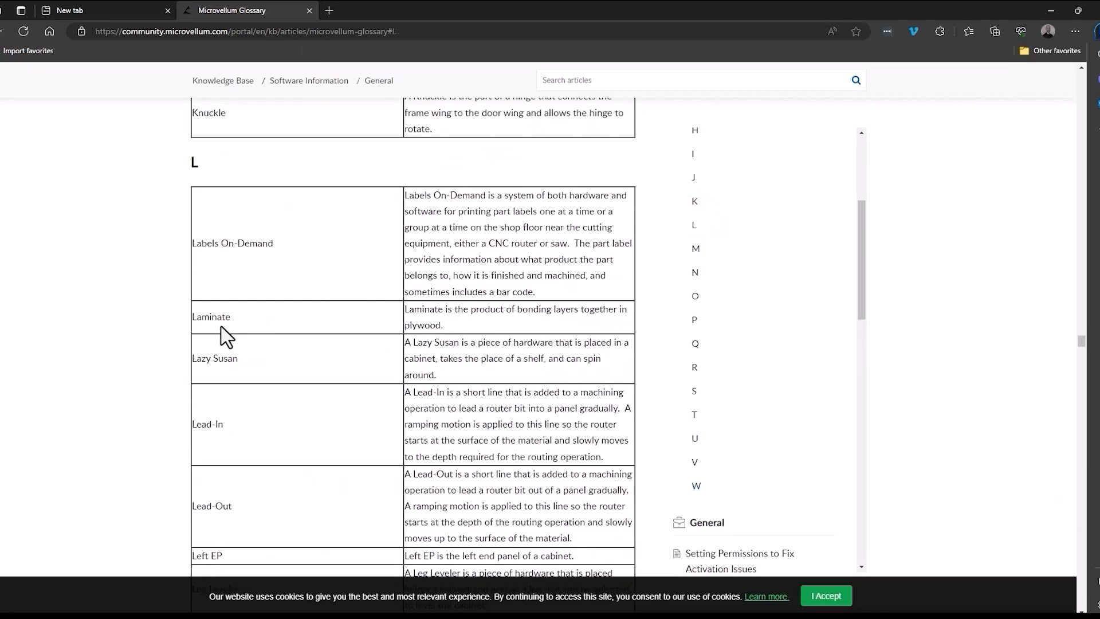
{"action": "scroll", "scroll_direction": "down", "scroll_amount": 3}
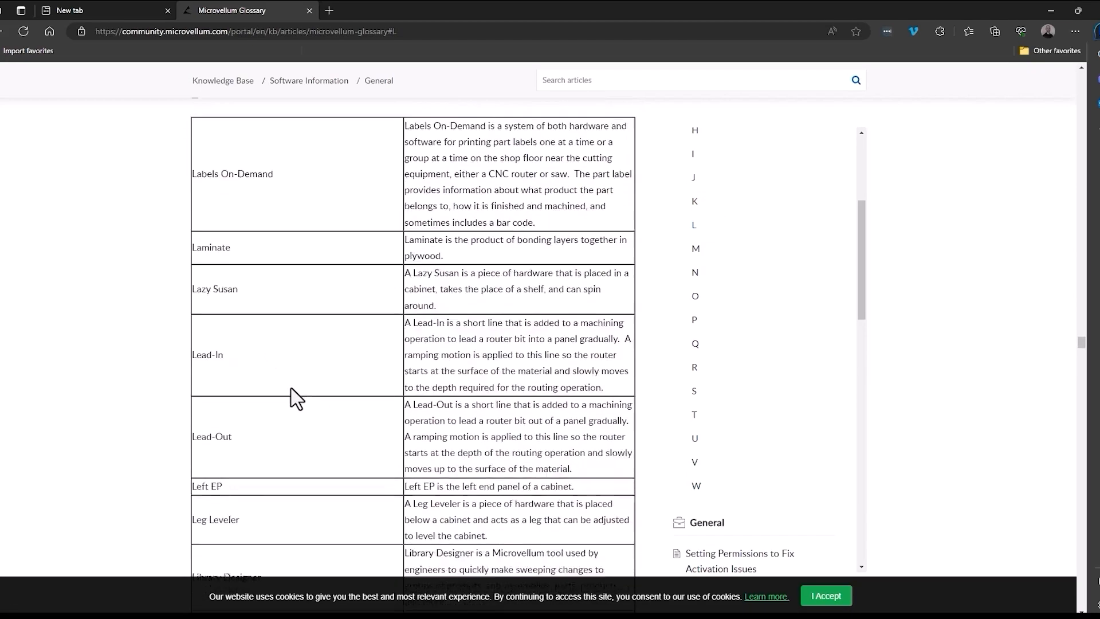
{"action": "scroll", "scroll_direction": "down", "scroll_amount": 3}
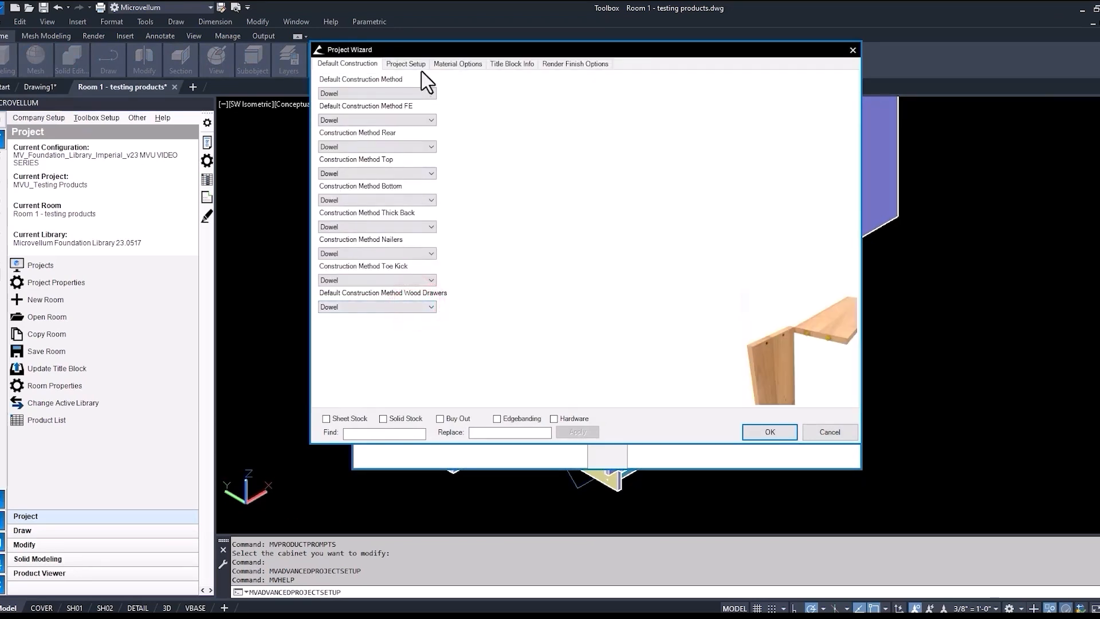
- Review the Project Wizard's cabinet size defaults and the Additional Construction toe kick assembly choices
{"action": "left_click", "coordinate": [406, 64]}
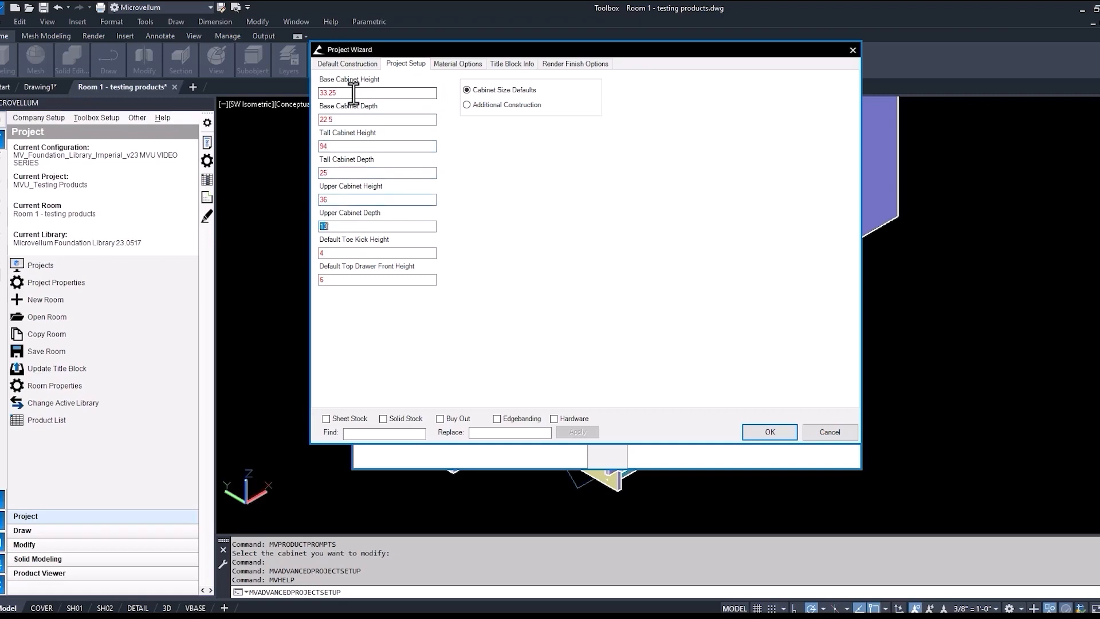
{"action": "left_click", "coordinate": [466, 104]}
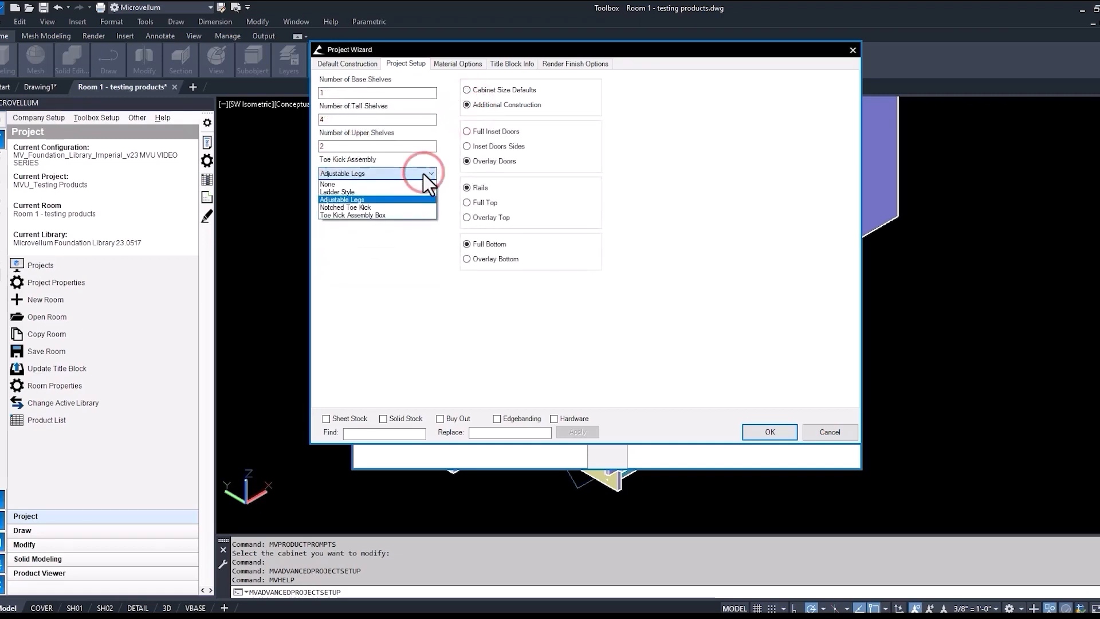
{"action": "left_click", "coordinate": [336, 191]}
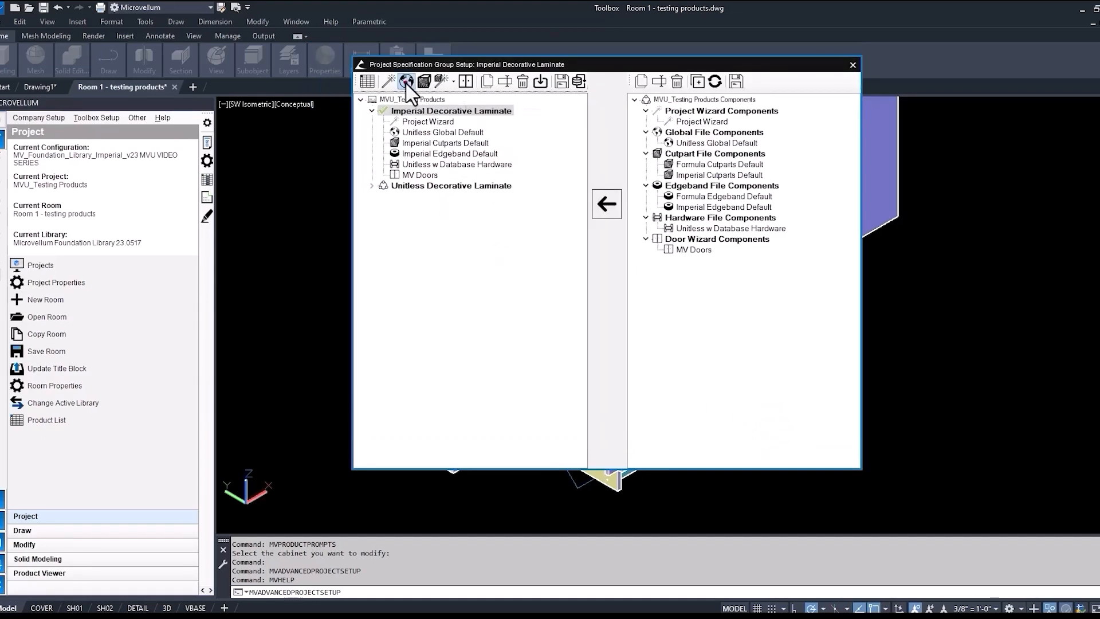
- In Global Settings, turn on Show Construction Options under User Preferences
{"action": "left_click", "coordinate": [406, 82]}
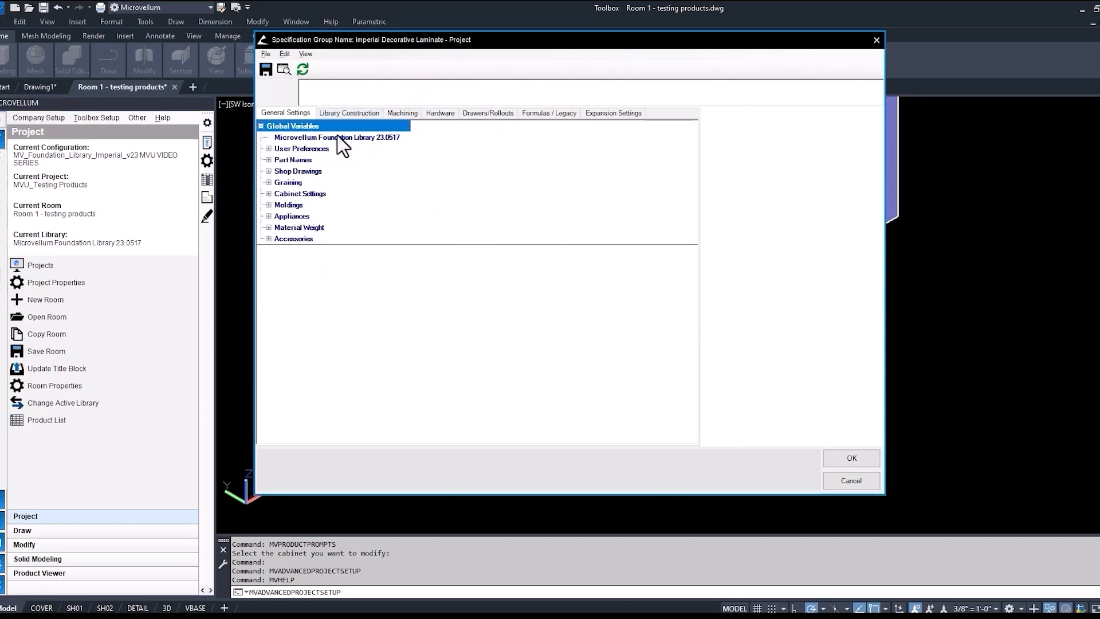
{"action": "left_click", "coordinate": [267, 148]}
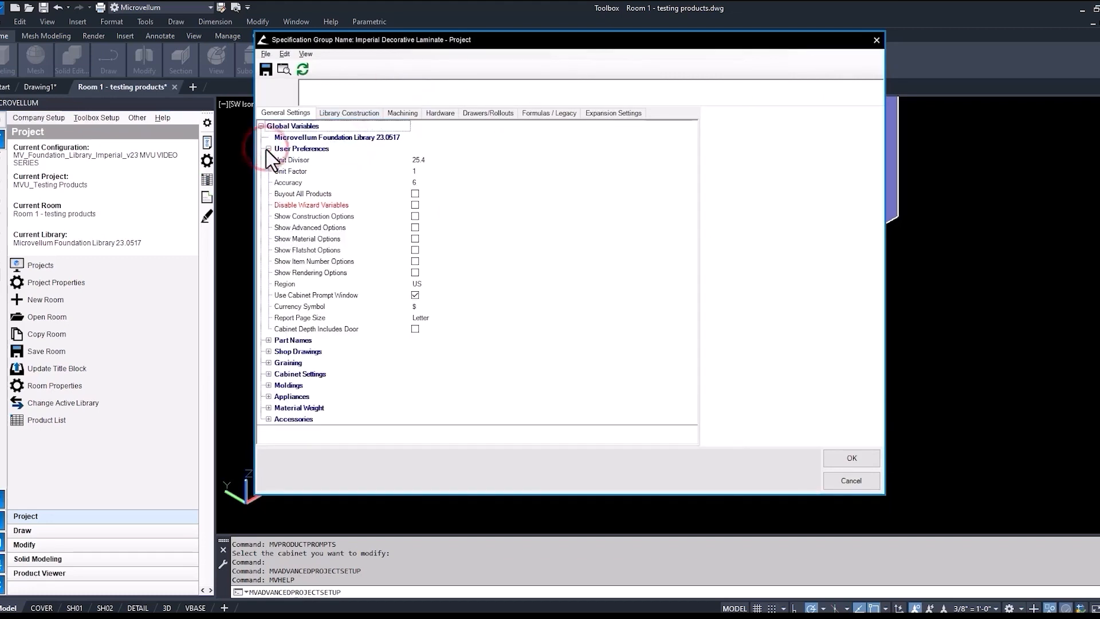
{"action": "left_click", "coordinate": [415, 216]}
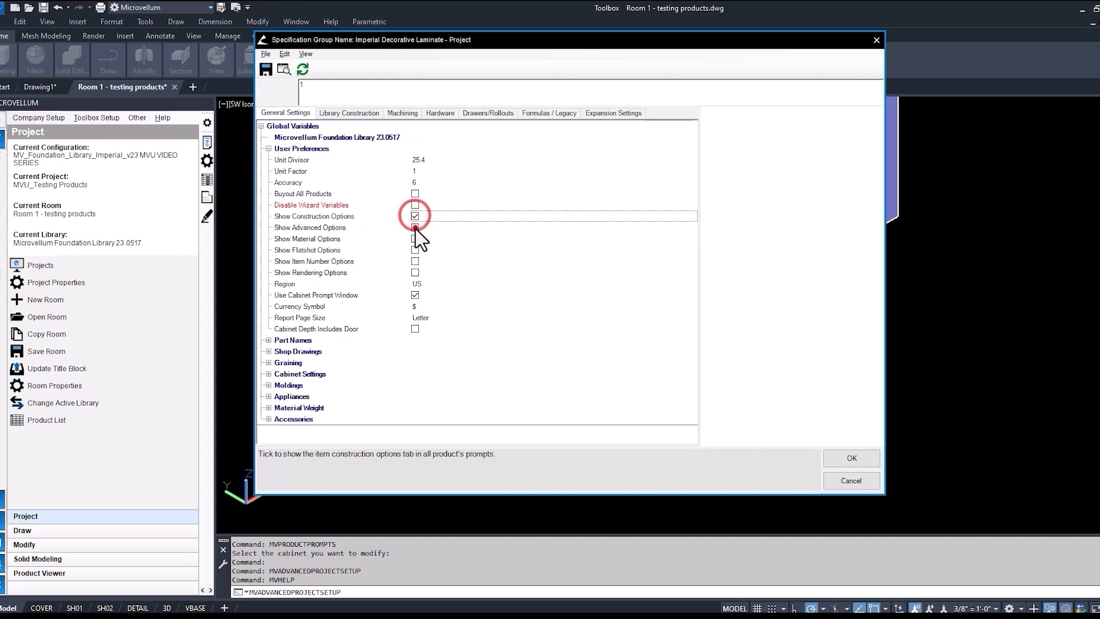
{"action": "left_click", "coordinate": [268, 147]}
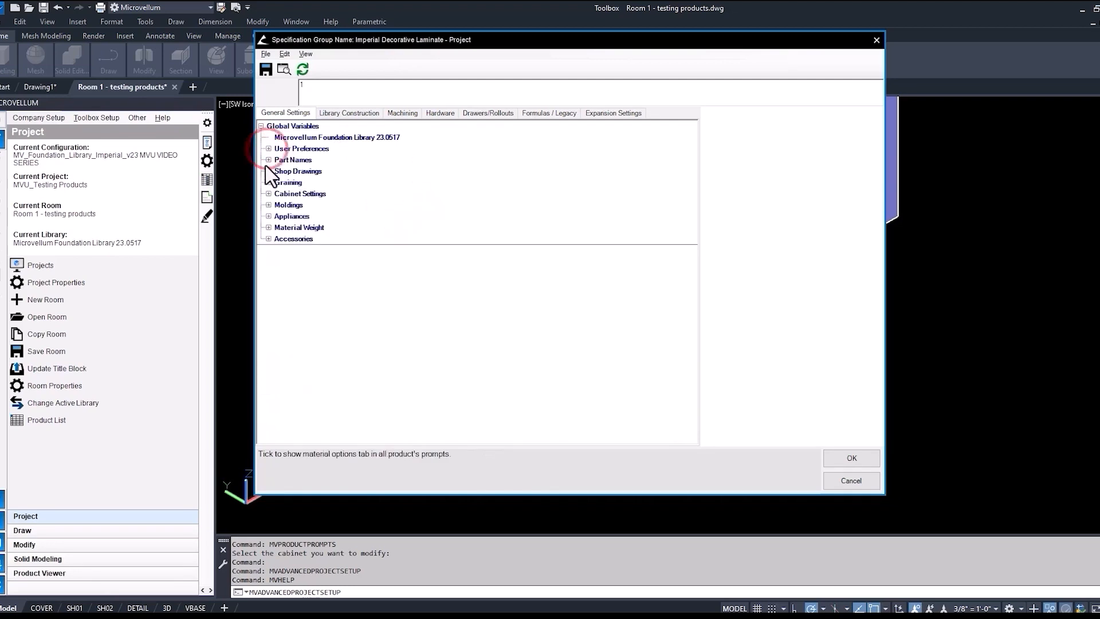
- Review base cabinet shelf quantity and tall cabinet settings, then go to Library Construction
{"action": "left_click", "coordinate": [266, 192]}
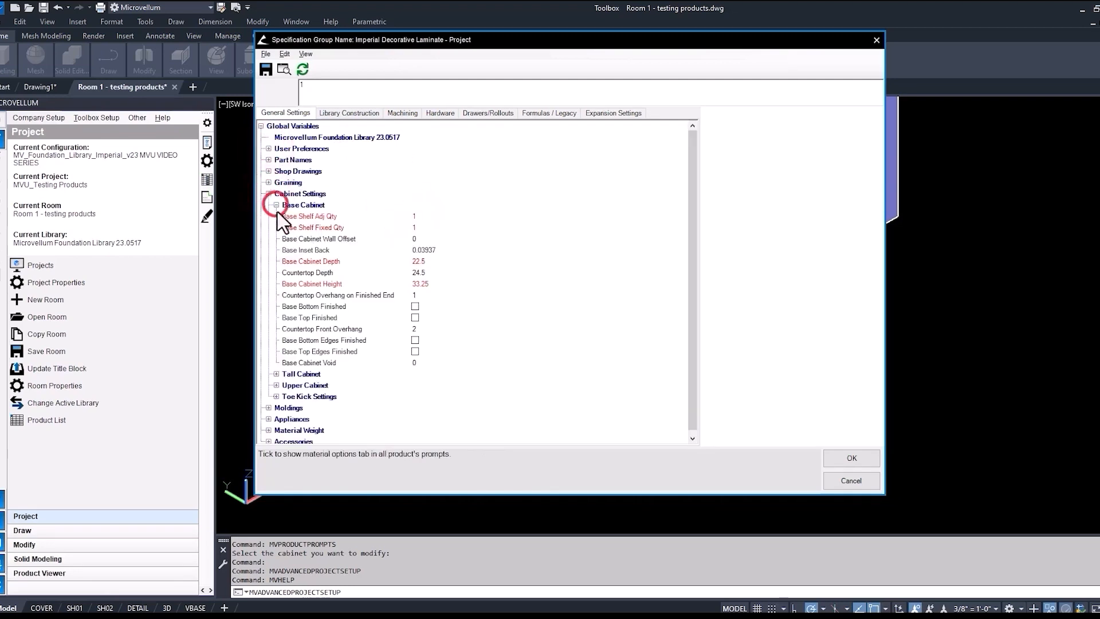
{"action": "left_click", "coordinate": [313, 227]}
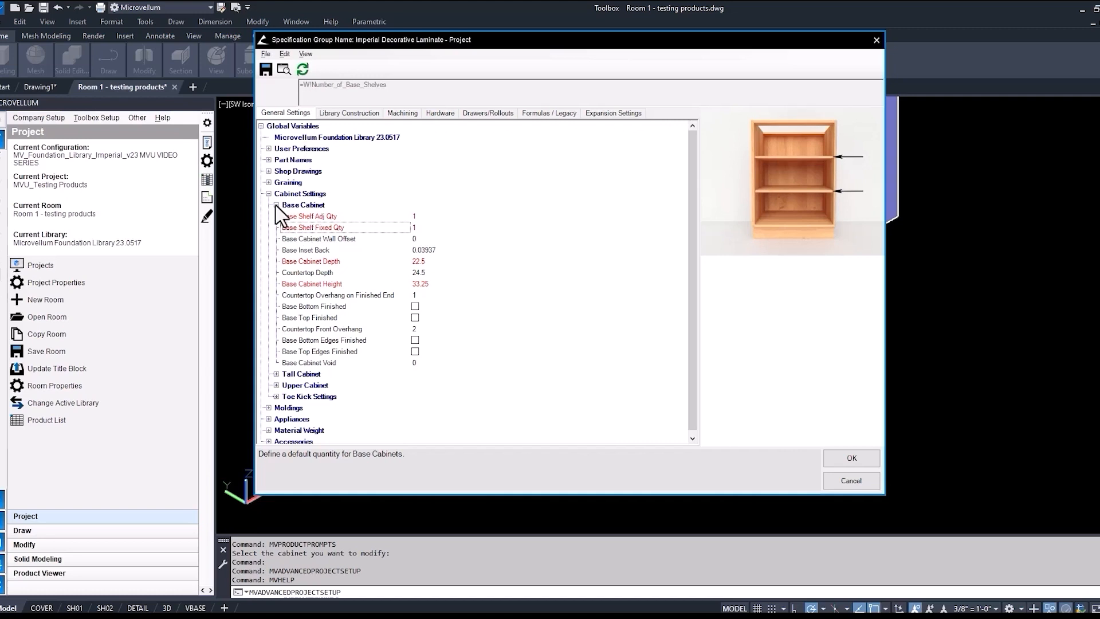
{"action": "left_click", "coordinate": [276, 204]}
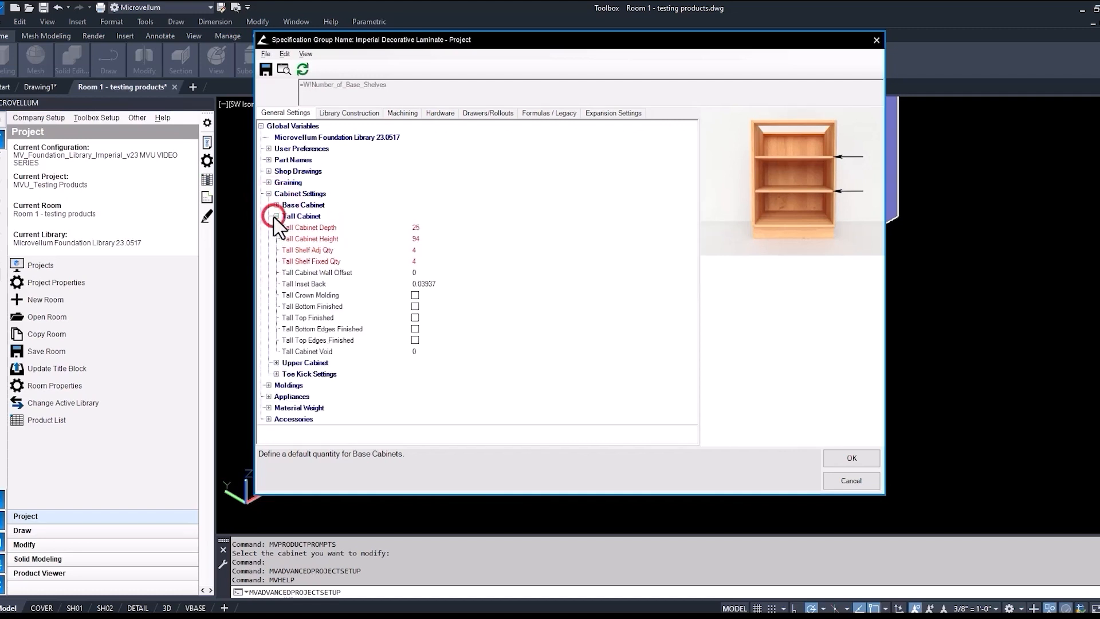
{"action": "left_click", "coordinate": [348, 113]}
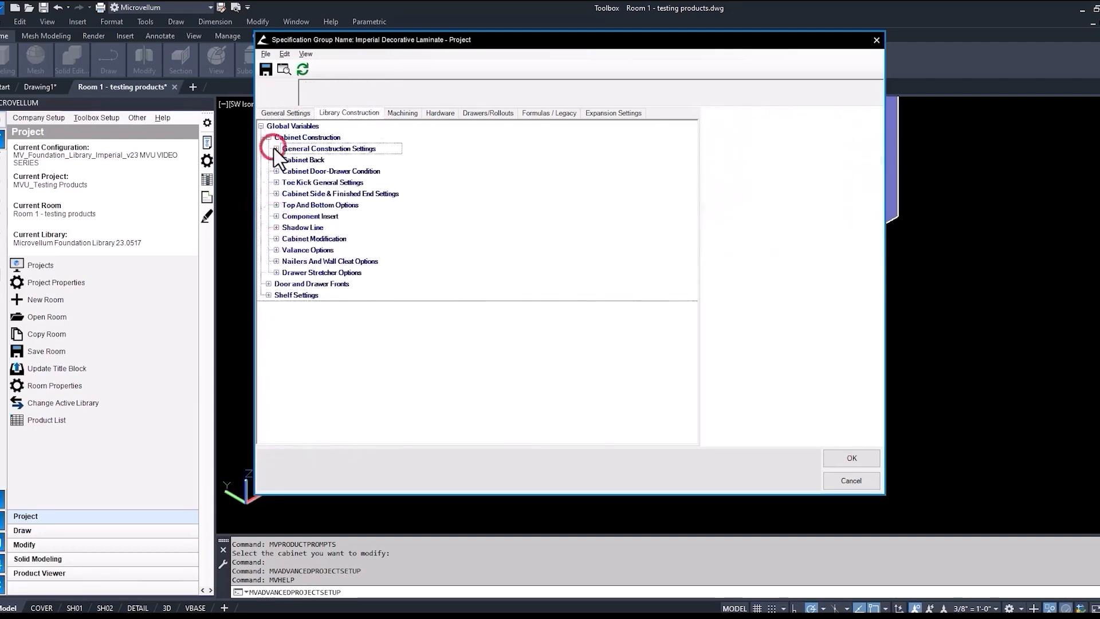
- Set Tall and Upper Back Construction to Full Captured in the general construction settings
{"action": "left_click", "coordinate": [276, 148]}
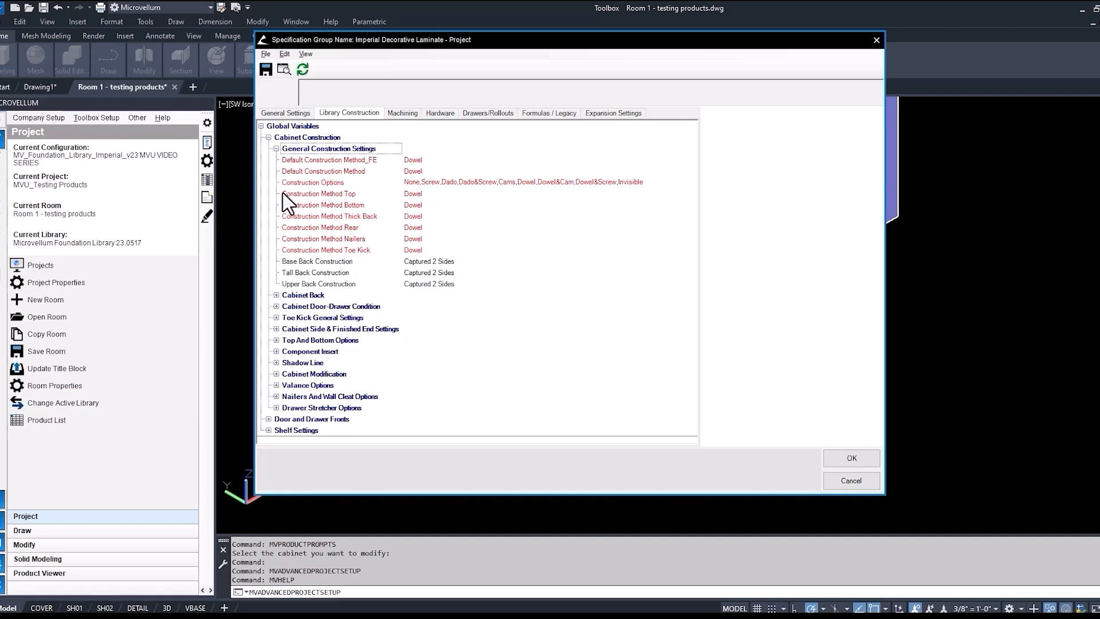
{"action": "mouse_move", "coordinate": [291, 273]}
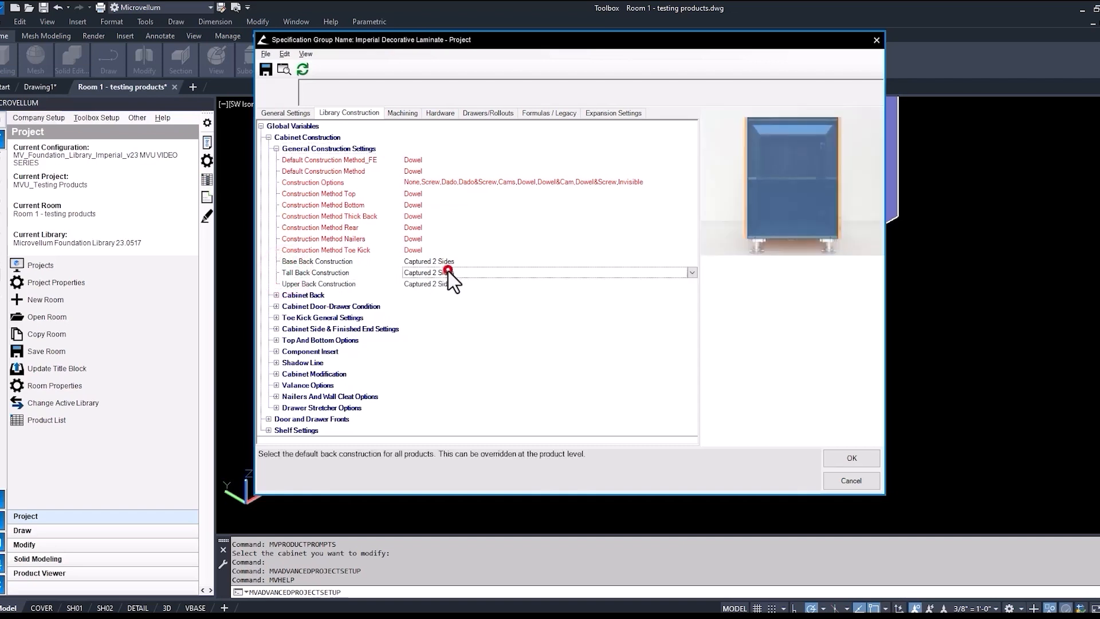
{"action": "left_click", "coordinate": [691, 272]}
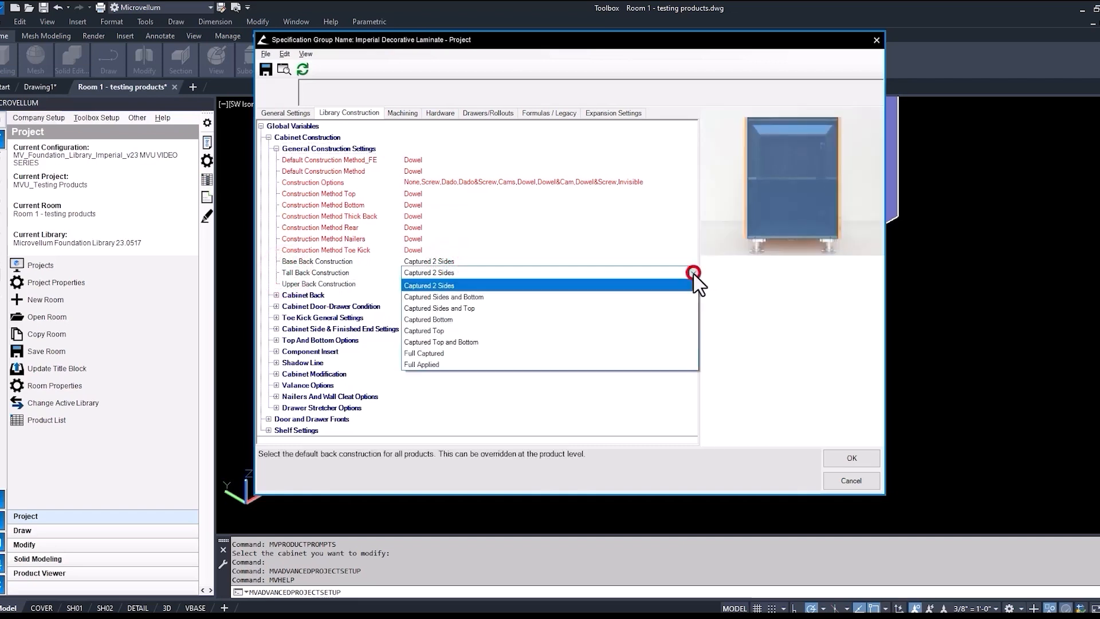
{"action": "left_click", "coordinate": [422, 353]}
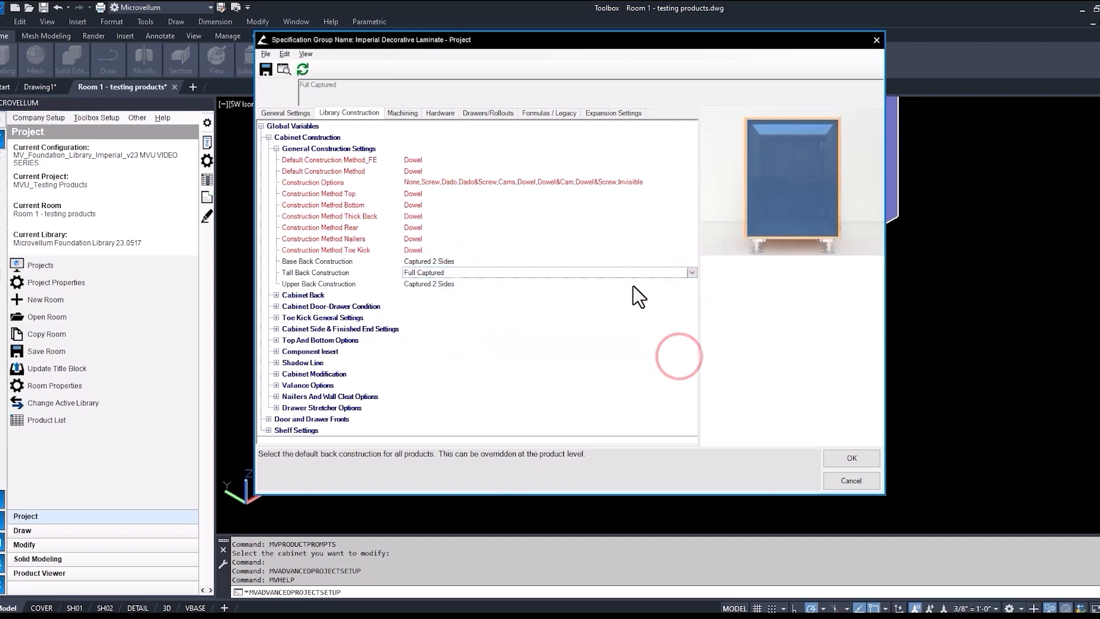
{"action": "left_click", "coordinate": [690, 272]}
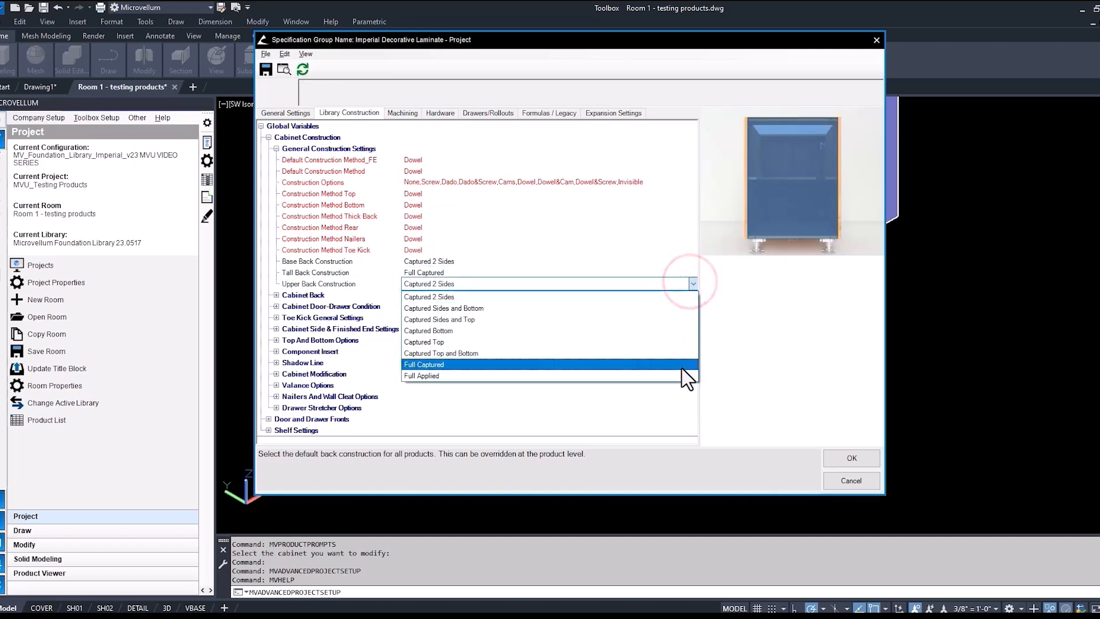
{"action": "left_click", "coordinate": [423, 364]}
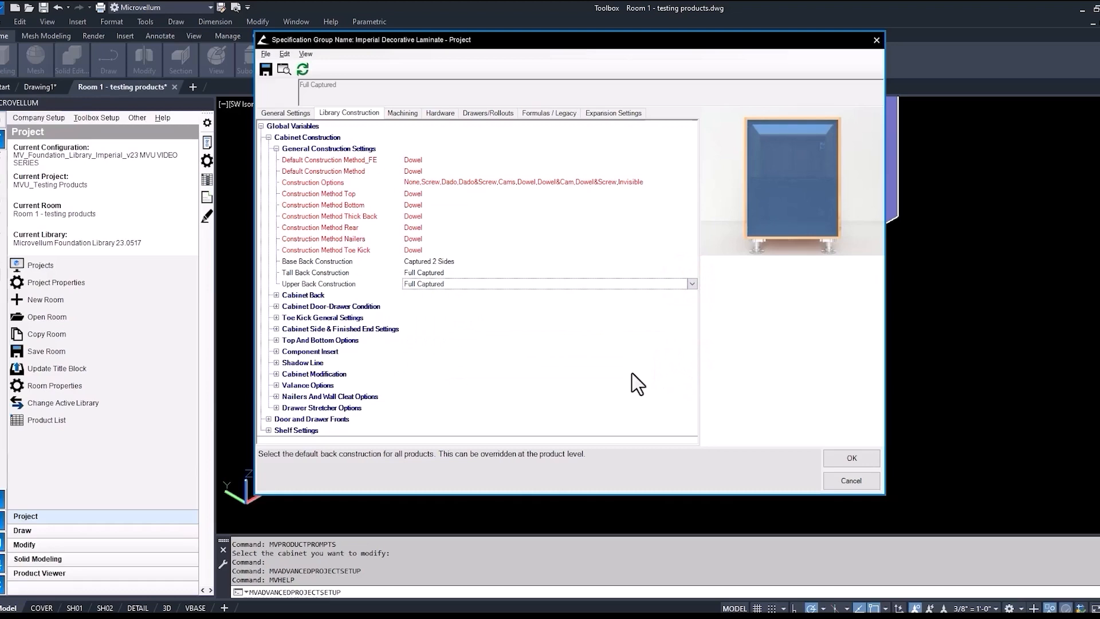
{"action": "left_click", "coordinate": [268, 136]}
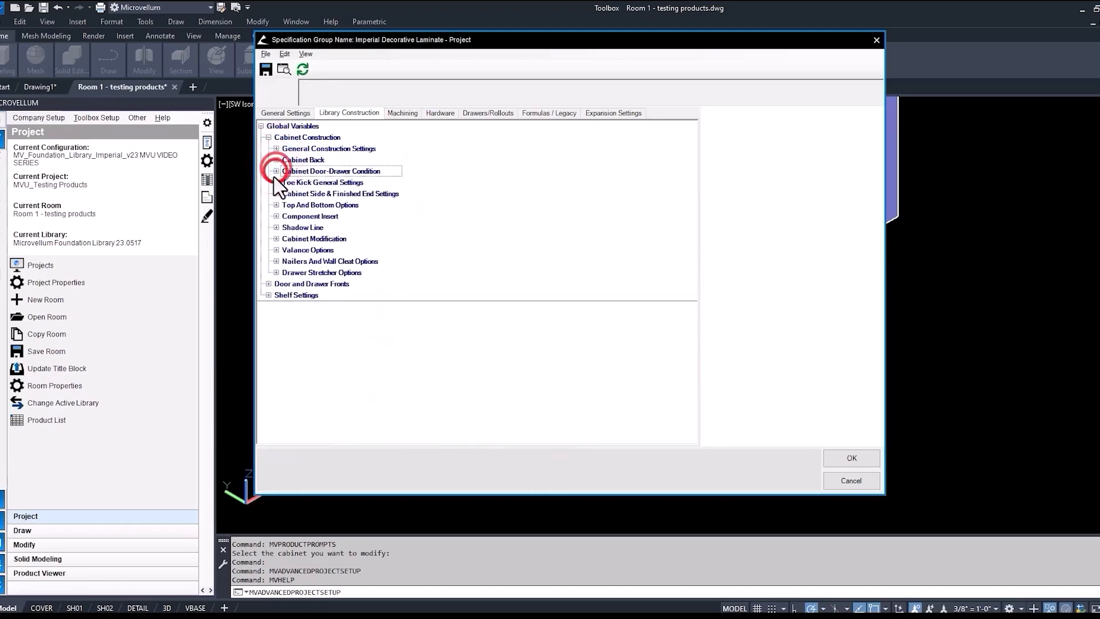
{"action": "left_click", "coordinate": [276, 193]}
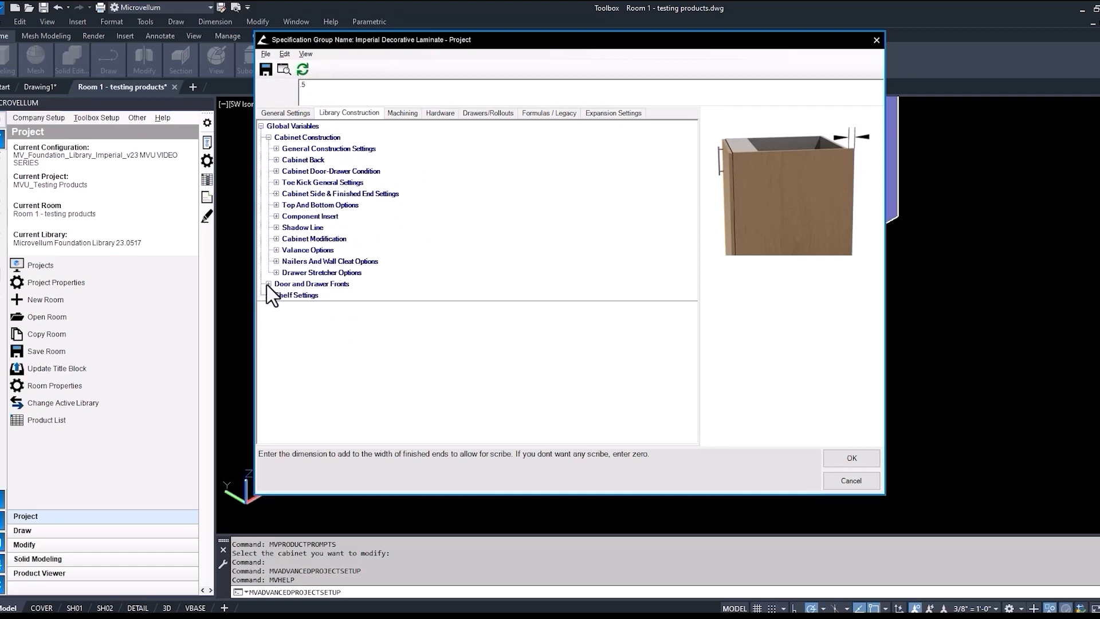
- Enter a 0.875 Base Top Gap and 0.25 door and drawer gaps under Panel Reveals
{"action": "left_click", "coordinate": [266, 136]}
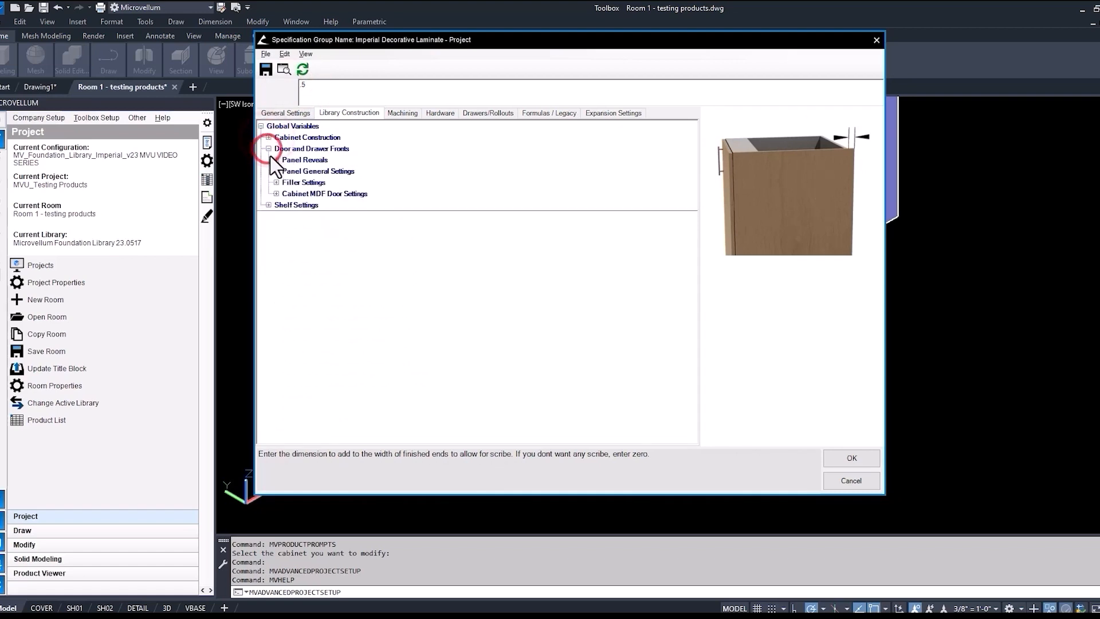
{"action": "left_click", "coordinate": [276, 160]}
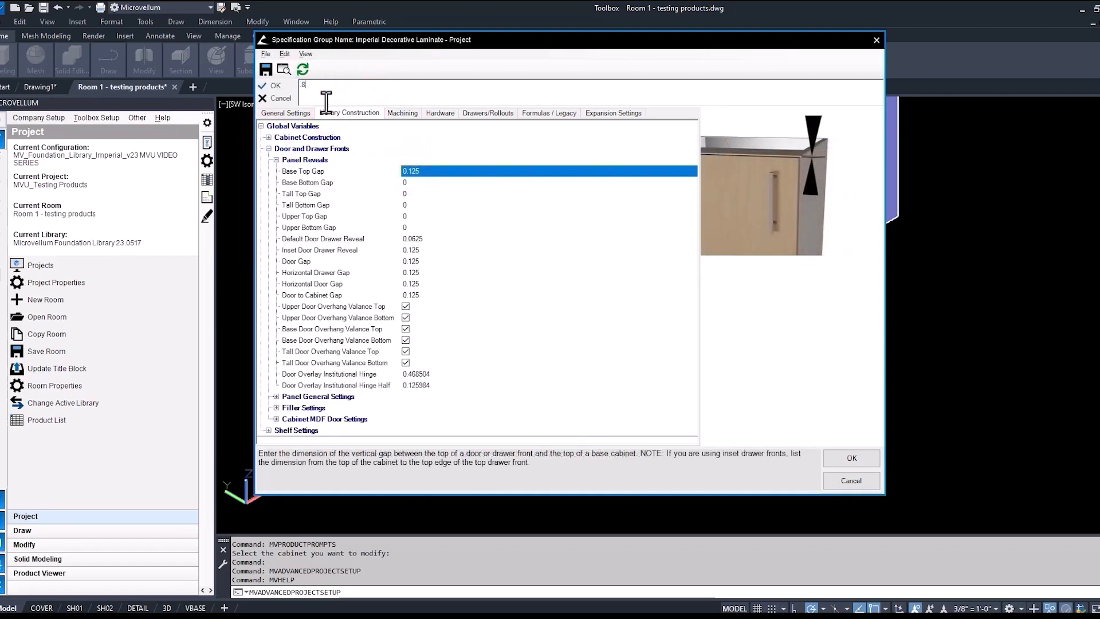
{"action": "type", "text": ".875"}
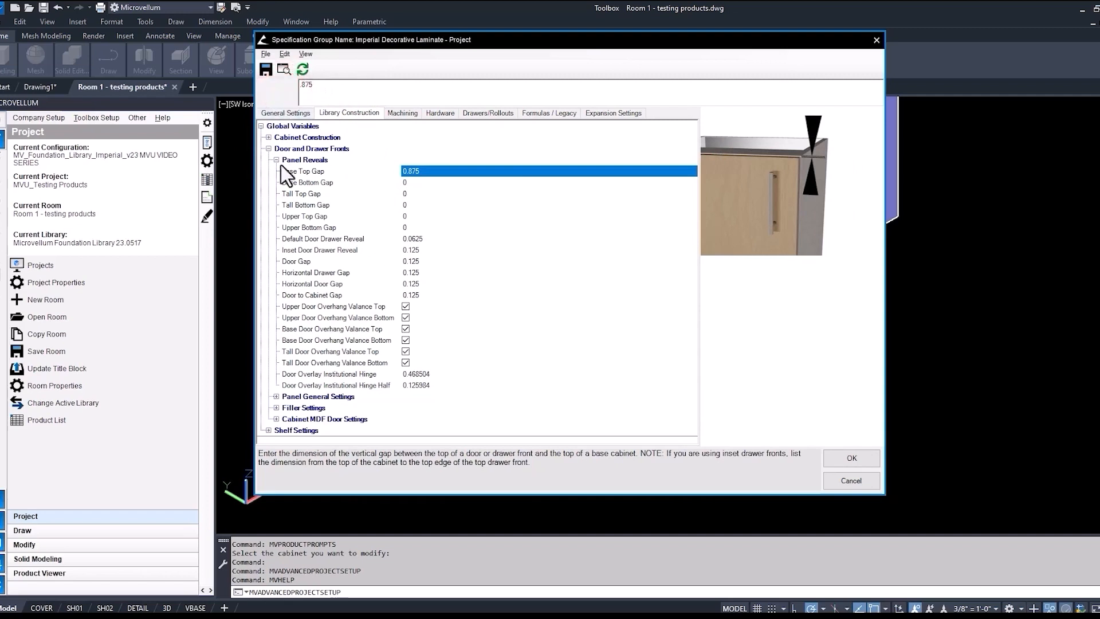
{"action": "left_click", "coordinate": [322, 238]}
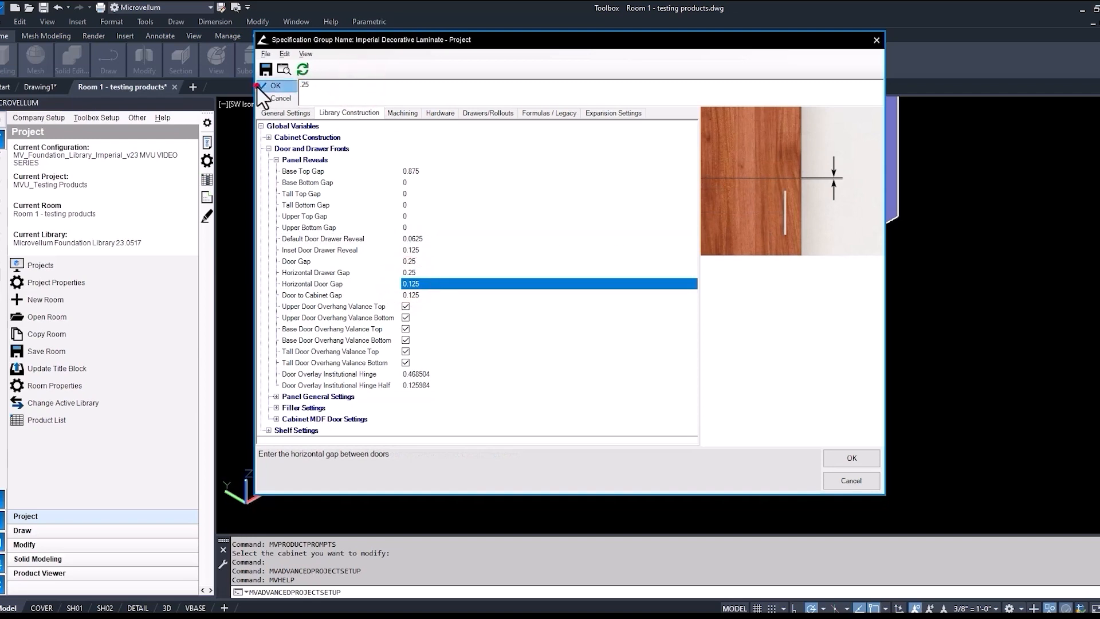
- Use Find Variable to jump to a countertop variable, then accept the spec group settings
{"action": "left_click", "coordinate": [284, 54]}
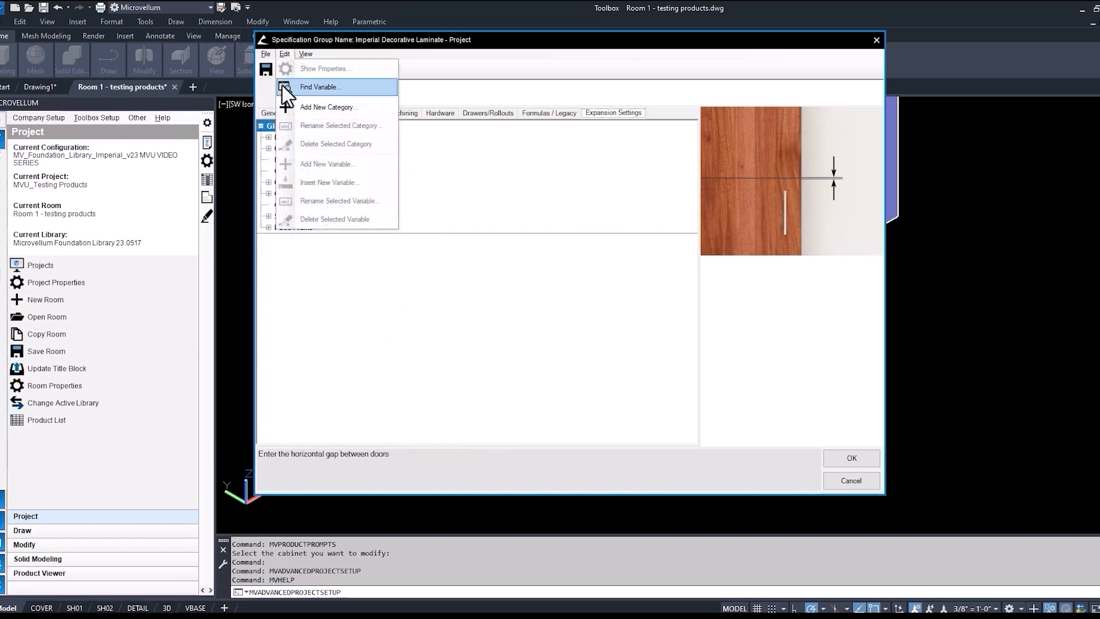
{"action": "left_click", "coordinate": [320, 86]}
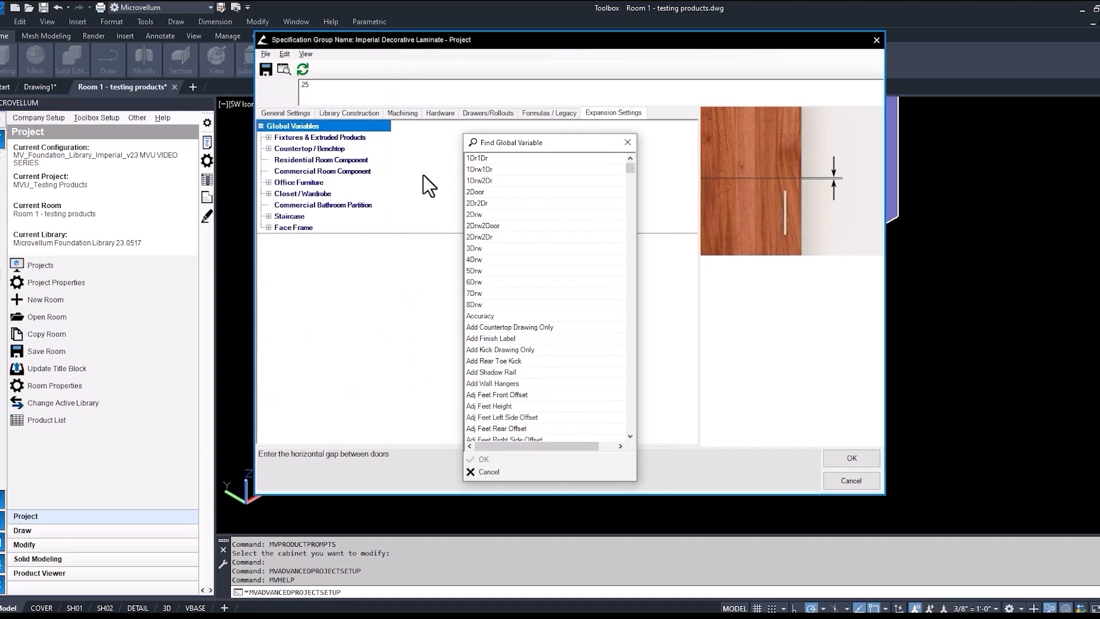
{"action": "left_click", "coordinate": [480, 316]}
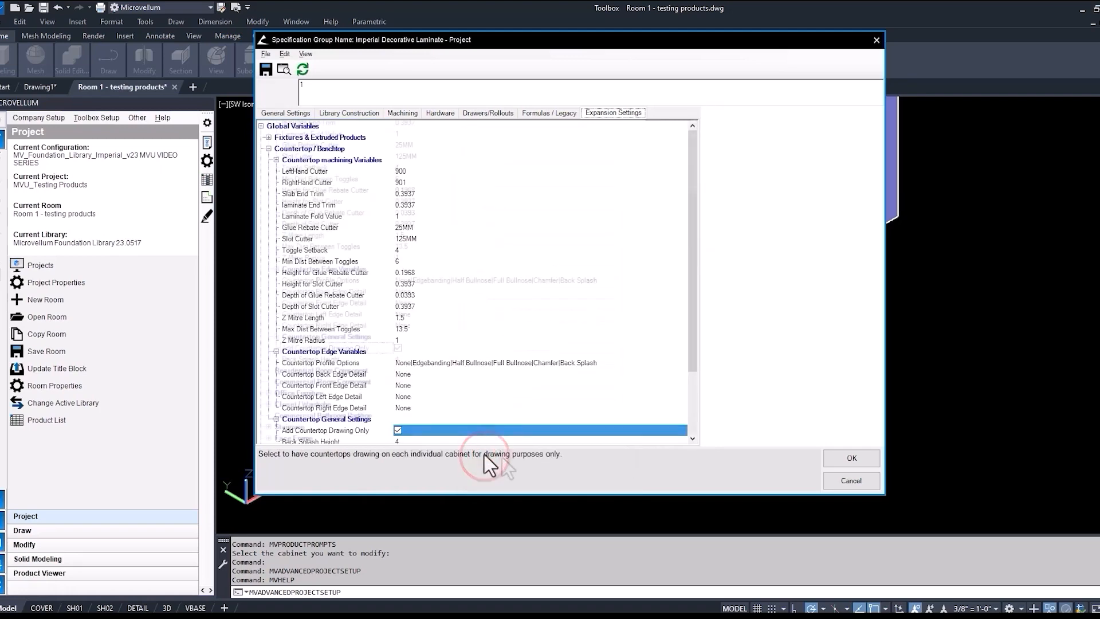
{"action": "left_click", "coordinate": [850, 457]}
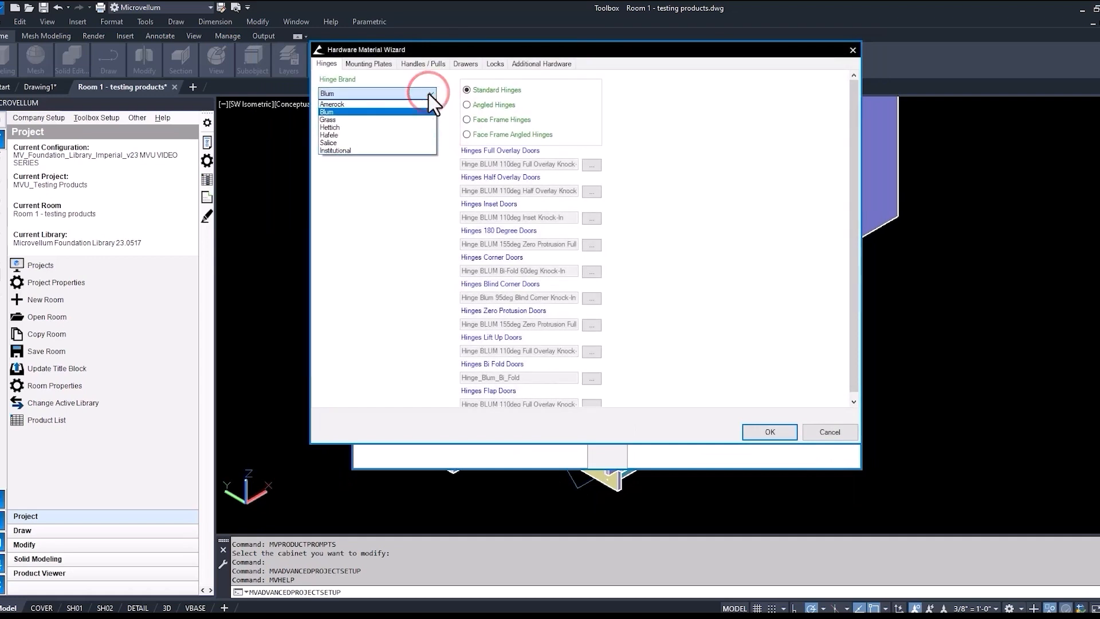
- Keep Blum as the hinge brand and choose a straight wire pull on Handles/Pulls
{"action": "left_click", "coordinate": [327, 111]}
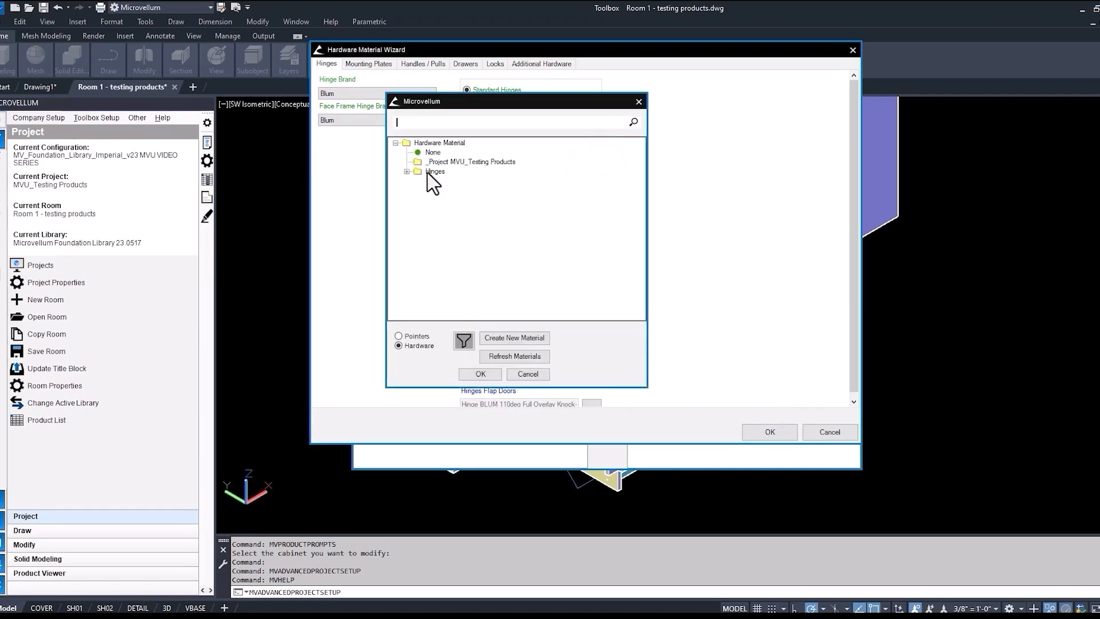
{"action": "left_click", "coordinate": [423, 64]}
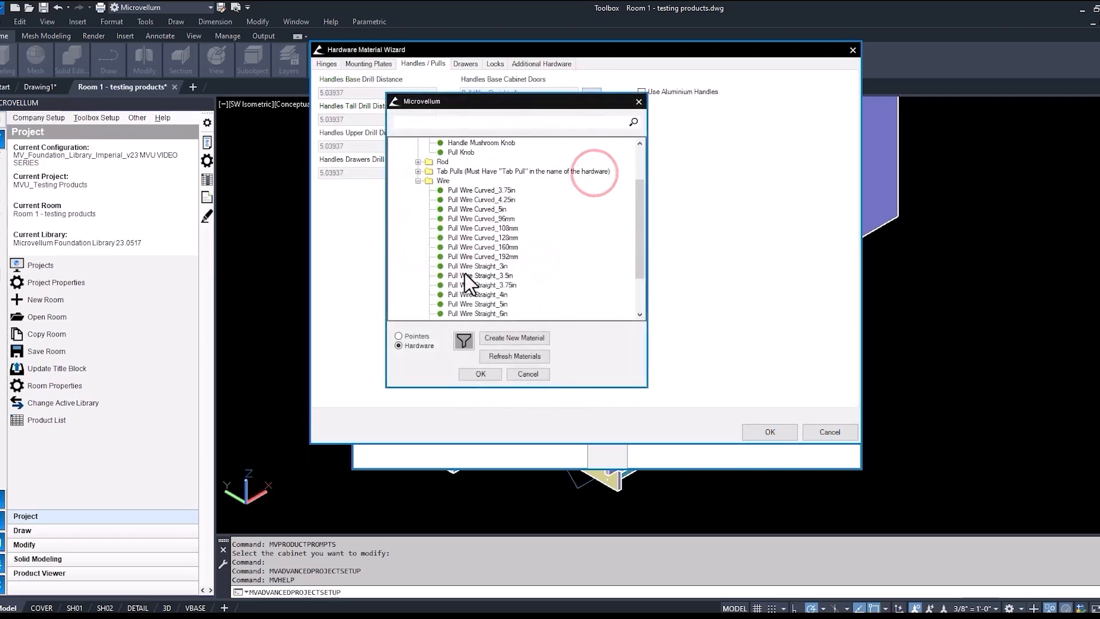
{"action": "left_click", "coordinate": [465, 65]}
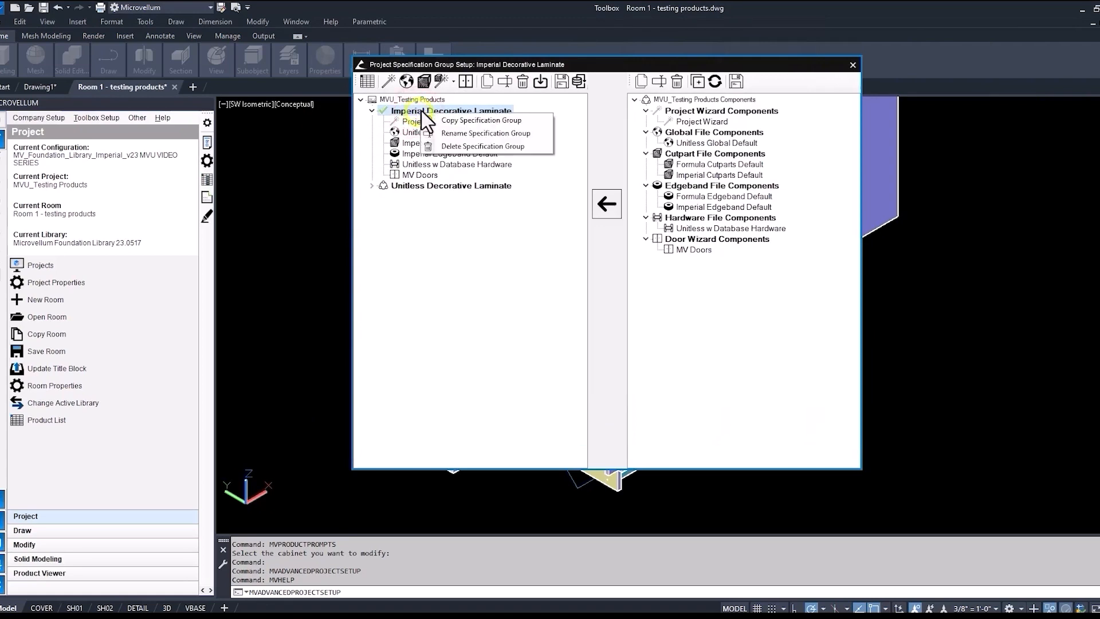
- Rename the Imperial Decorative Laminate group to RJP HPL Cabinets and confirm
{"action": "left_click", "coordinate": [485, 133]}
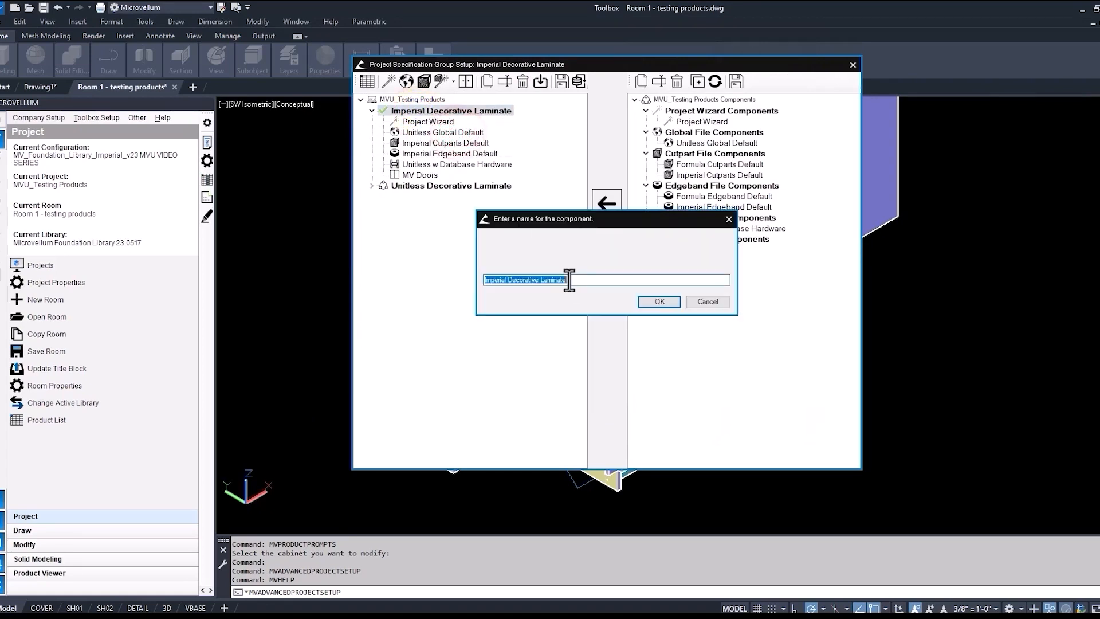
{"action": "type", "text": "RJP"}
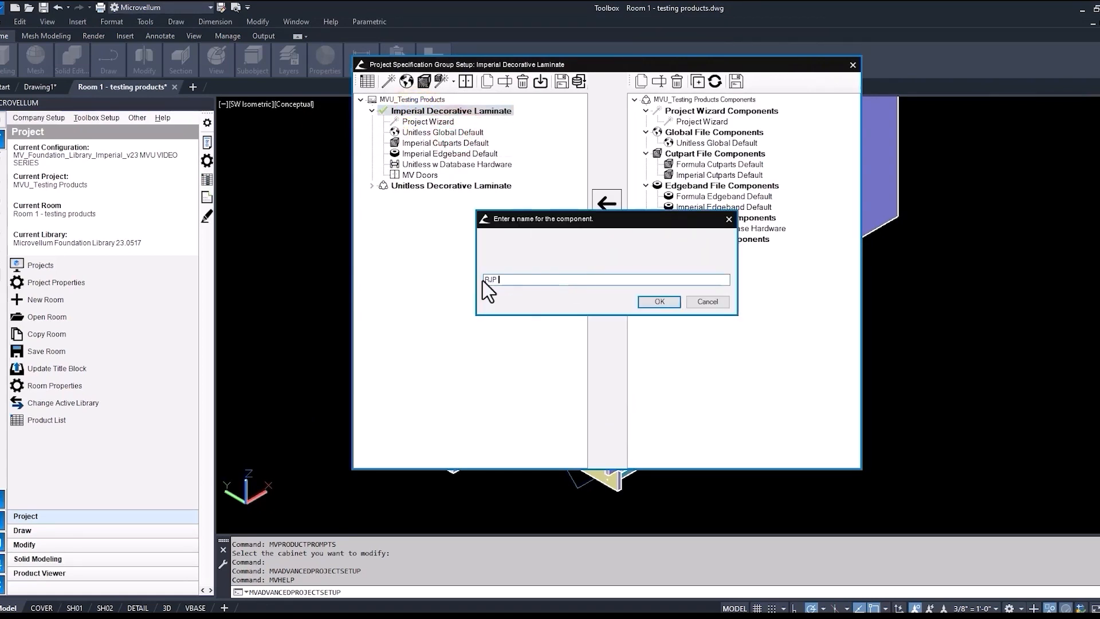
{"action": "type", "text": "HPL Cabinets"}
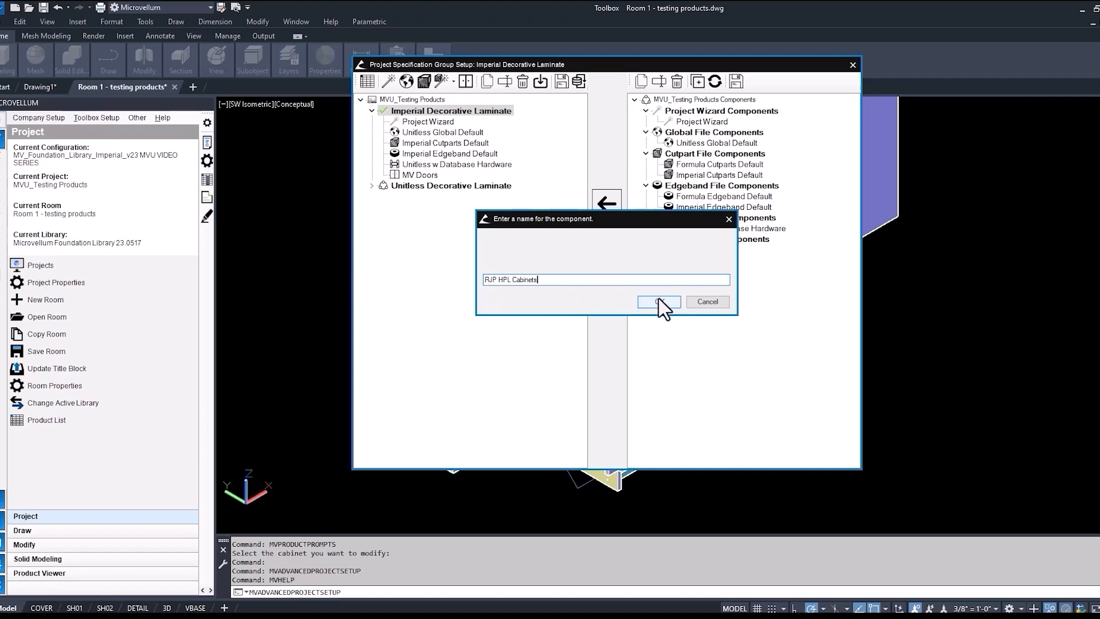
{"action": "left_click", "coordinate": [654, 301]}
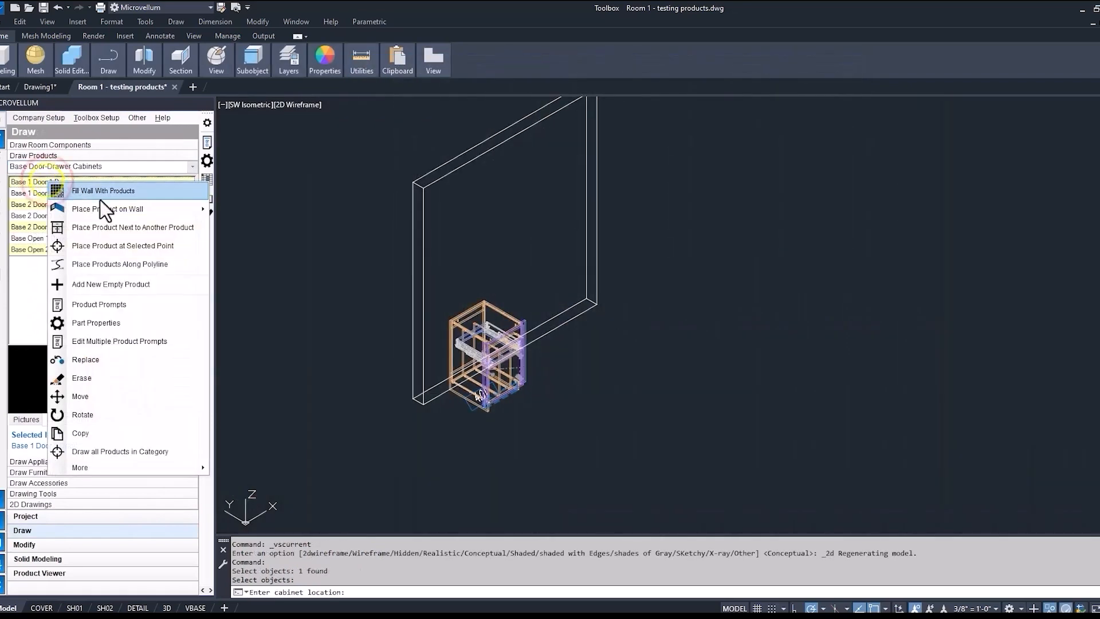
- Place Base 1 Door 1 Drawer, Upper 1 Door and Tall 1 Door on the wall, then show 2D Wireframe
{"action": "left_click", "coordinate": [578, 317]}
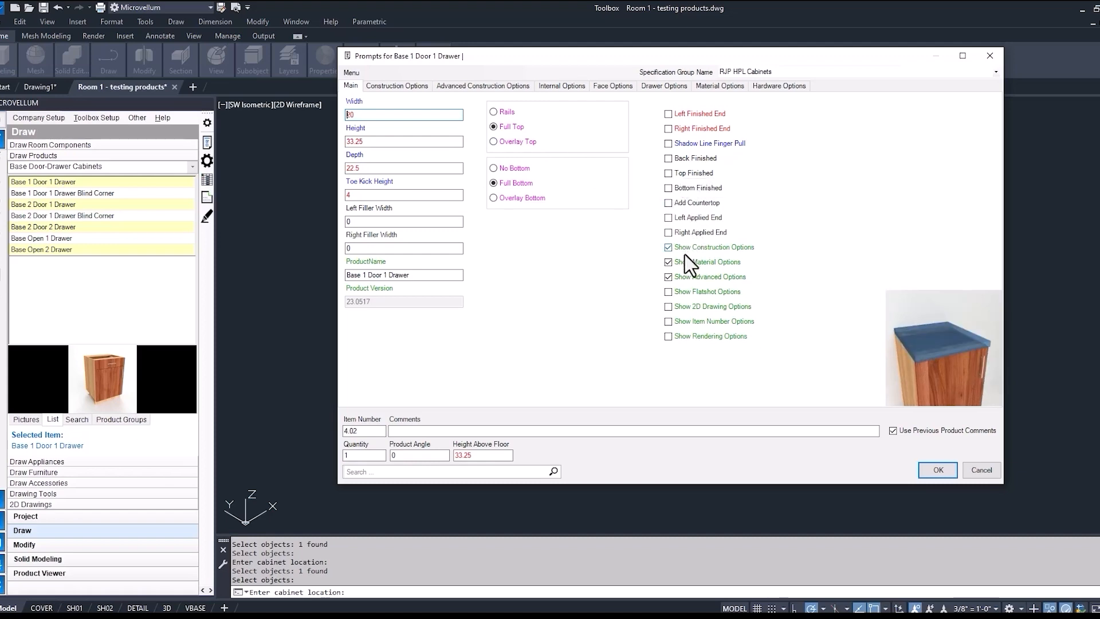
{"action": "left_click", "coordinate": [397, 86]}
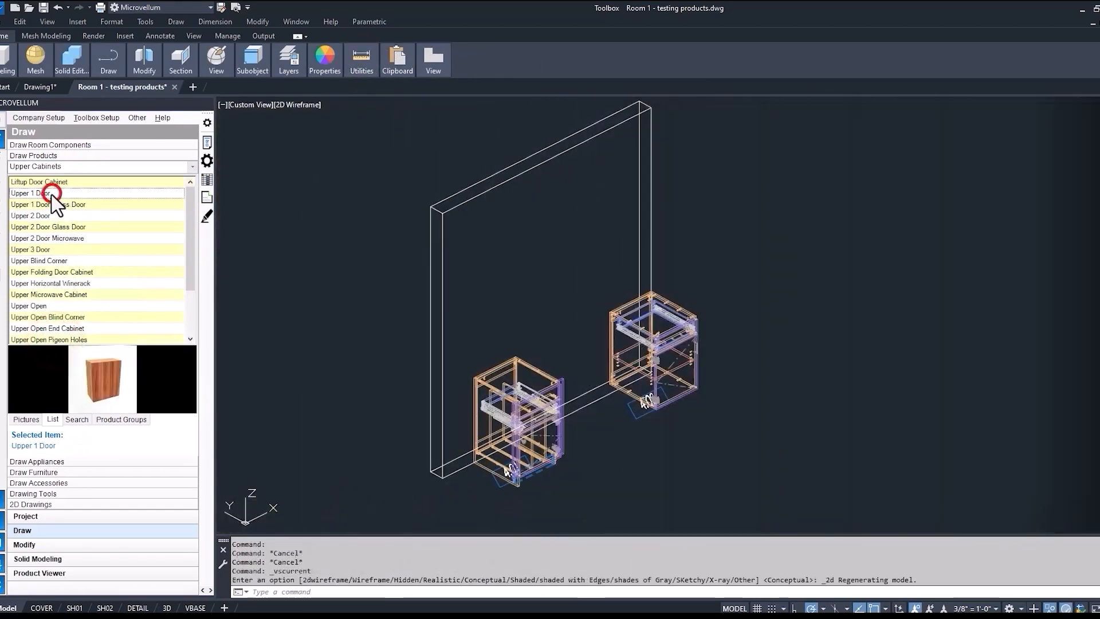
{"action": "right_click", "coordinate": [39, 192]}
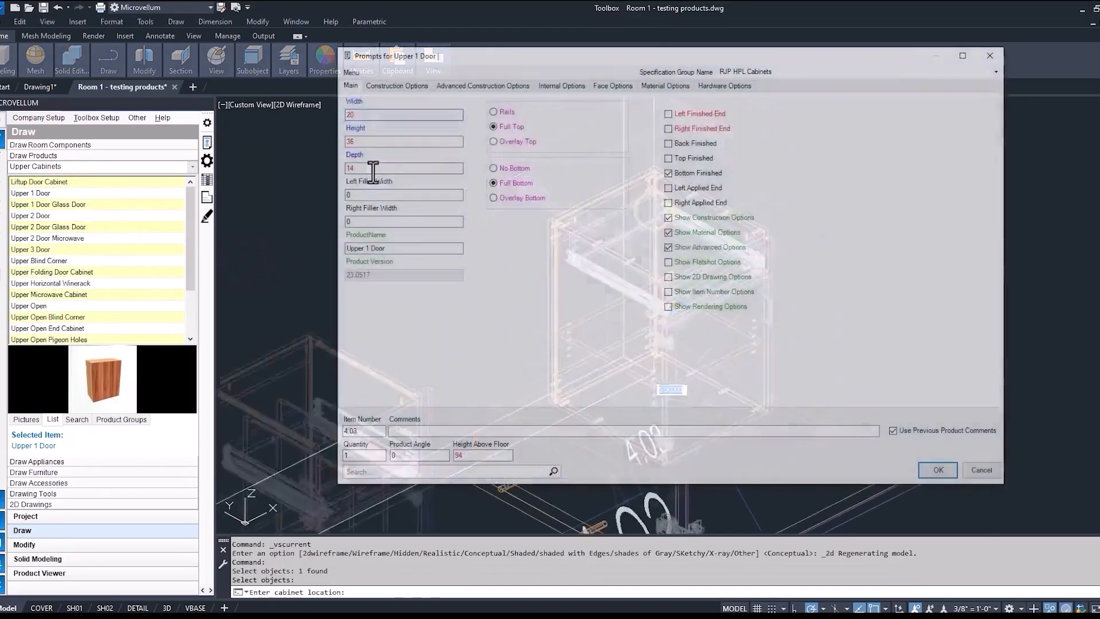
{"action": "left_click", "coordinate": [396, 86]}
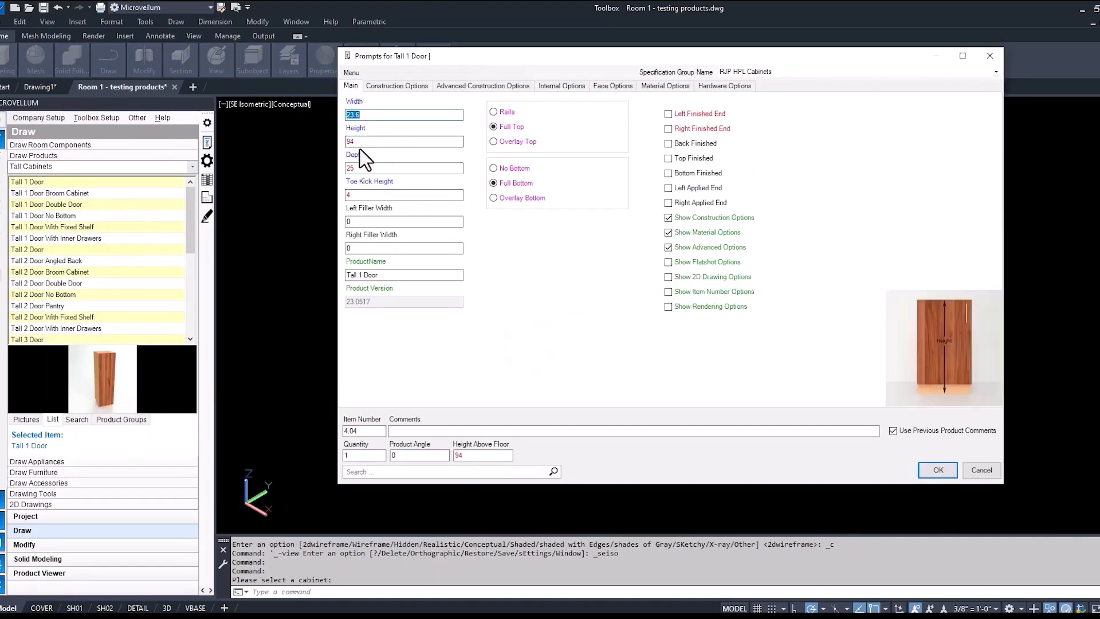
{"action": "left_click", "coordinate": [396, 86]}
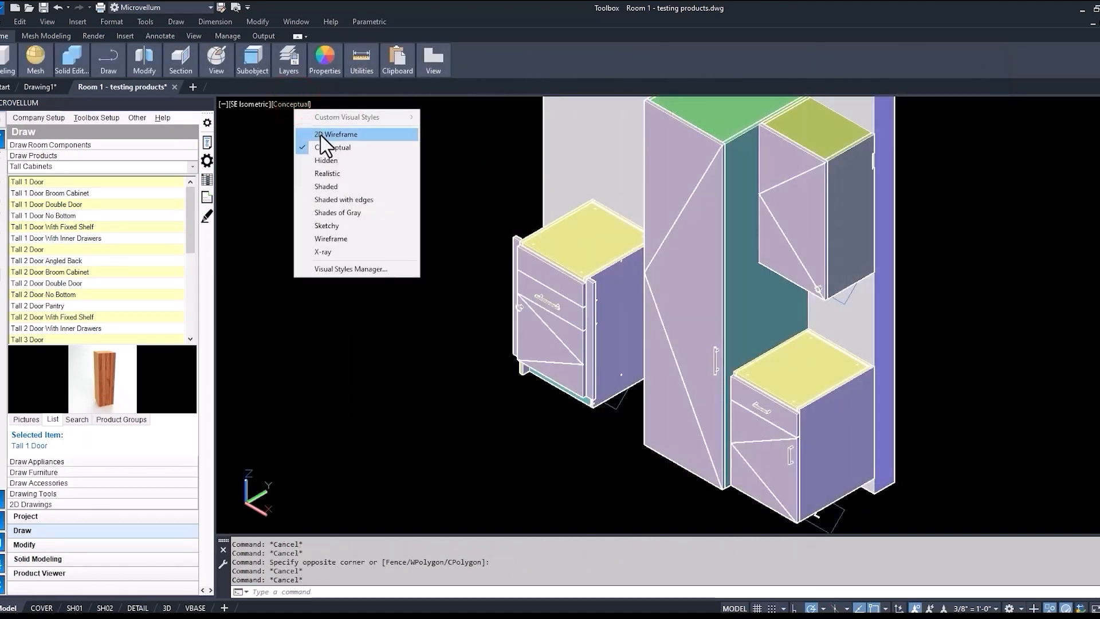
{"action": "left_click", "coordinate": [336, 134]}
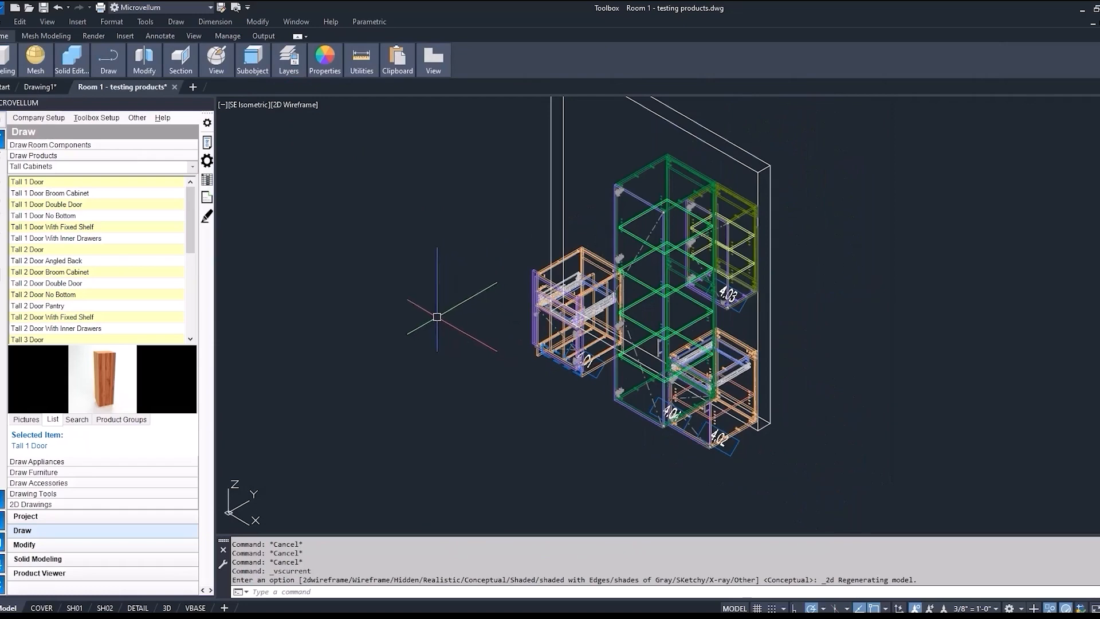
{"action": "mouse_move", "coordinate": [336, 214]}
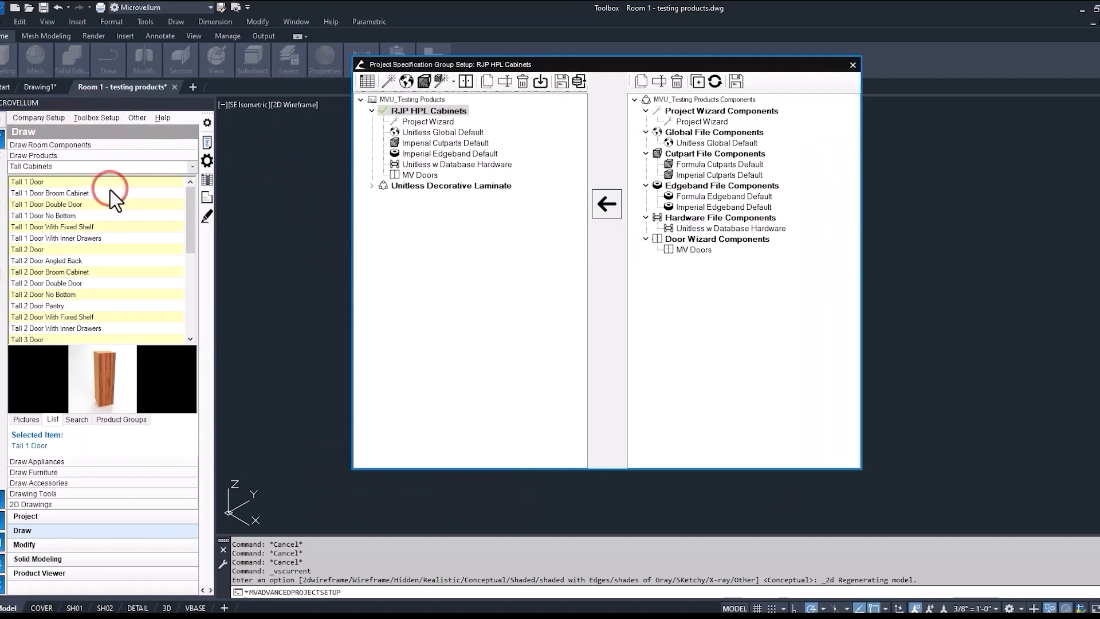
- Save the Project Wizard and Unitless Global Default components to template as '- RJP' versions
{"action": "left_click", "coordinate": [428, 122]}
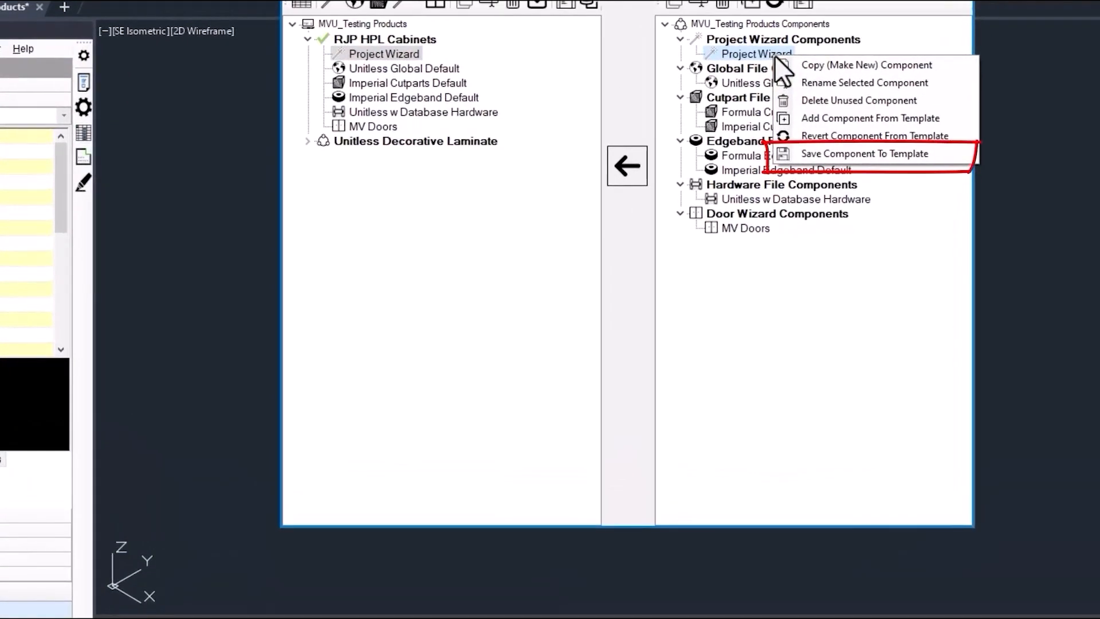
{"action": "left_click", "coordinate": [865, 152]}
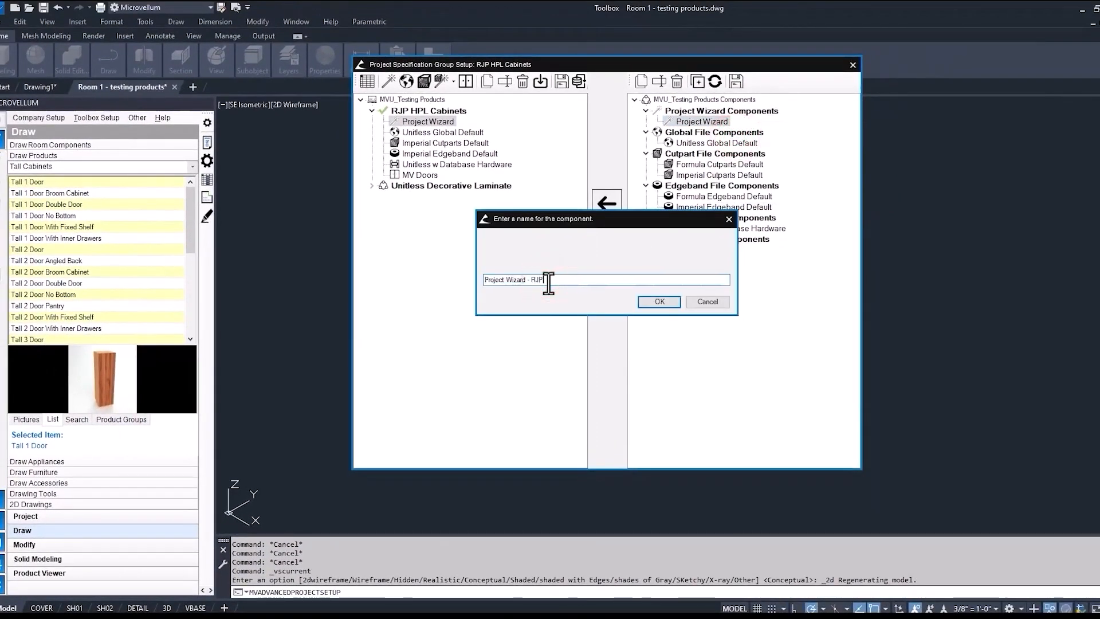
{"action": "left_click", "coordinate": [656, 302]}
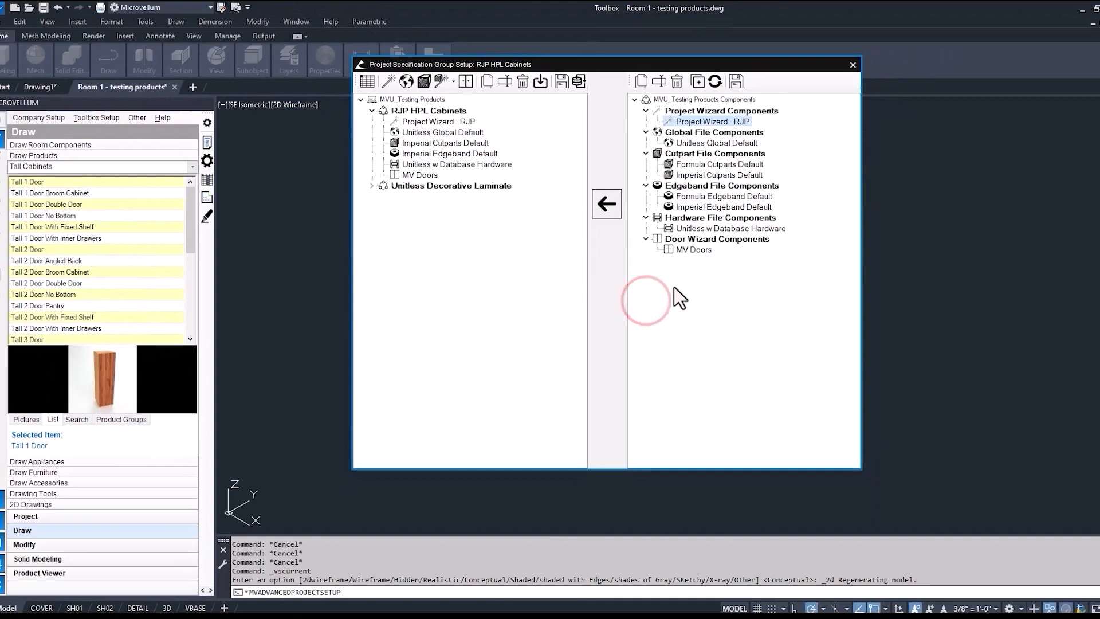
{"action": "right_click", "coordinate": [717, 142]}
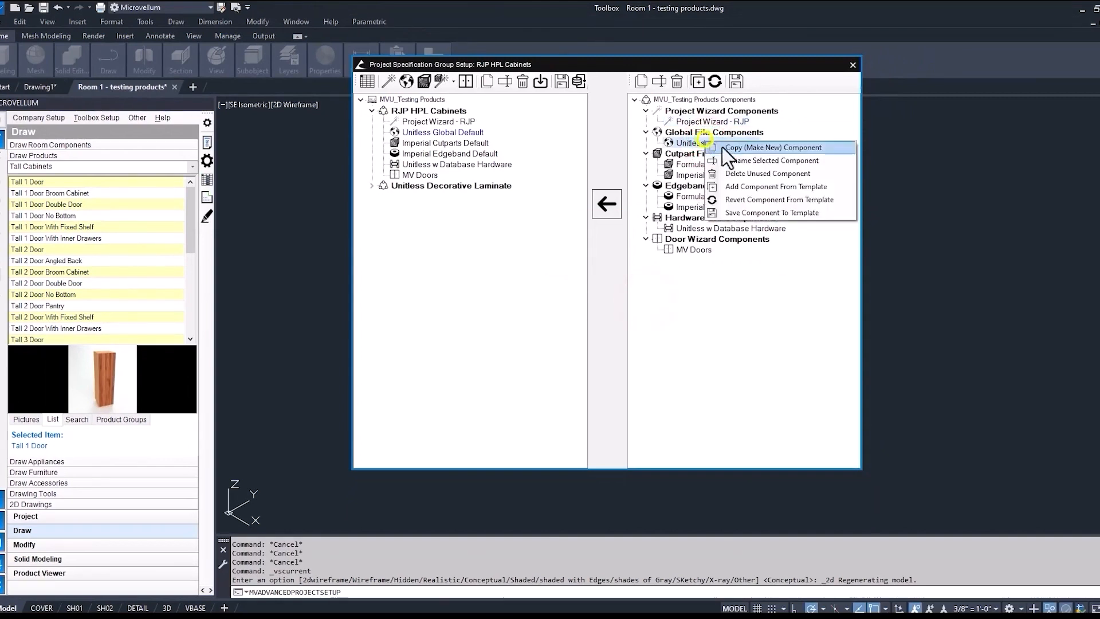
{"action": "left_click", "coordinate": [775, 148]}
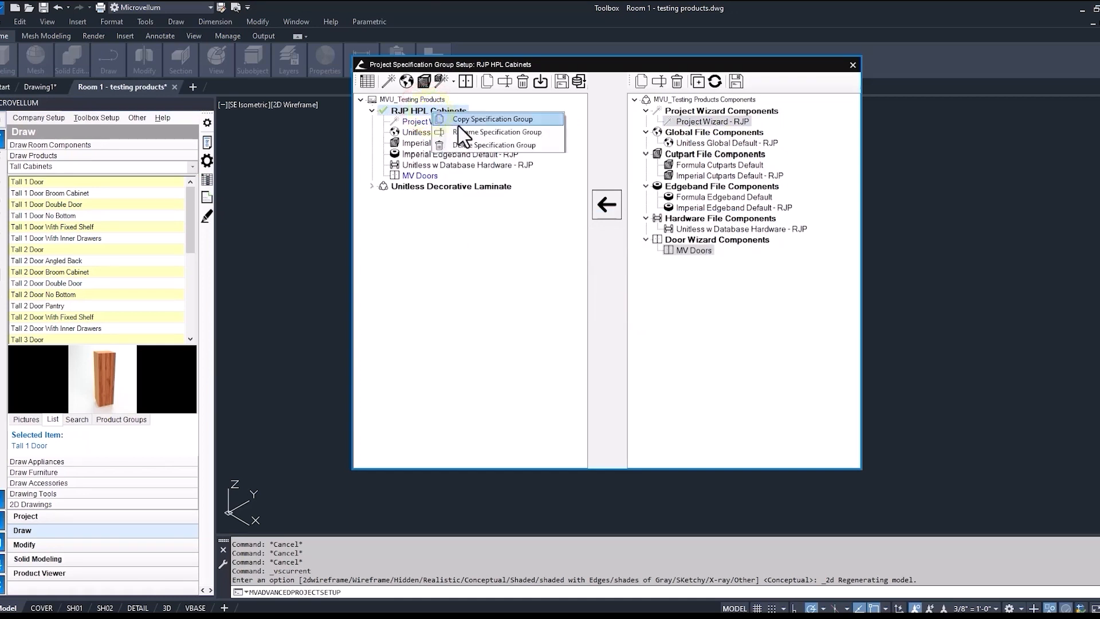
- Rename the group to RJP HPL Cabinets - DUMMY SPEC GROUP
{"action": "left_click", "coordinate": [503, 132]}
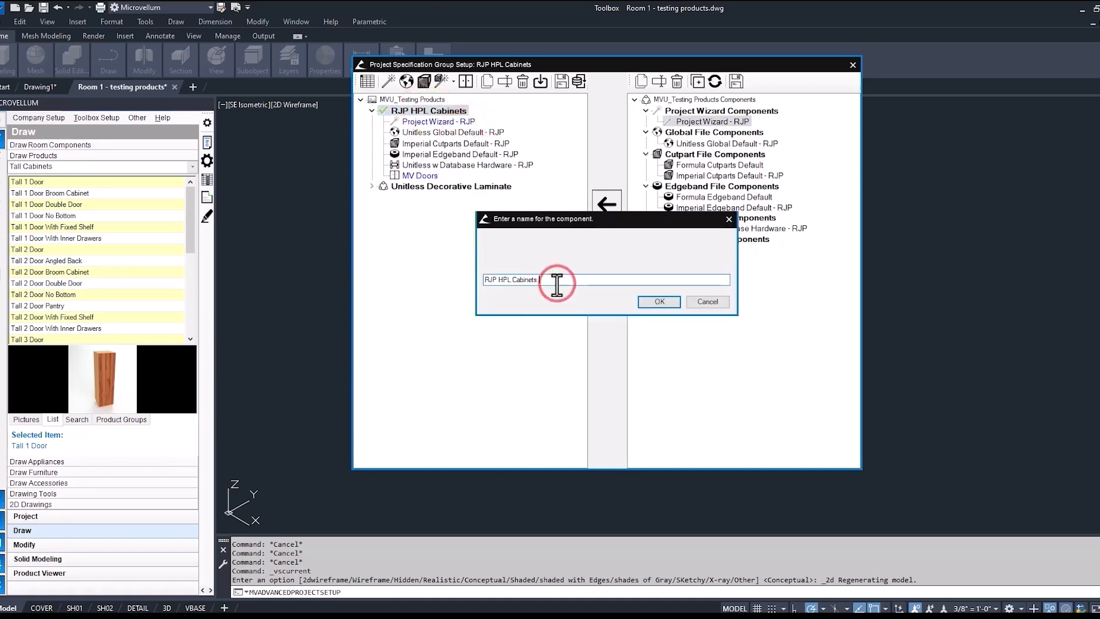
{"action": "type", "text": "- DUMMY SPEC GROUP"}
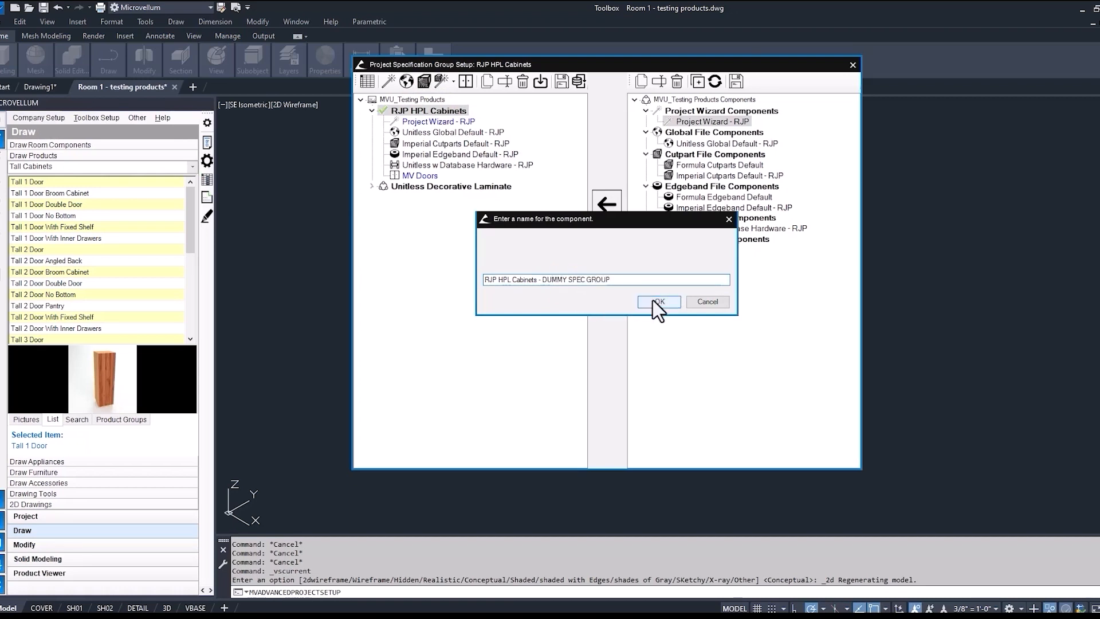
{"action": "left_click", "coordinate": [656, 301]}
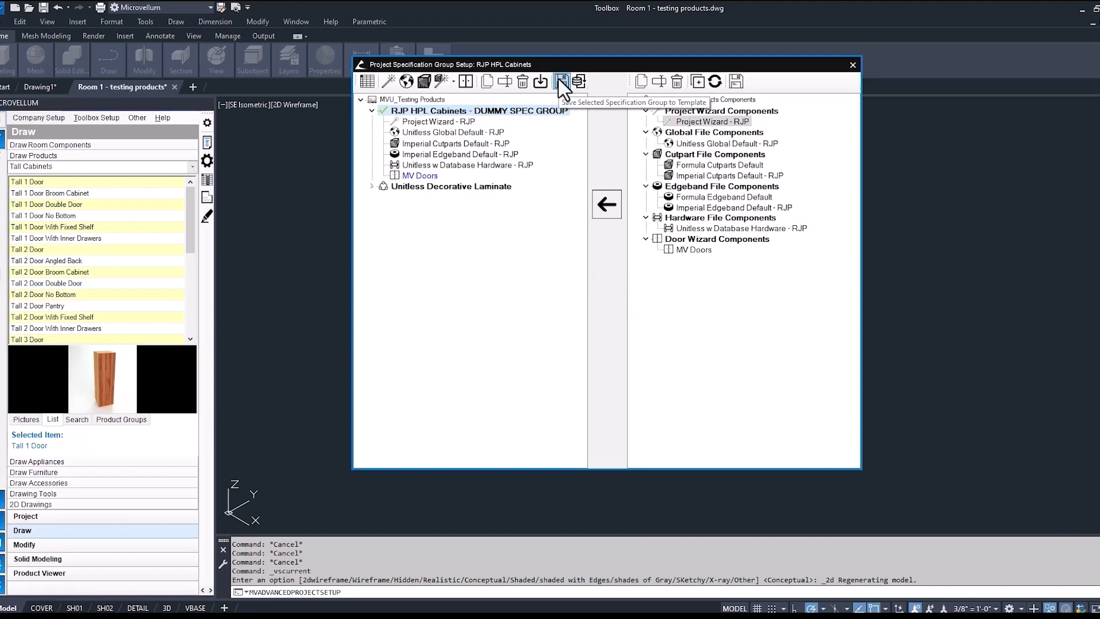
- Save RJP HPL Cabinets - DUMMY SPEC GROUP to the library template and close the setup
{"action": "left_click", "coordinate": [561, 81]}
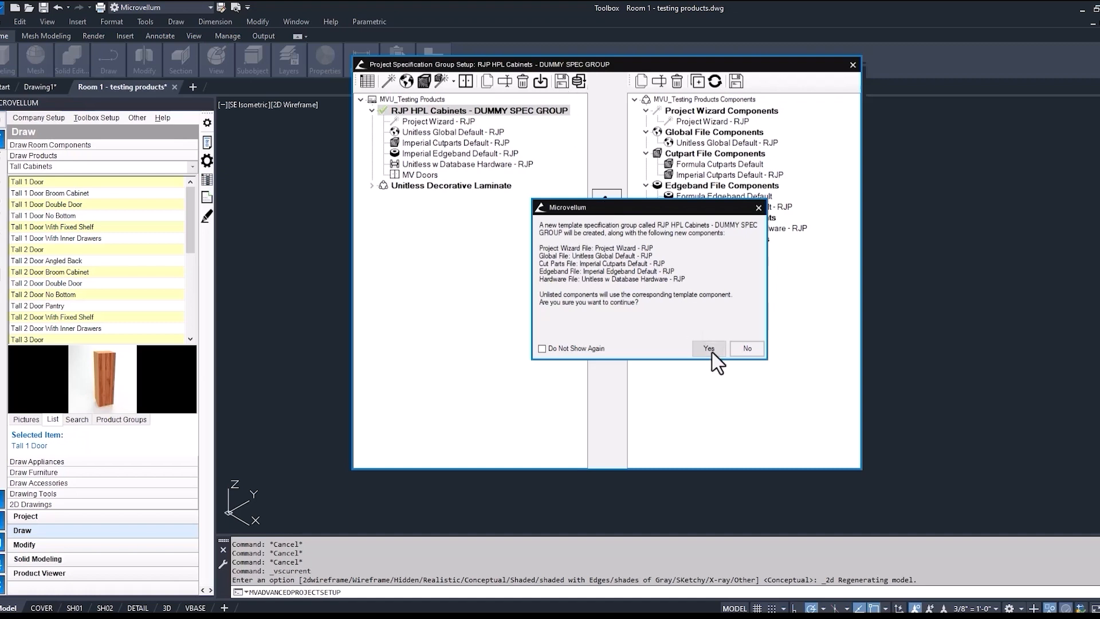
{"action": "left_click", "coordinate": [708, 348]}
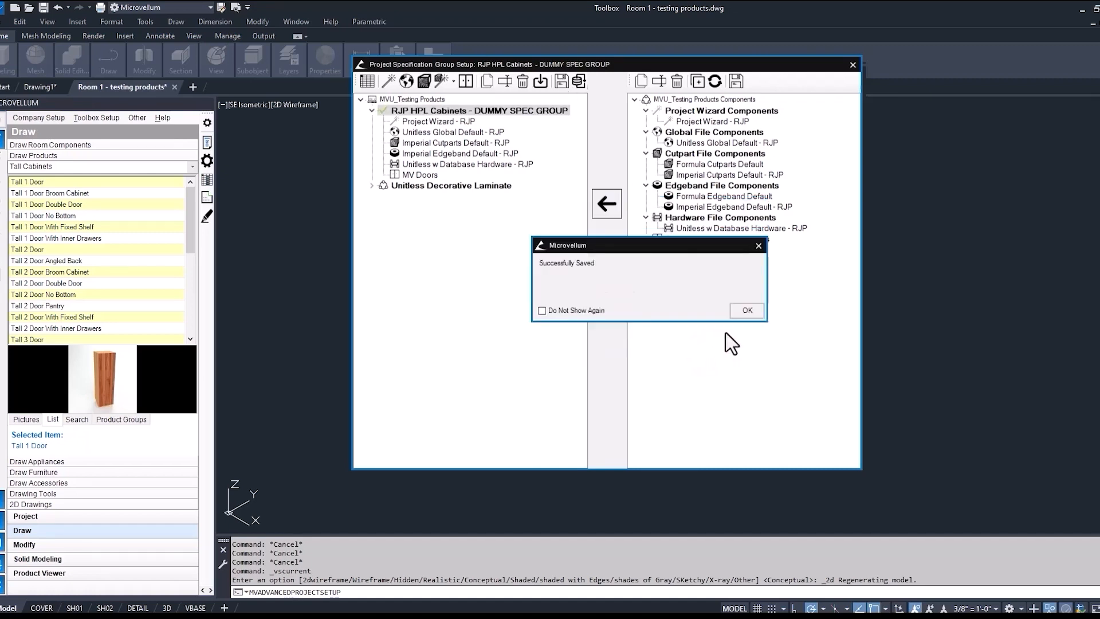
{"action": "left_click", "coordinate": [746, 310]}
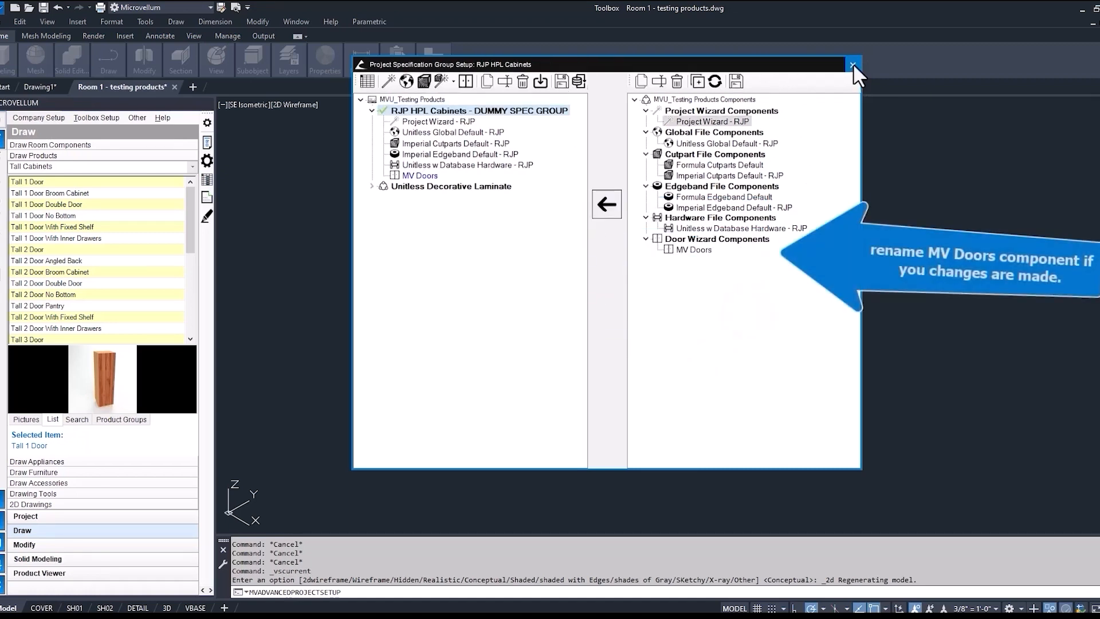
{"action": "left_click", "coordinate": [855, 64]}
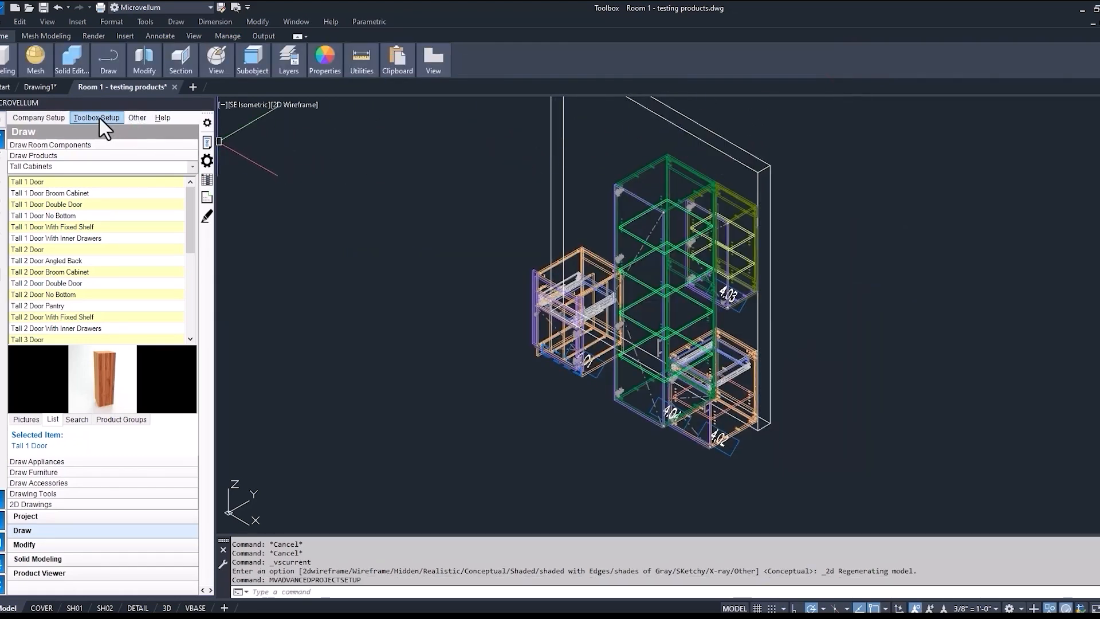
- In Library Specification Groups, expand RJP HPL Cabinets - DUMMY SPEC GROUP to list its RJP components
{"action": "left_click", "coordinate": [96, 117]}
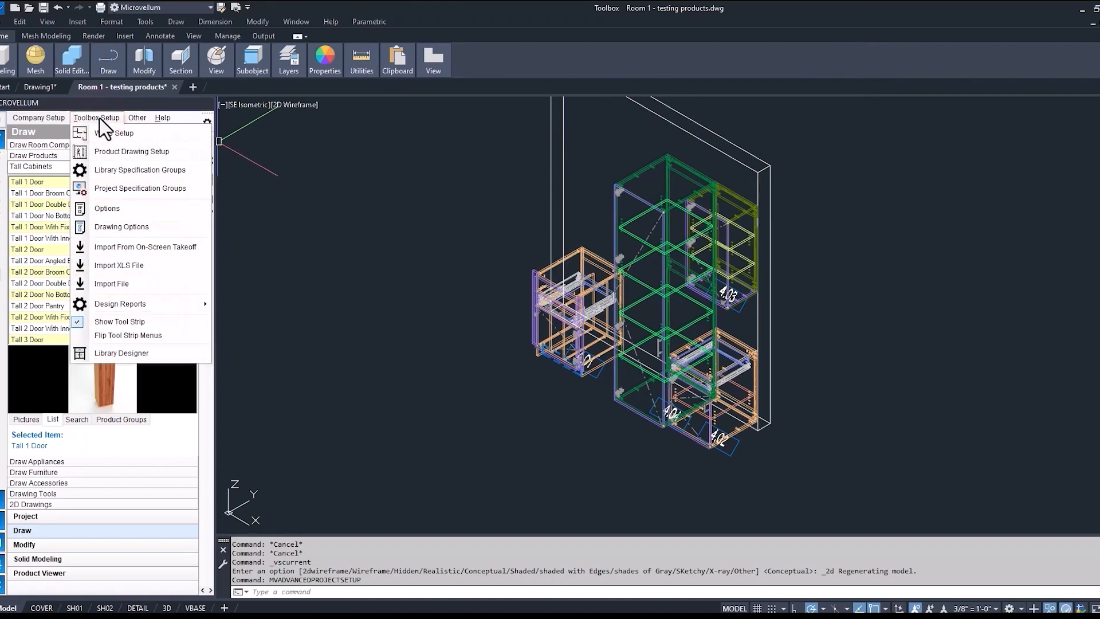
{"action": "left_click", "coordinate": [139, 169]}
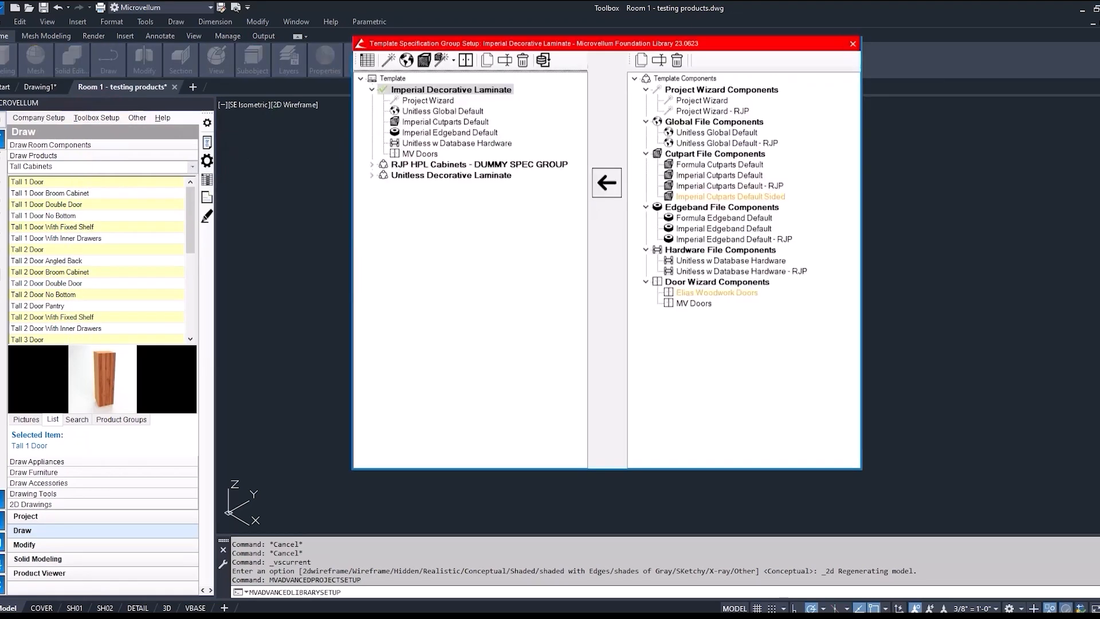
{"action": "left_click", "coordinate": [476, 164]}
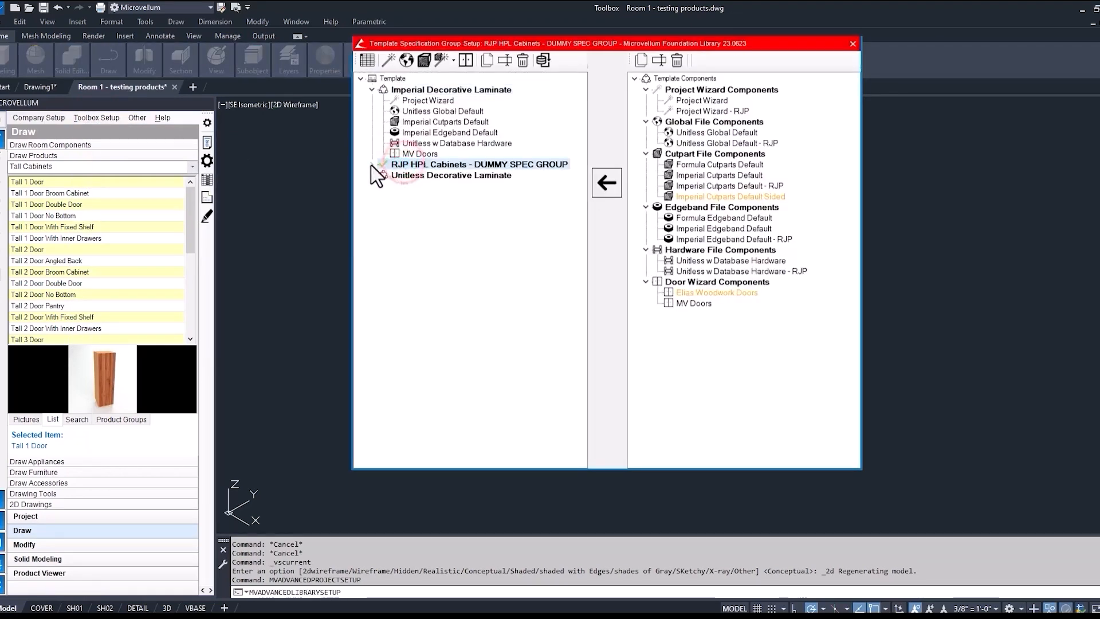
{"action": "left_click", "coordinate": [371, 164]}
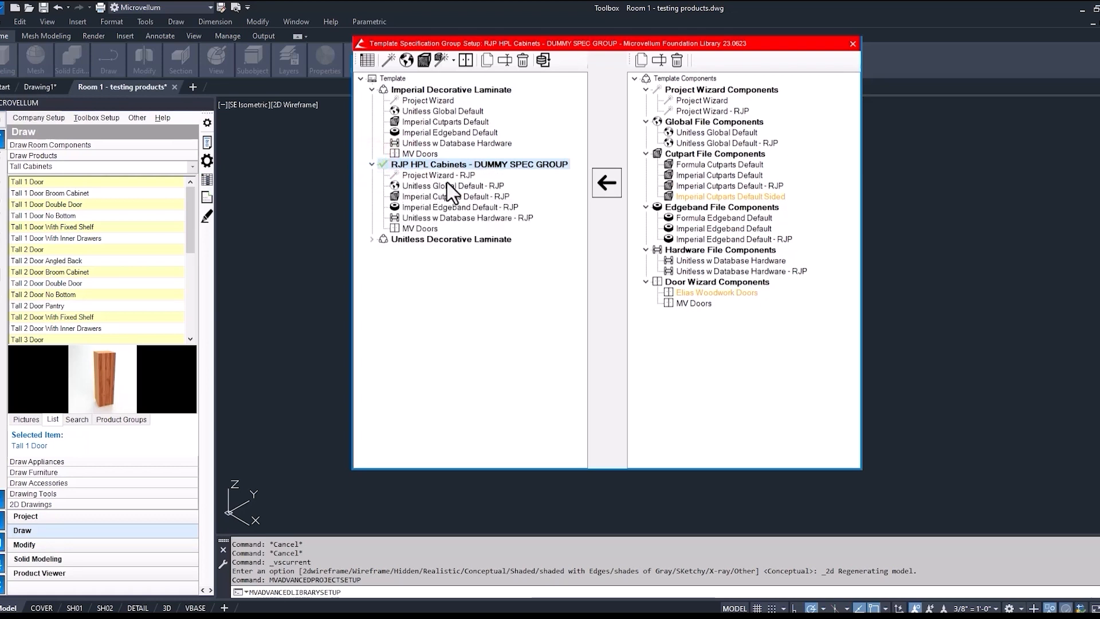
{"action": "left_click", "coordinate": [520, 284]}
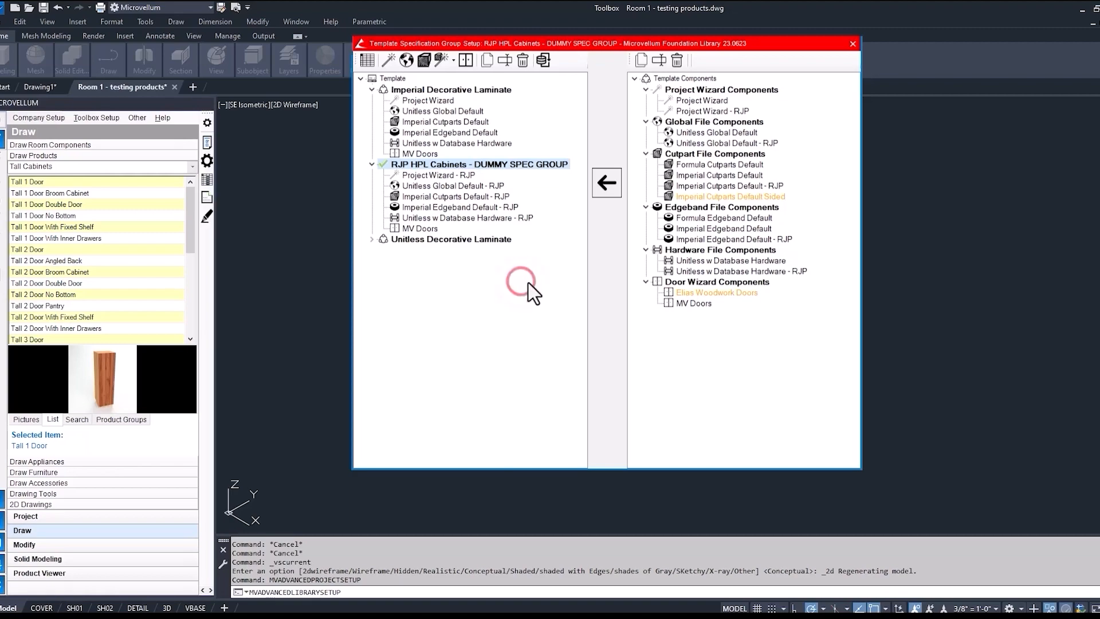